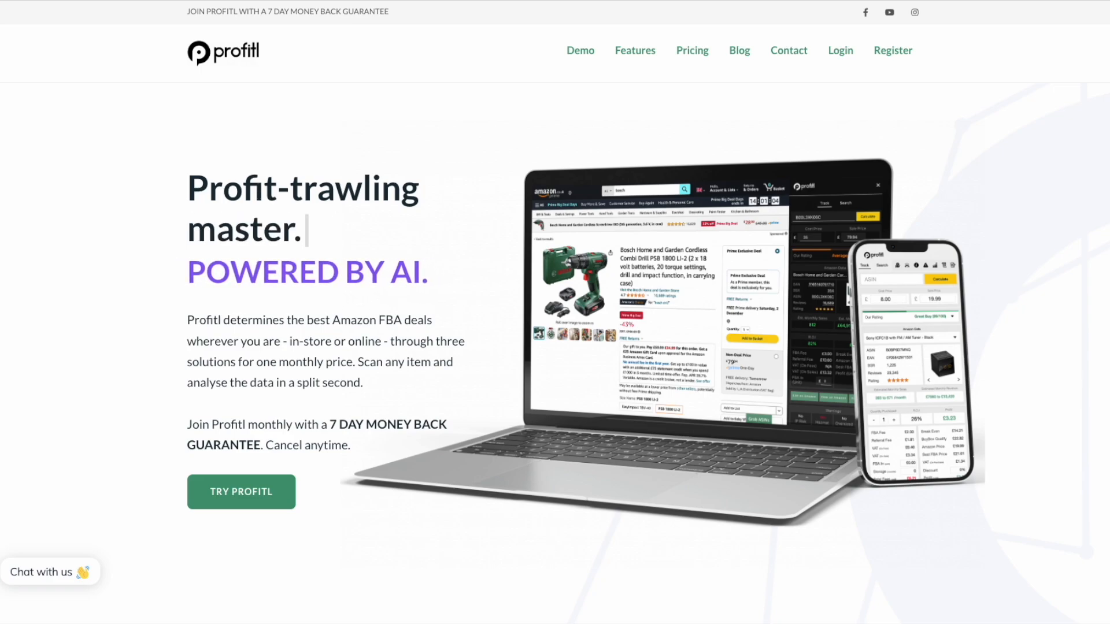
Scroll the Discord sidebar and open #user-results under Amazon FBA/Profitl Customers
{"action": "scroll", "scroll_direction": "down", "scroll_amount": 3}
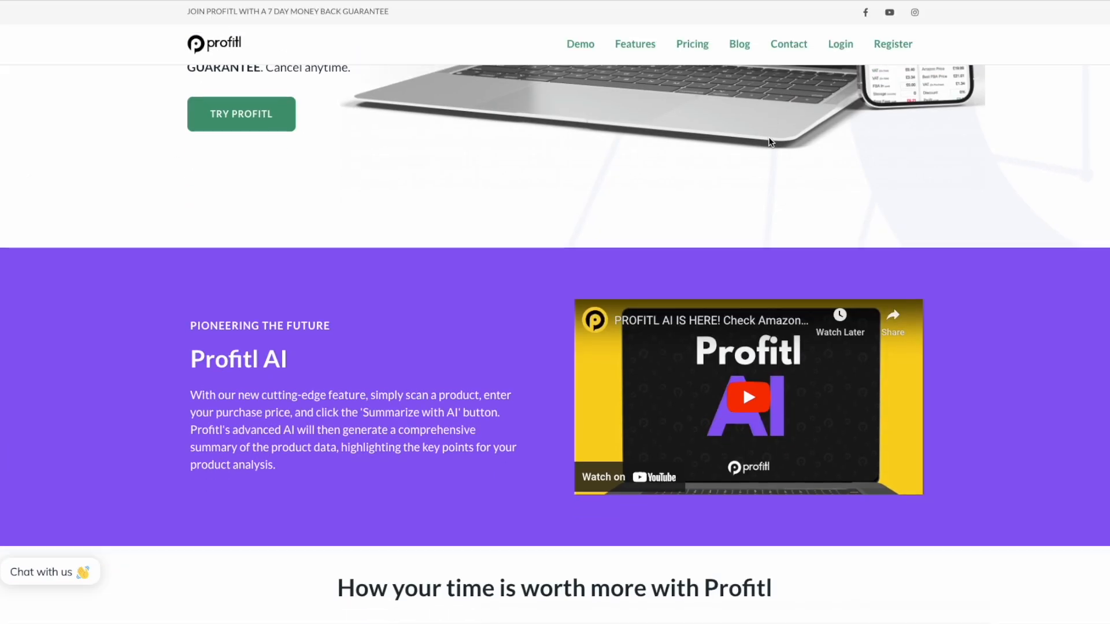
{"action": "scroll", "scroll_direction": "down", "scroll_amount": 3}
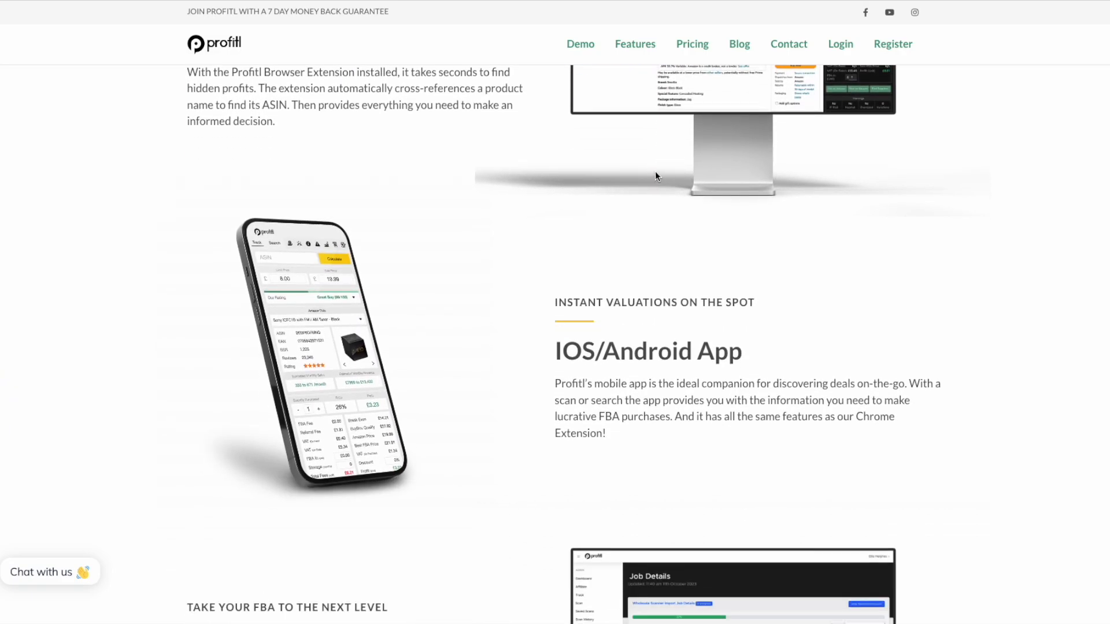
{"action": "scroll", "scroll_direction": "up", "scroll_amount": 3}
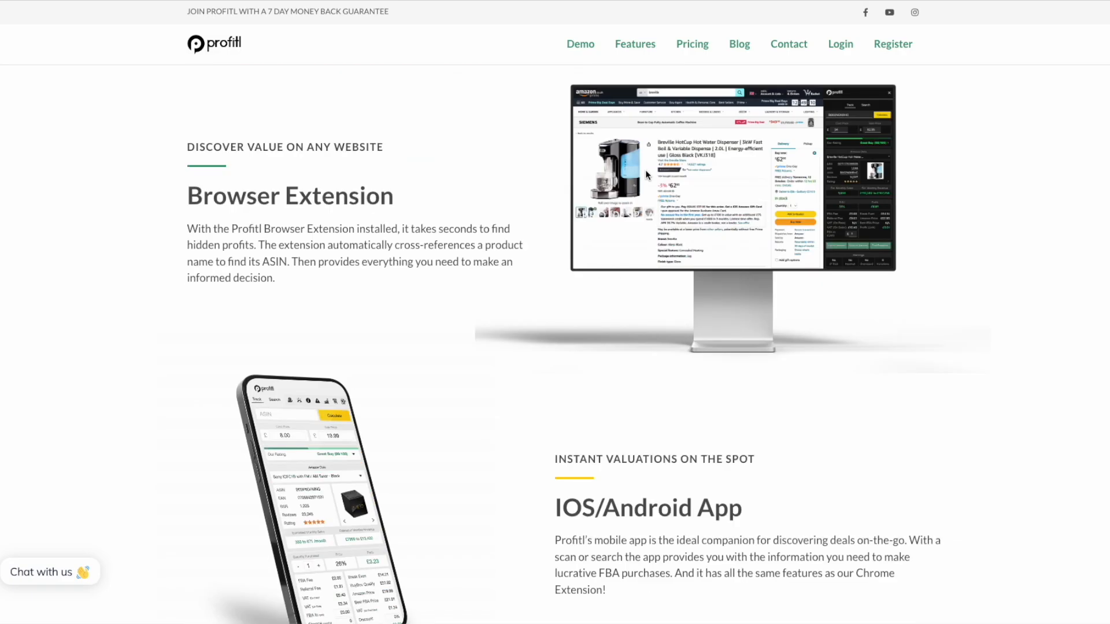
{"action": "scroll", "scroll_direction": "down", "scroll_amount": 3}
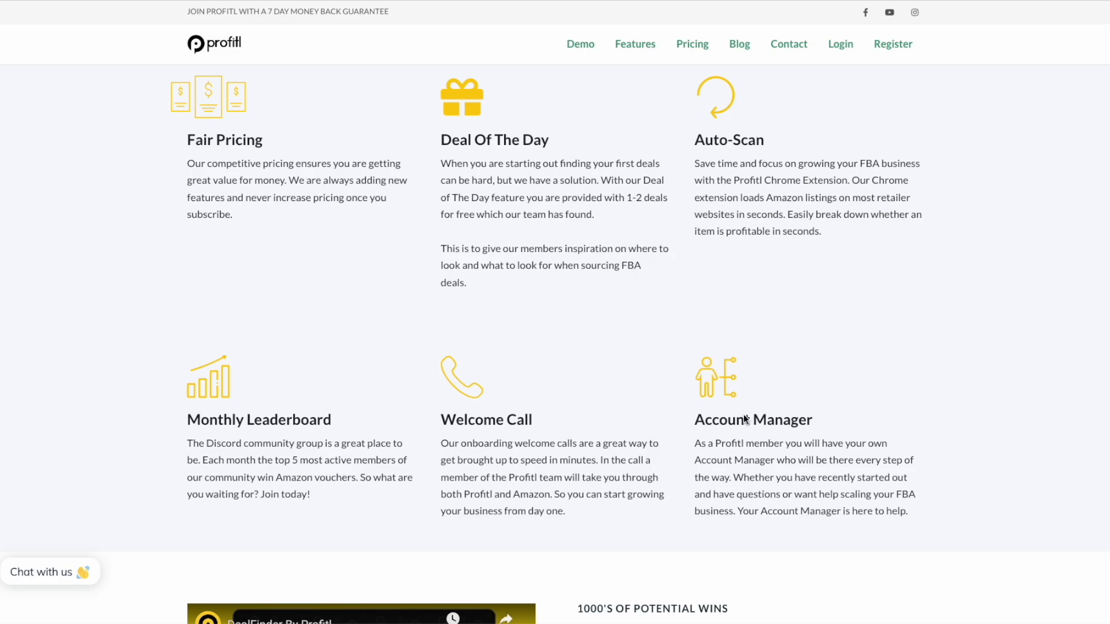
{"action": "scroll", "scroll_direction": "up", "scroll_amount": 3}
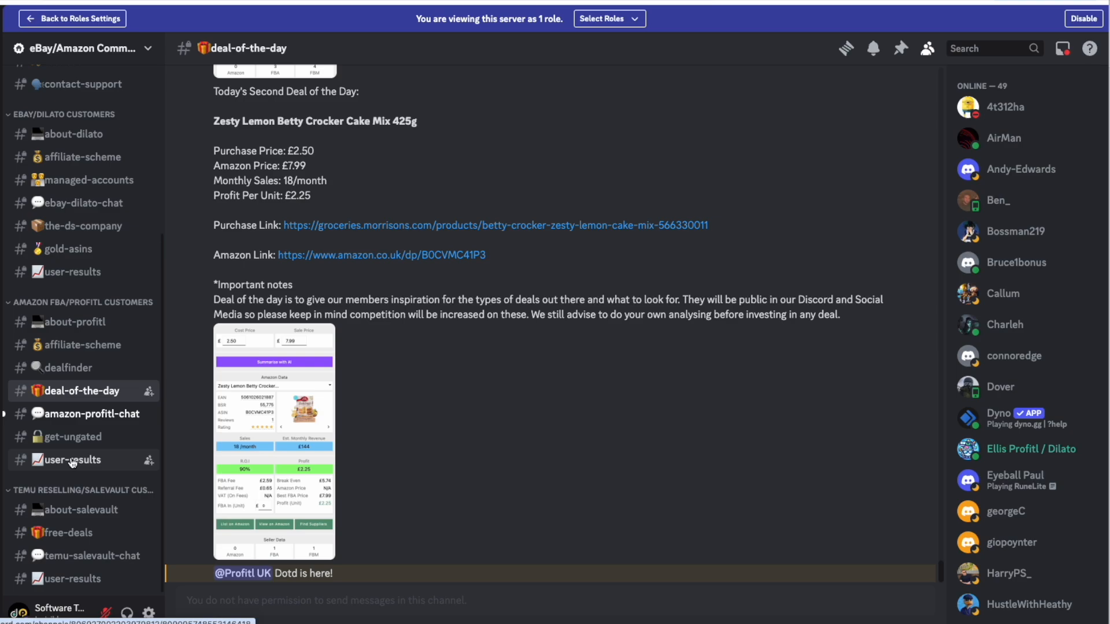
{"action": "mouse_move", "coordinate": [83, 463]}
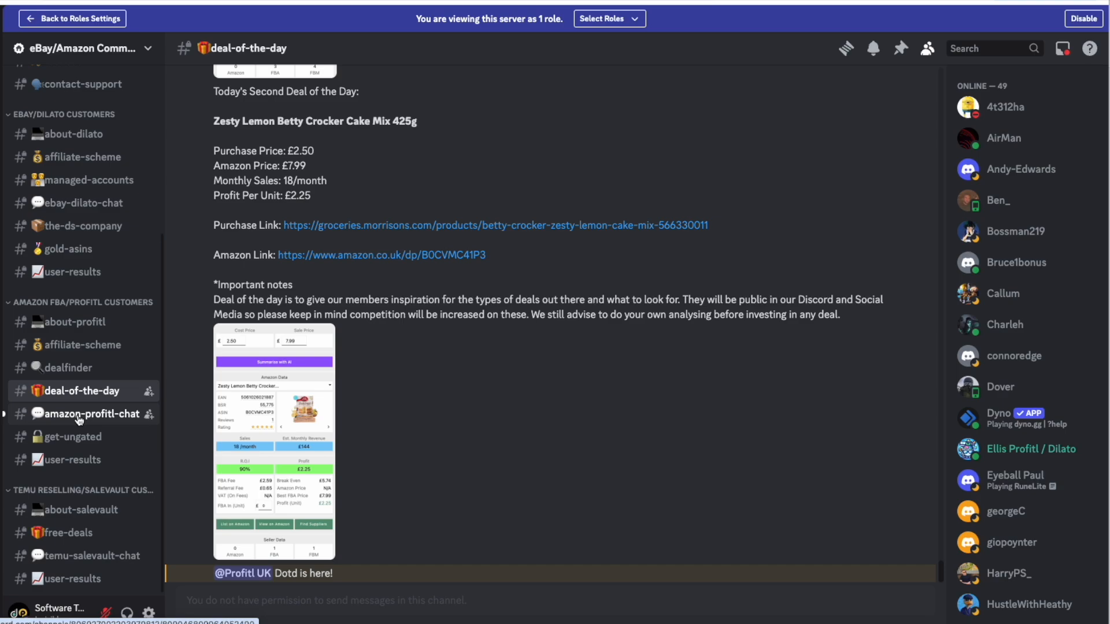
{"action": "left_click", "coordinate": [91, 414]}
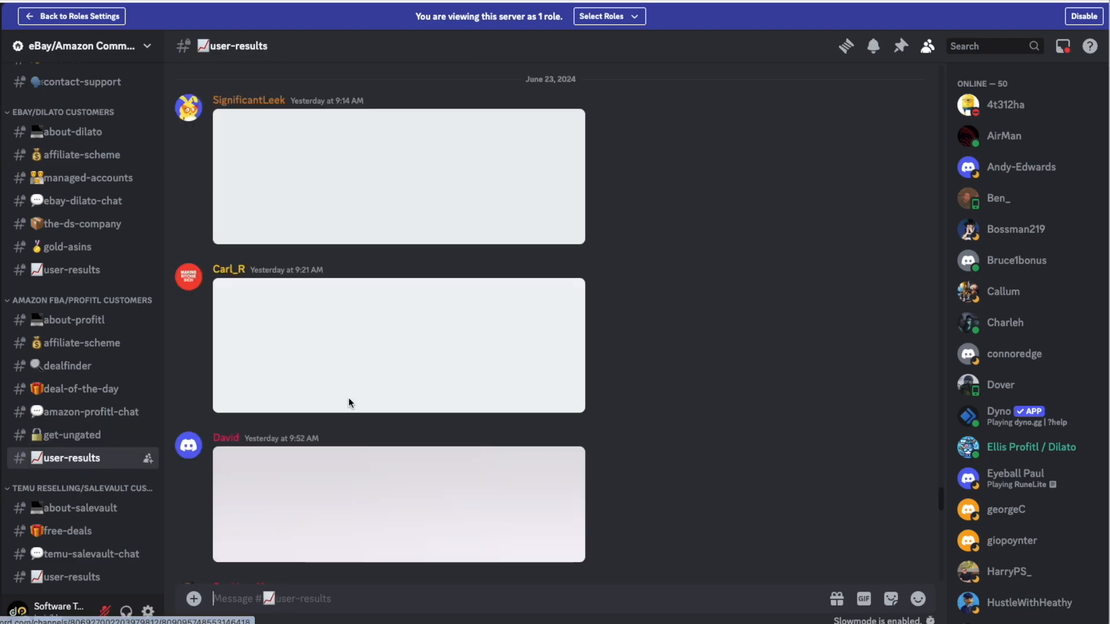
Leave the user-results feed for #deal-of-the-day, showing the Betty Crocker cake mix deal
{"action": "scroll", "scroll_direction": "down", "scroll_amount": 3}
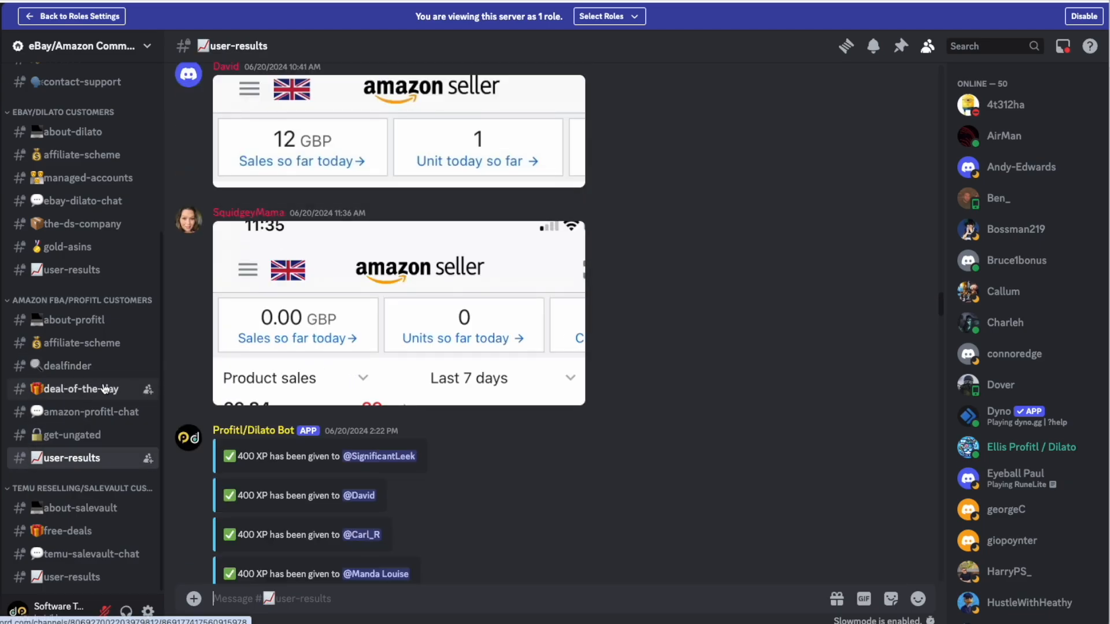
{"action": "left_click", "coordinate": [76, 389]}
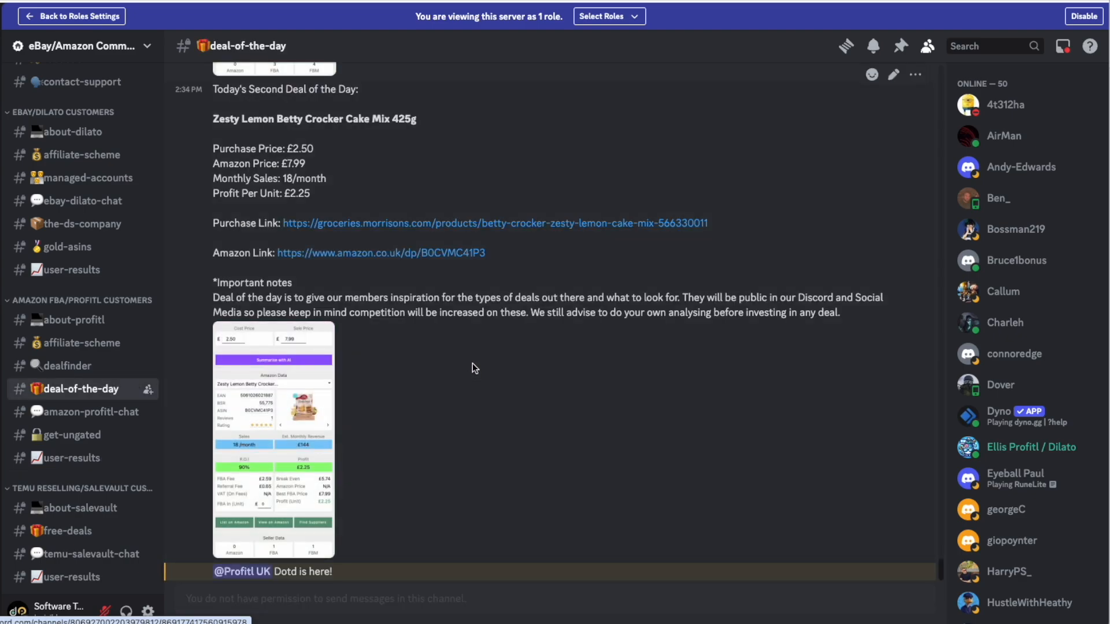
{"action": "mouse_move", "coordinate": [437, 373]}
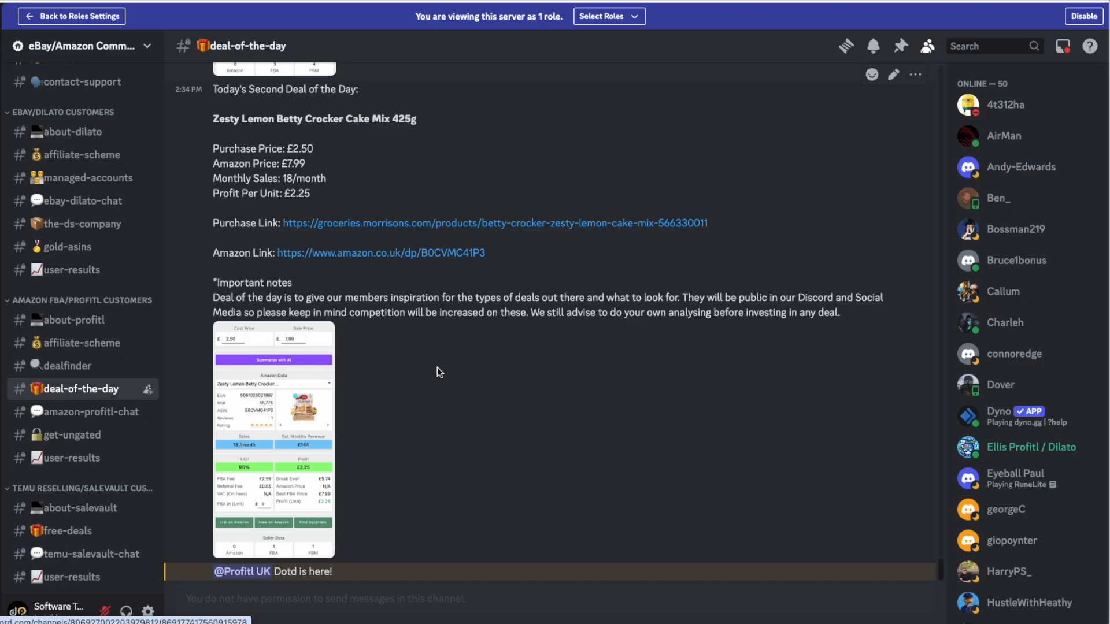
{"action": "mouse_move", "coordinate": [455, 365]}
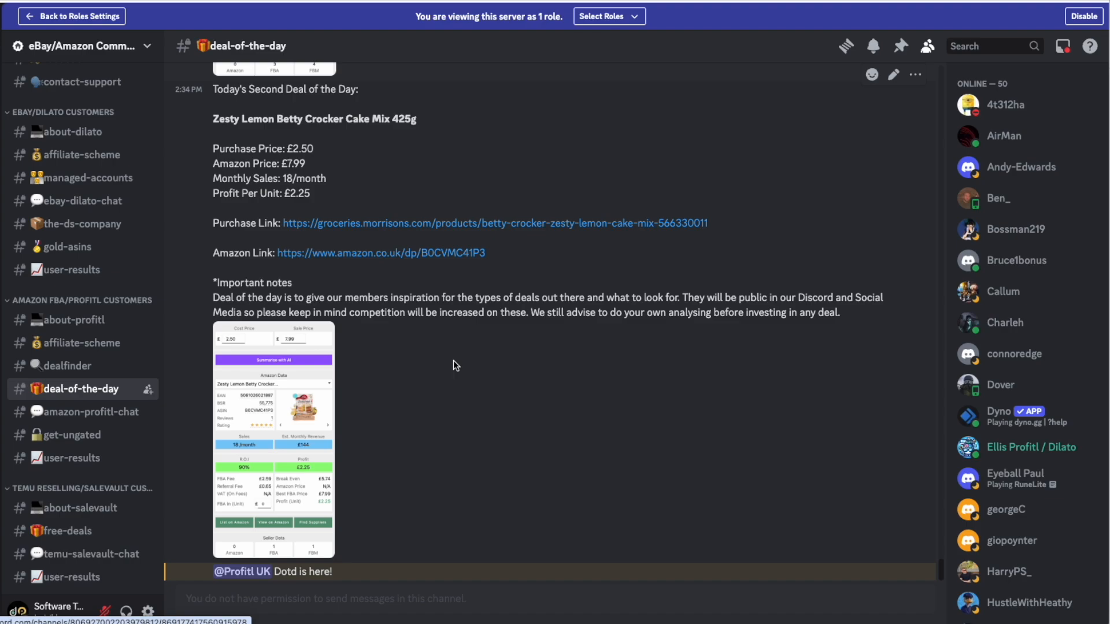
{"action": "mouse_move", "coordinate": [455, 362]}
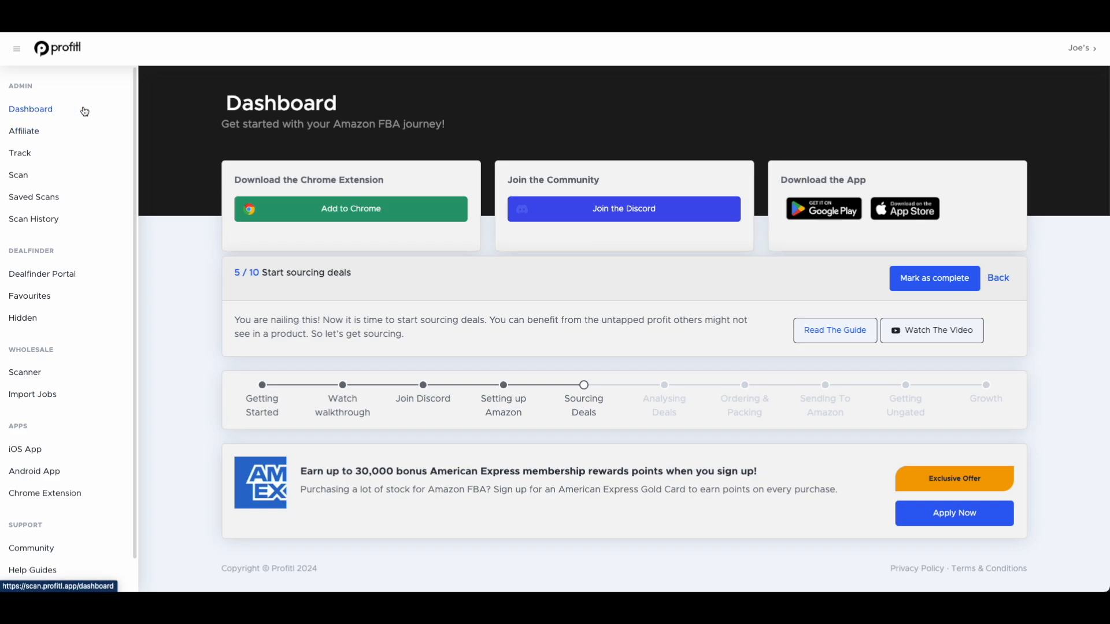
{"action": "mouse_move", "coordinate": [473, 185]}
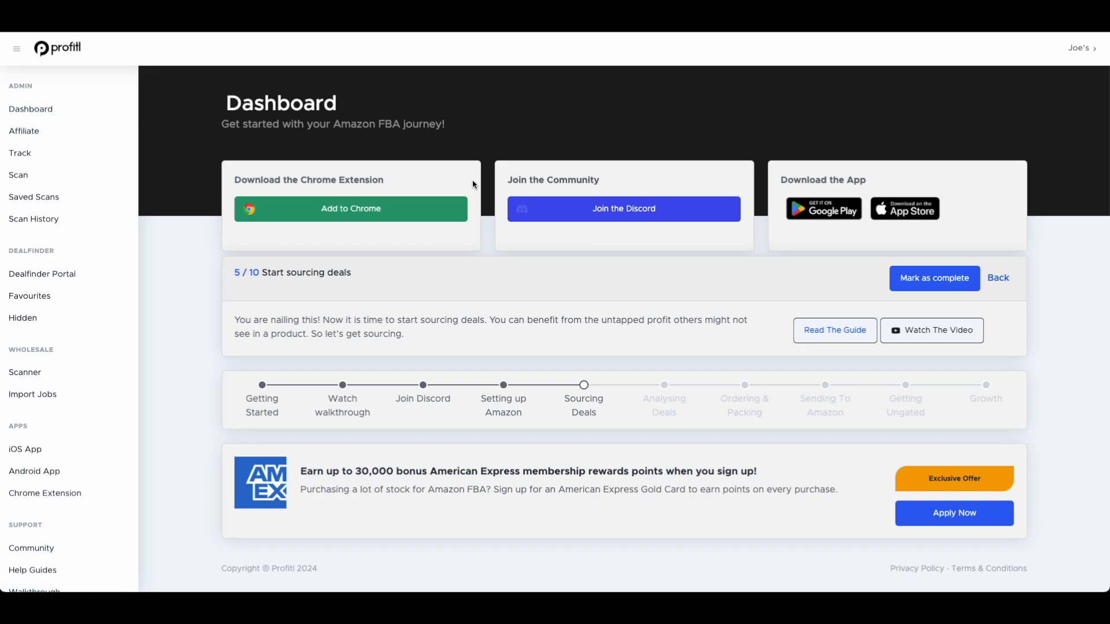
{"action": "mouse_move", "coordinate": [550, 174]}
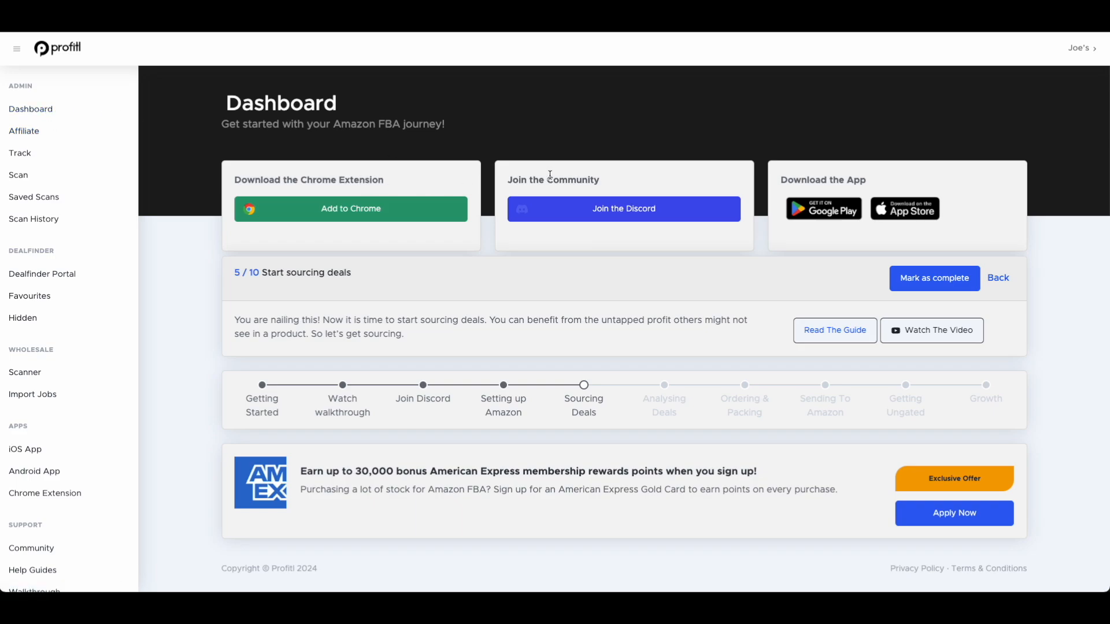
{"action": "mouse_move", "coordinate": [824, 175]}
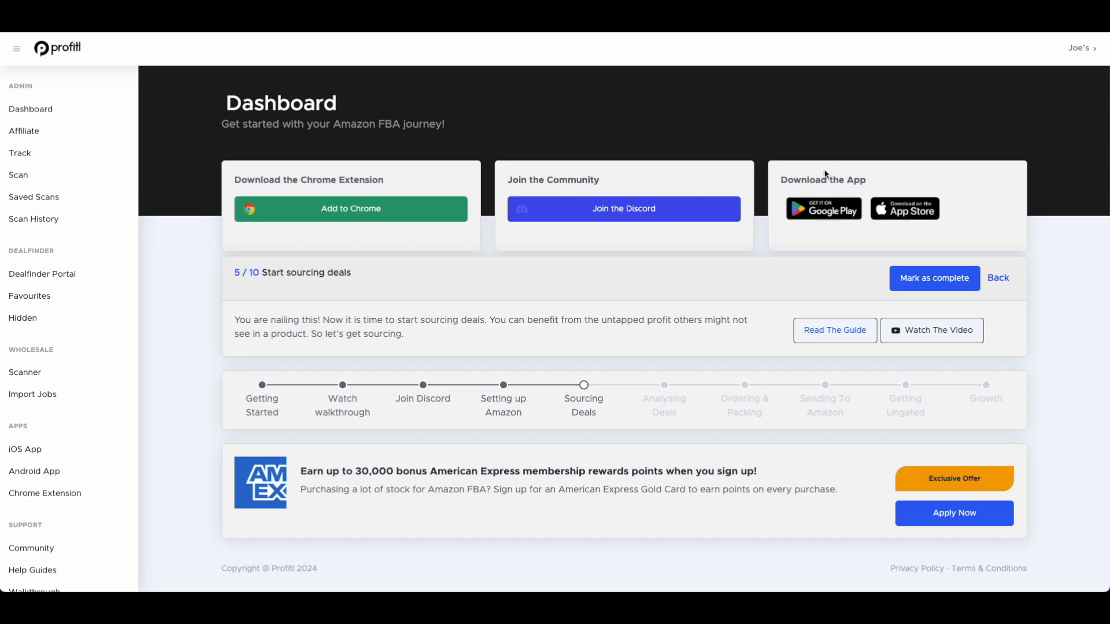
{"action": "mouse_move", "coordinate": [298, 404]}
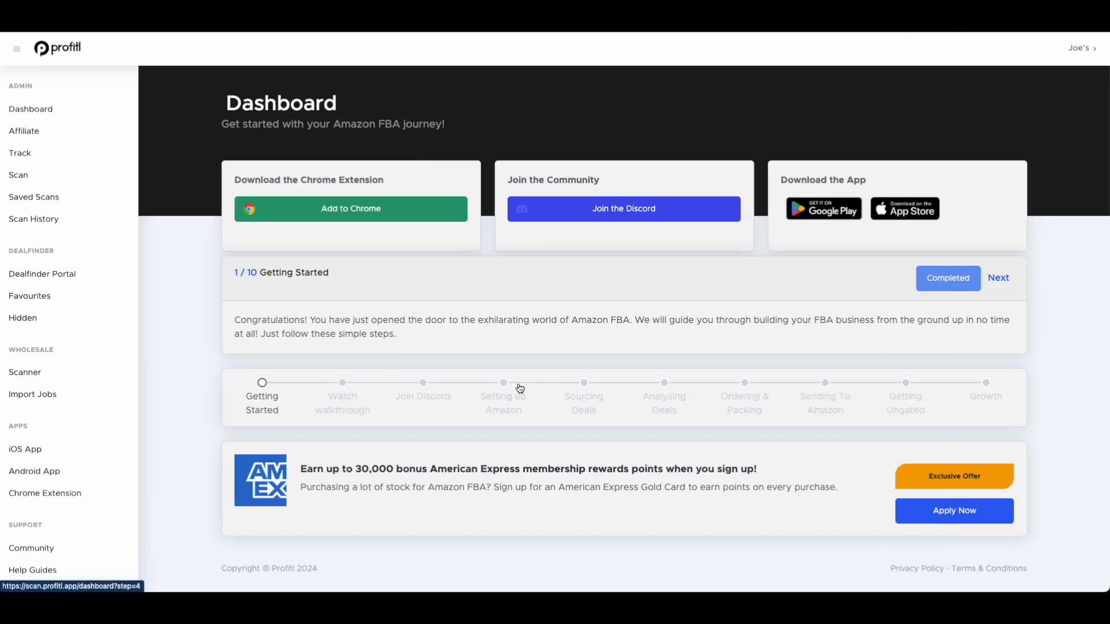
Step the dashboard's onboarding checklist back to step 2 of 10, the walkthrough video
{"action": "left_click", "coordinate": [998, 278]}
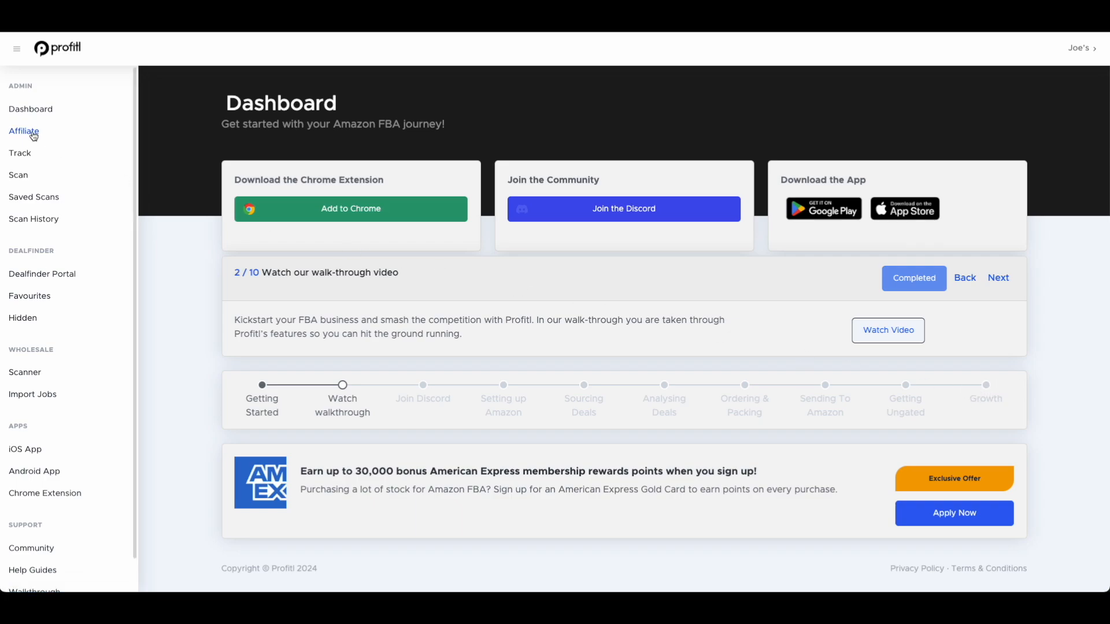
View the Affiliate page's zero clicks, sign-ups and commission, then the Track page
{"action": "left_click", "coordinate": [23, 131]}
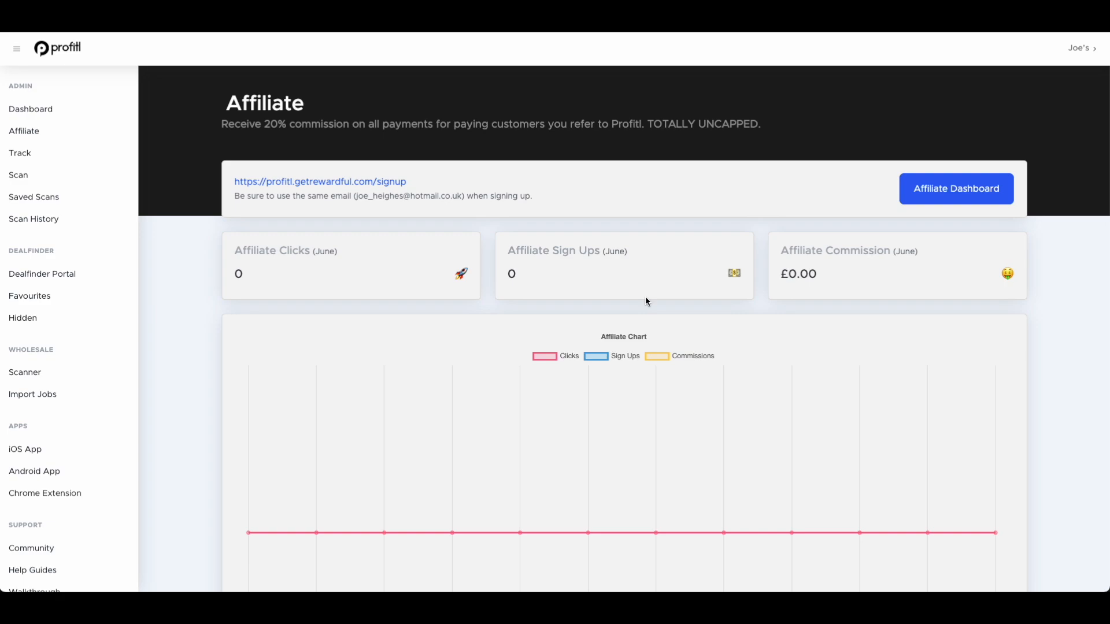
{"action": "mouse_move", "coordinate": [399, 245]}
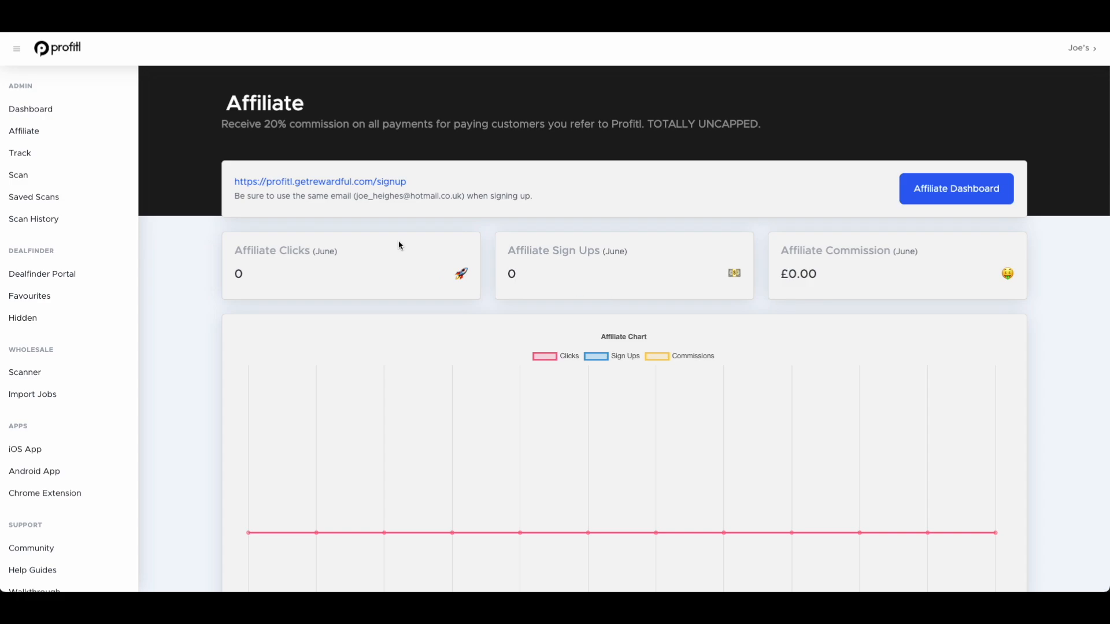
{"action": "left_click", "coordinate": [20, 152]}
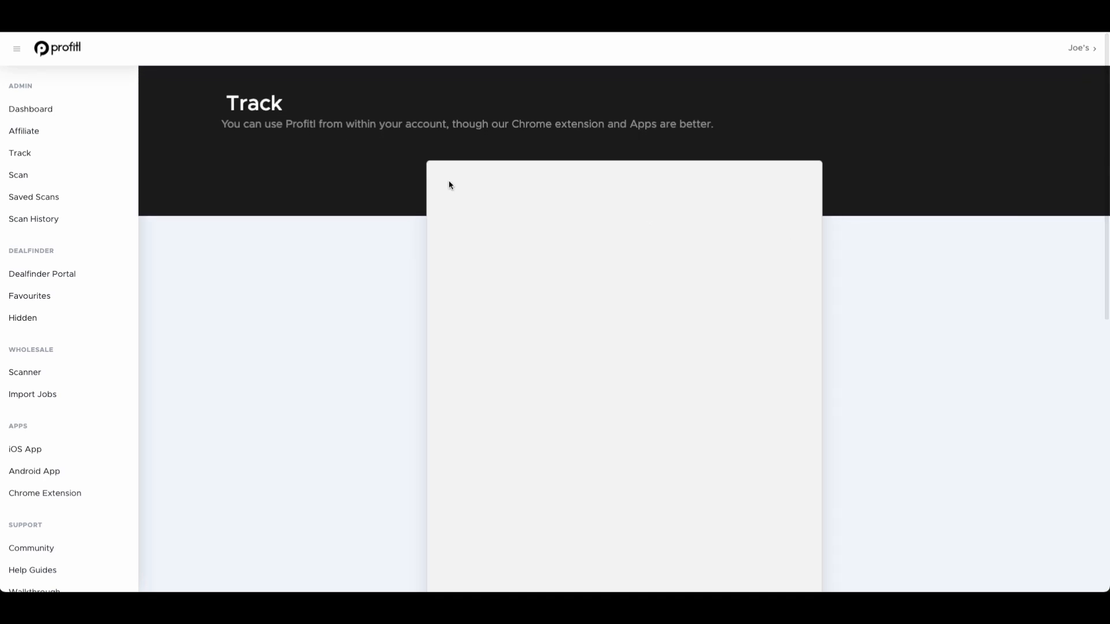
{"action": "mouse_move", "coordinate": [397, 171]}
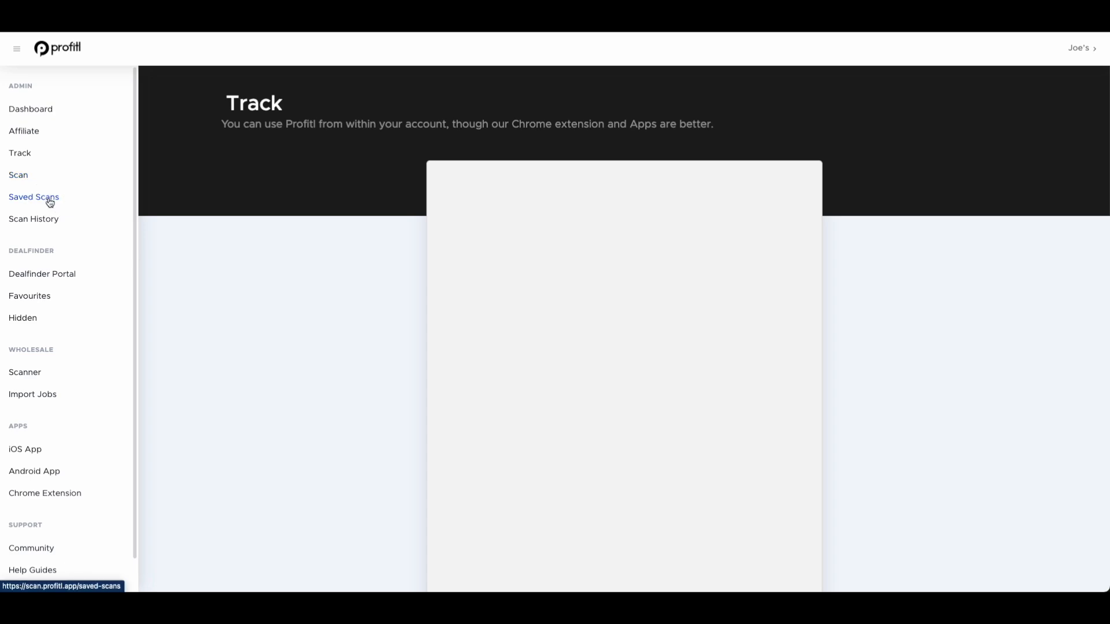
Browse the Saved Scans table of profits and ratings, then the Scan History list
{"action": "left_click", "coordinate": [33, 196]}
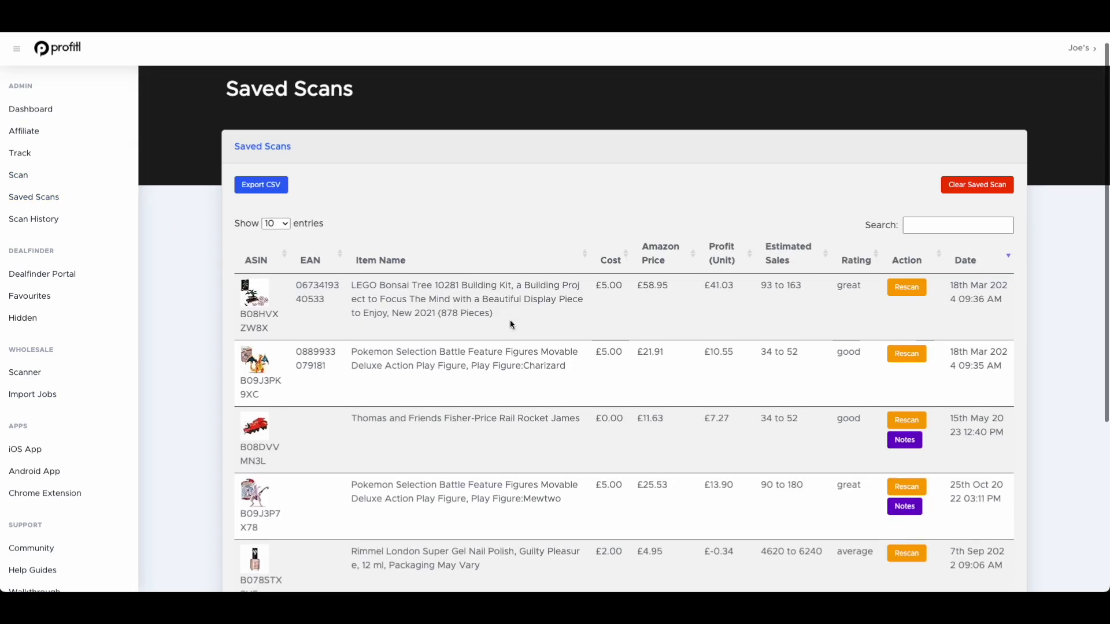
{"action": "scroll", "scroll_direction": "down", "scroll_amount": 3}
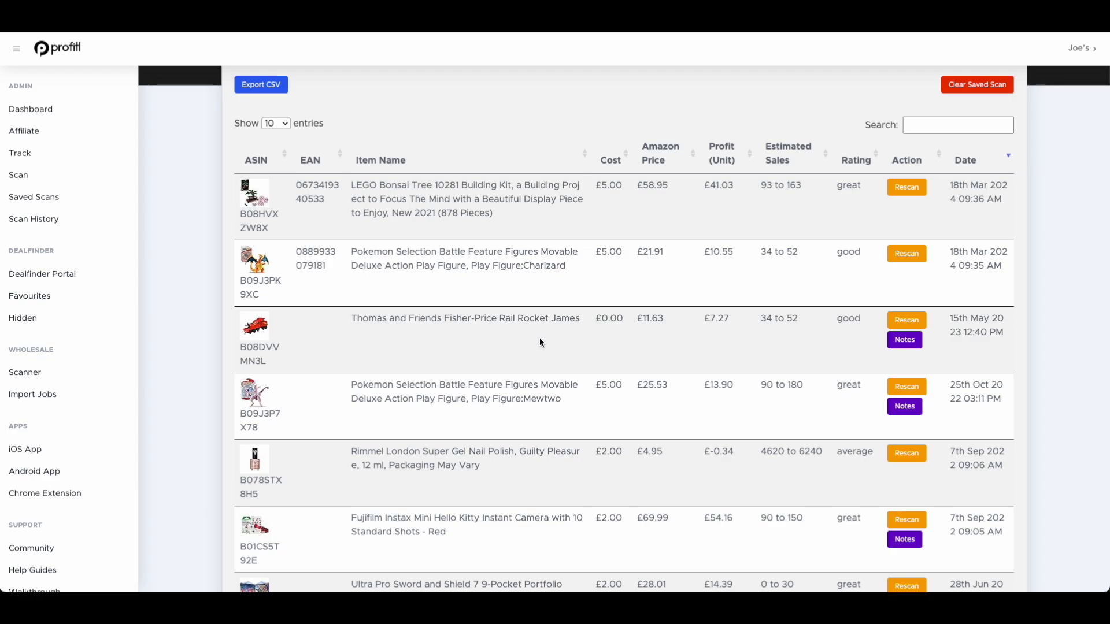
{"action": "mouse_move", "coordinate": [830, 218]}
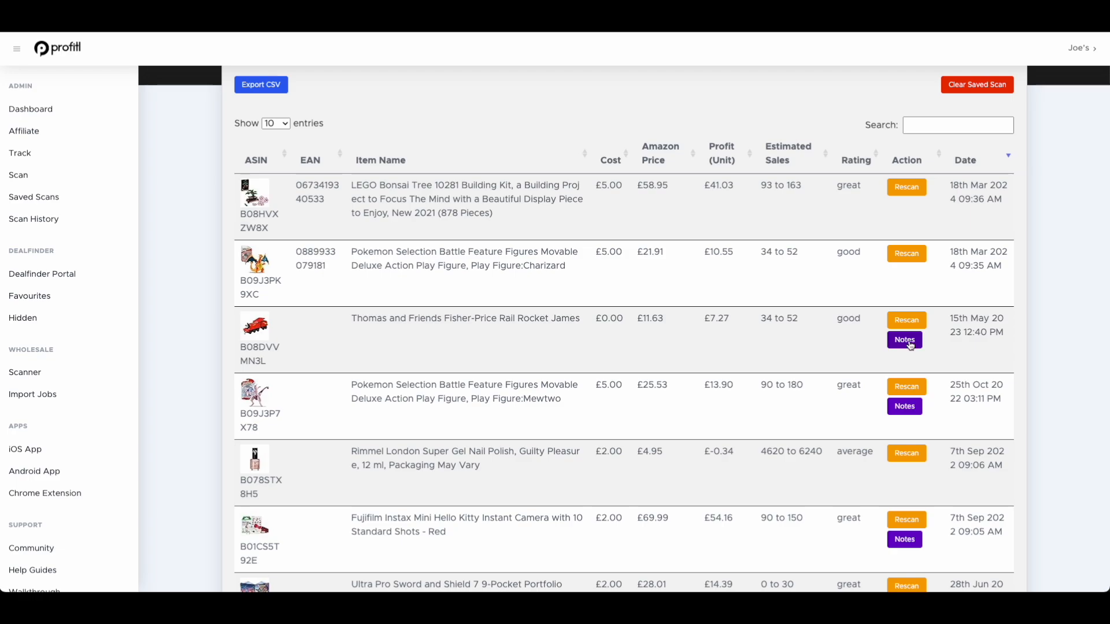
{"action": "left_click", "coordinate": [34, 218]}
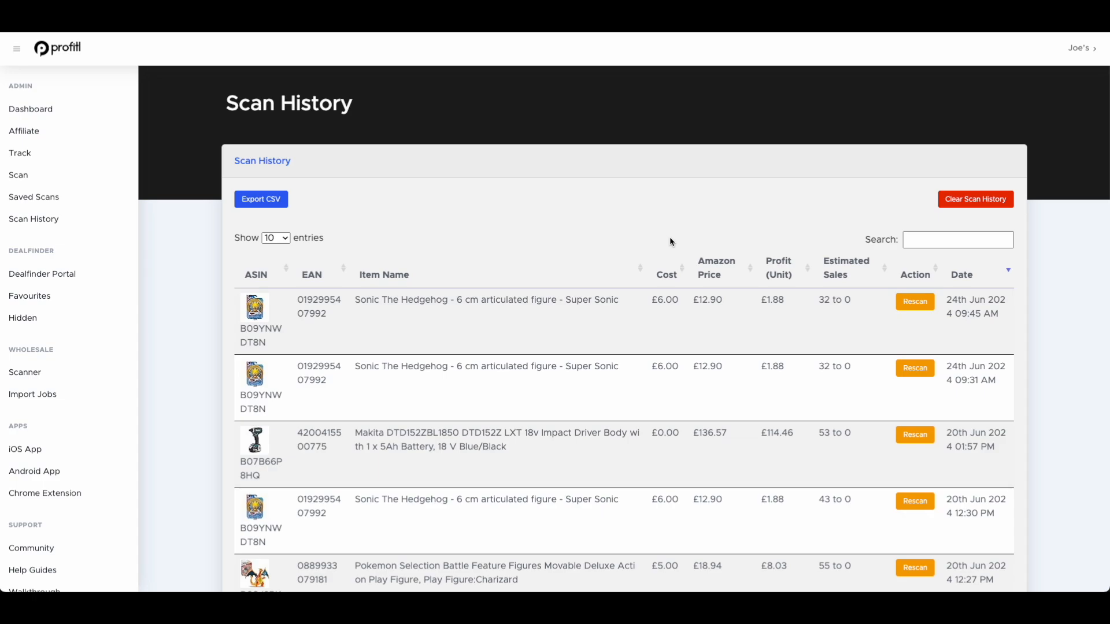
{"action": "mouse_move", "coordinate": [485, 317]}
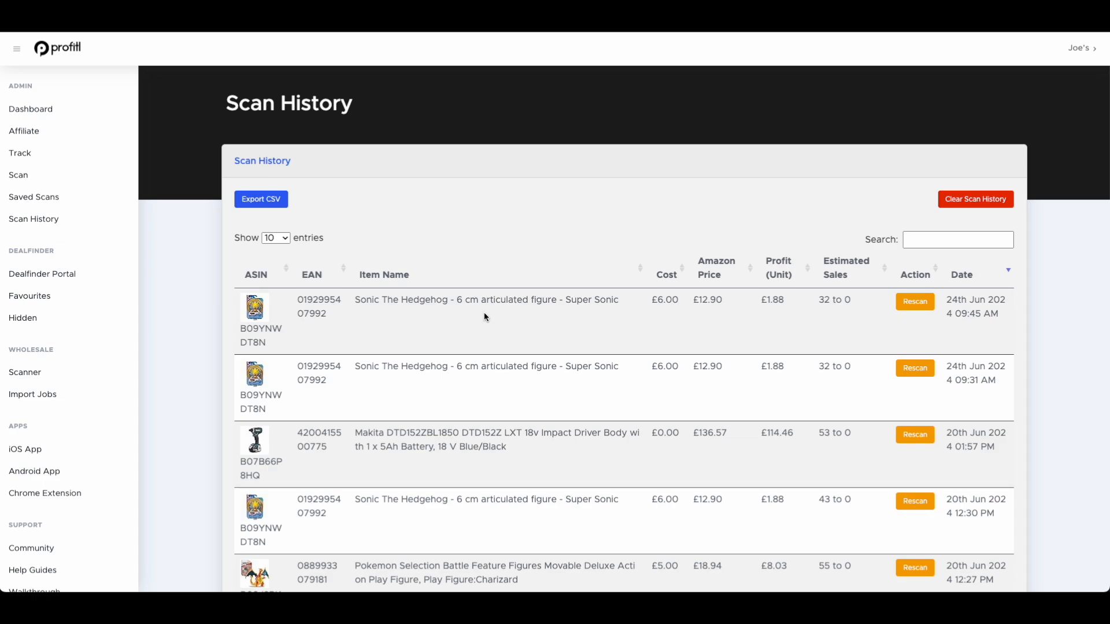
Visit the DealFinder deals portal and scroll through its list of potential deals
{"action": "left_click", "coordinate": [41, 278]}
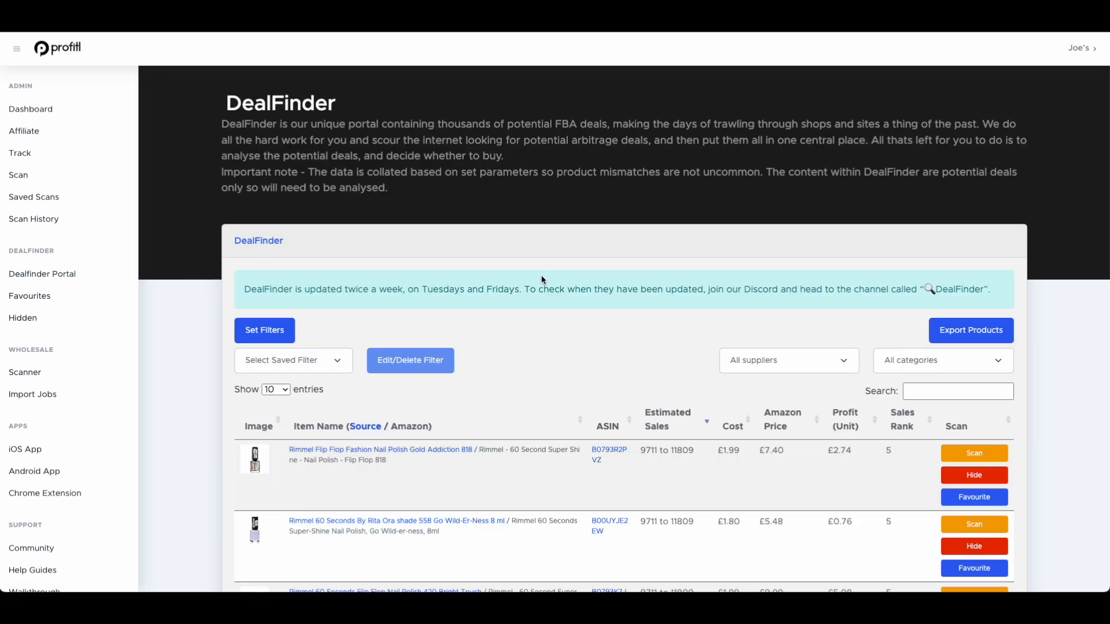
{"action": "mouse_move", "coordinate": [555, 289]}
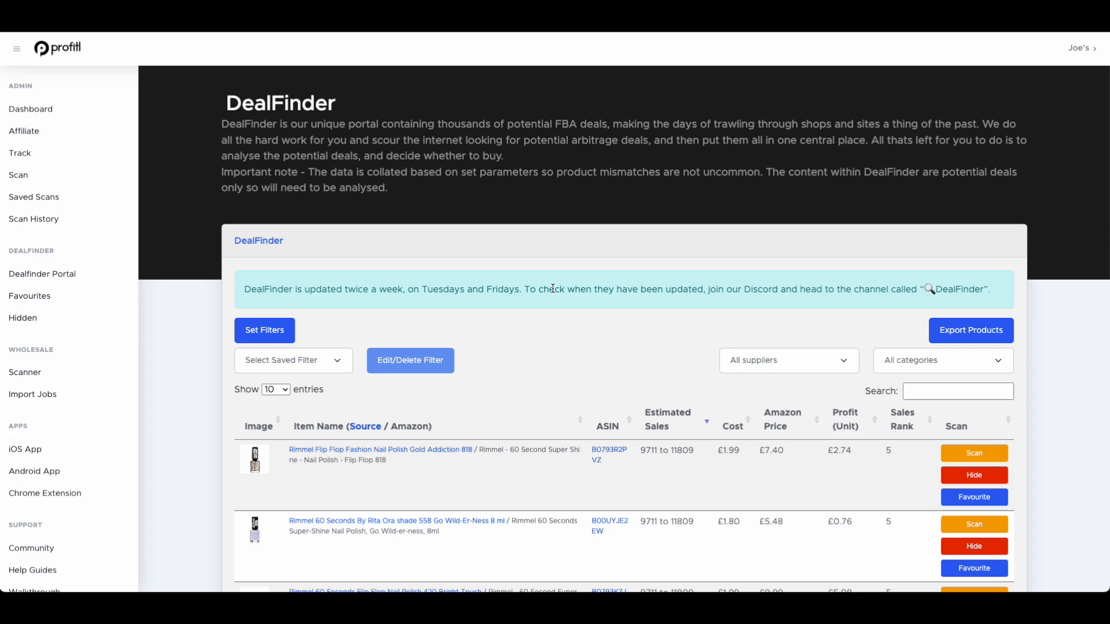
{"action": "scroll", "scroll_direction": "down", "scroll_amount": 3}
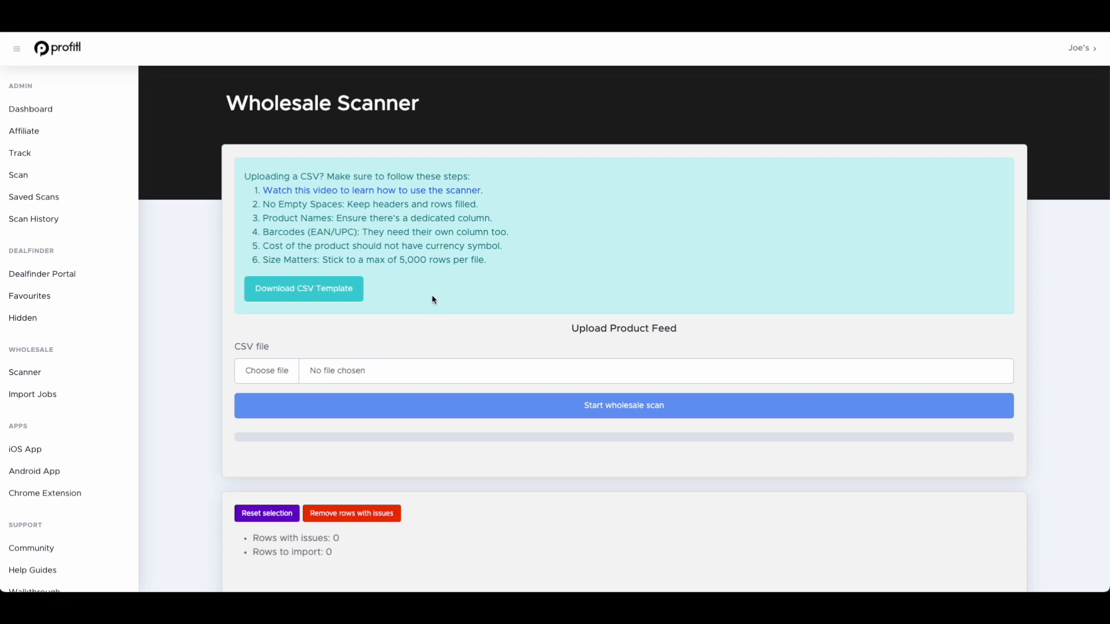
{"action": "mouse_move", "coordinate": [331, 315]}
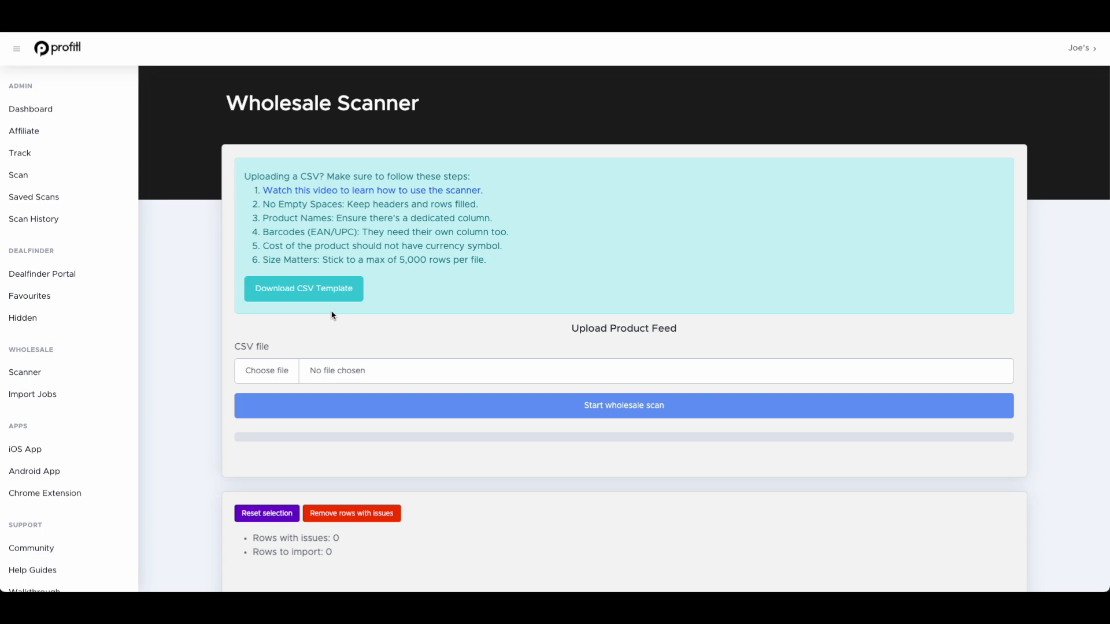
{"action": "mouse_move", "coordinate": [375, 319]}
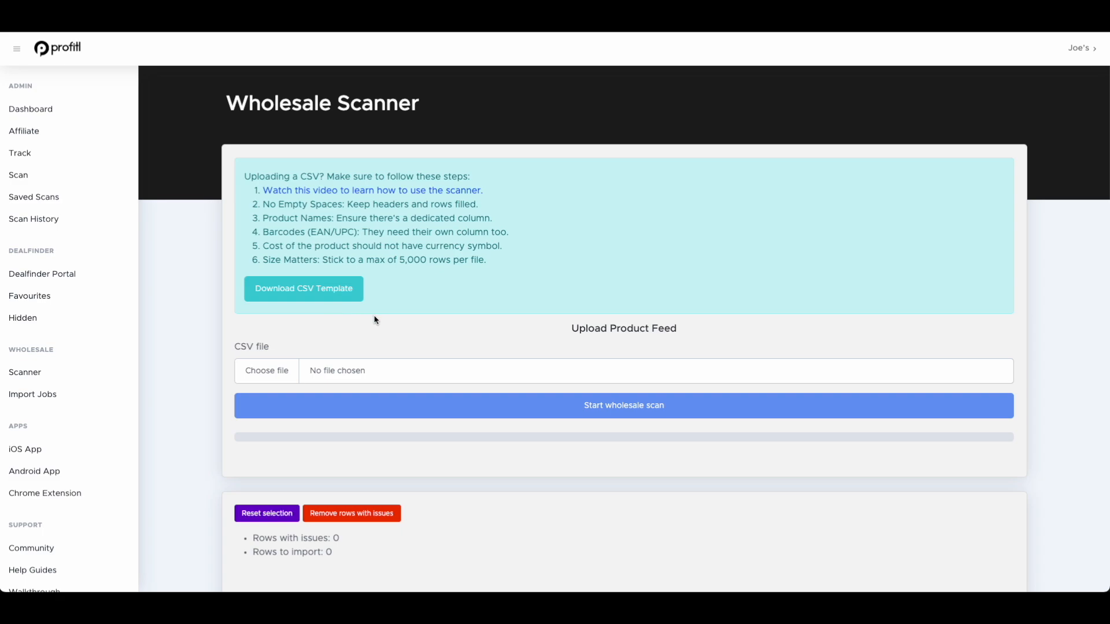
Scroll the Wholesale Scanner upload form, with no CSV chosen and zero rows to import
{"action": "scroll", "scroll_direction": "down", "scroll_amount": 3}
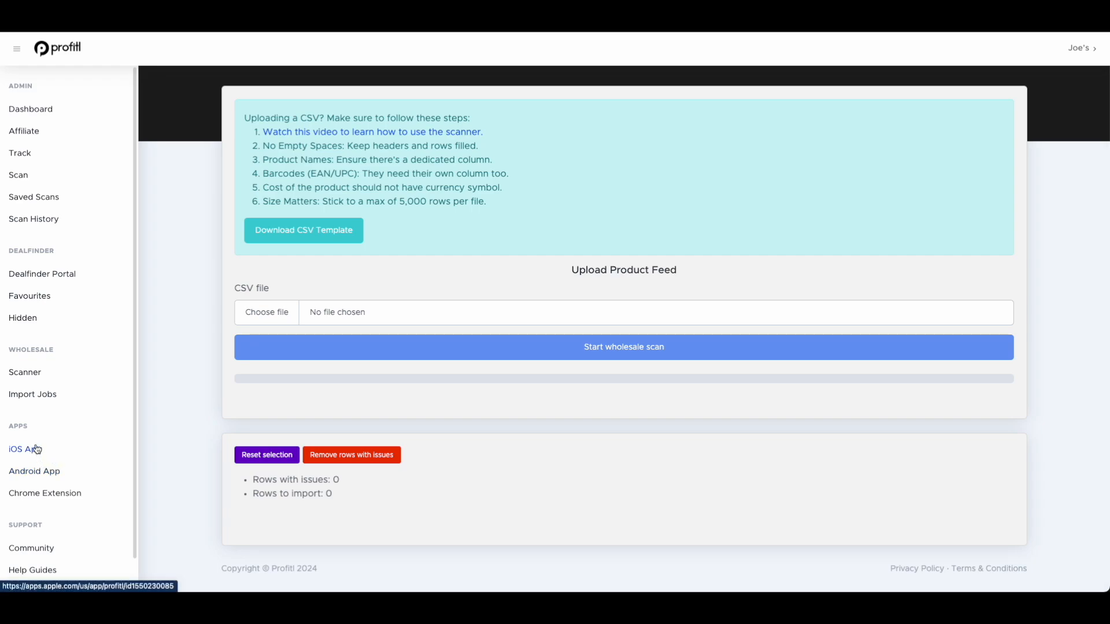
{"action": "mouse_move", "coordinate": [33, 451]}
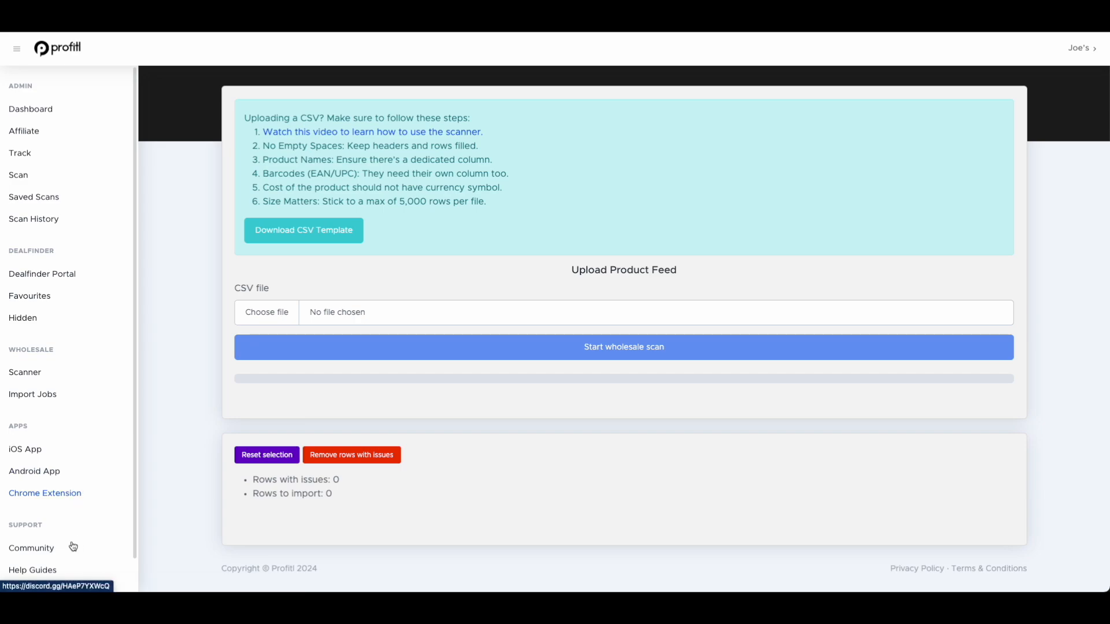
Visit the Help Guides and Get In Touch pages, then the account options
{"action": "scroll", "scroll_direction": "down", "scroll_amount": 3}
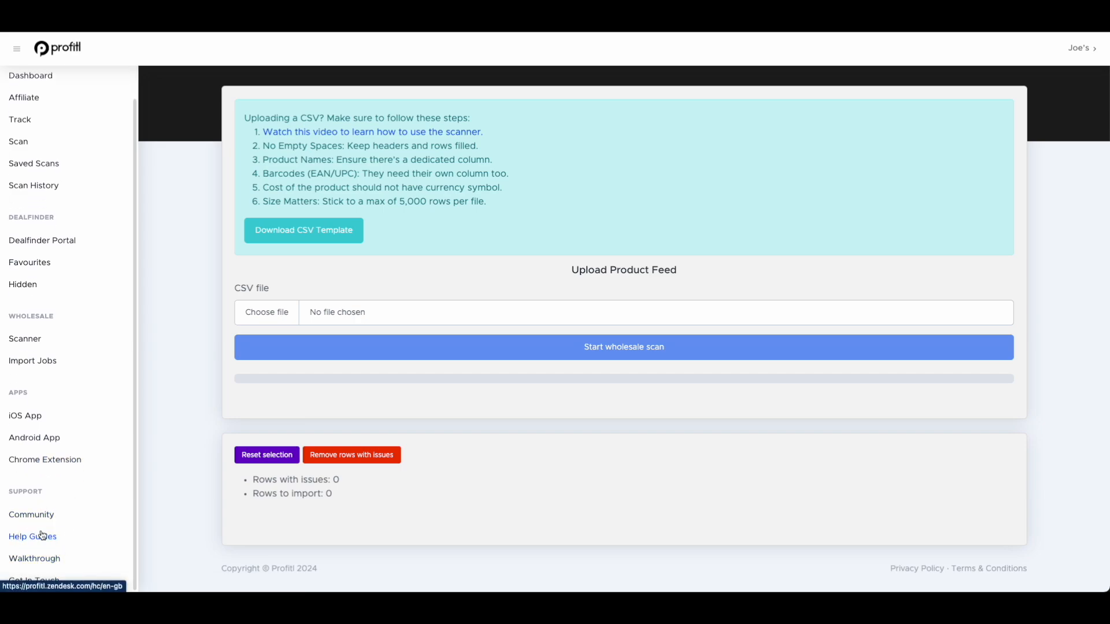
{"action": "left_click", "coordinate": [32, 536]}
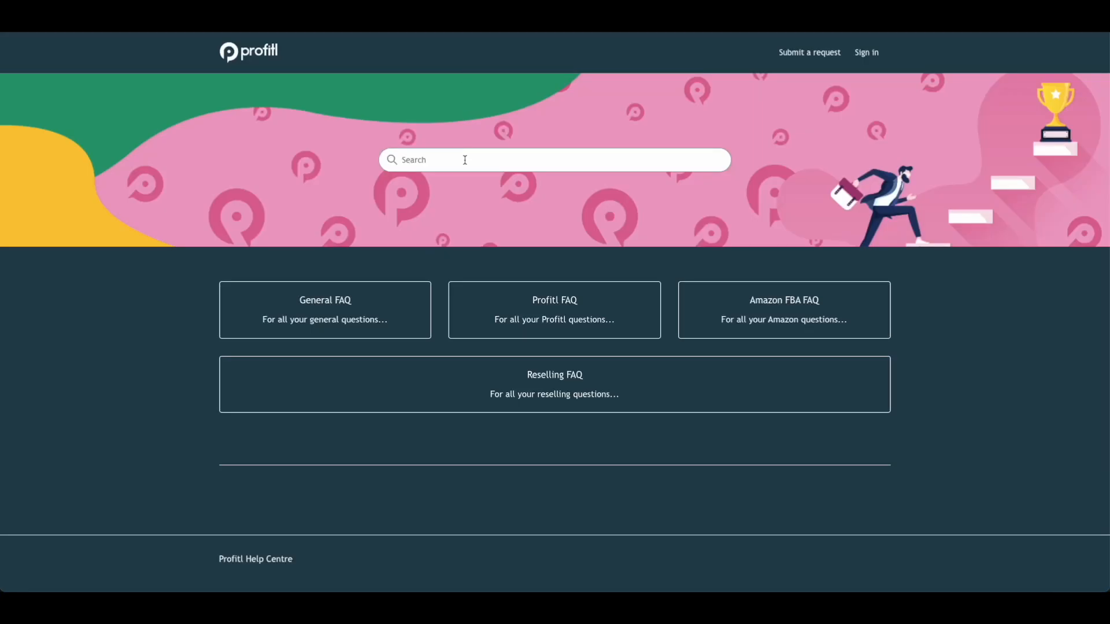
{"action": "mouse_move", "coordinate": [468, 162]}
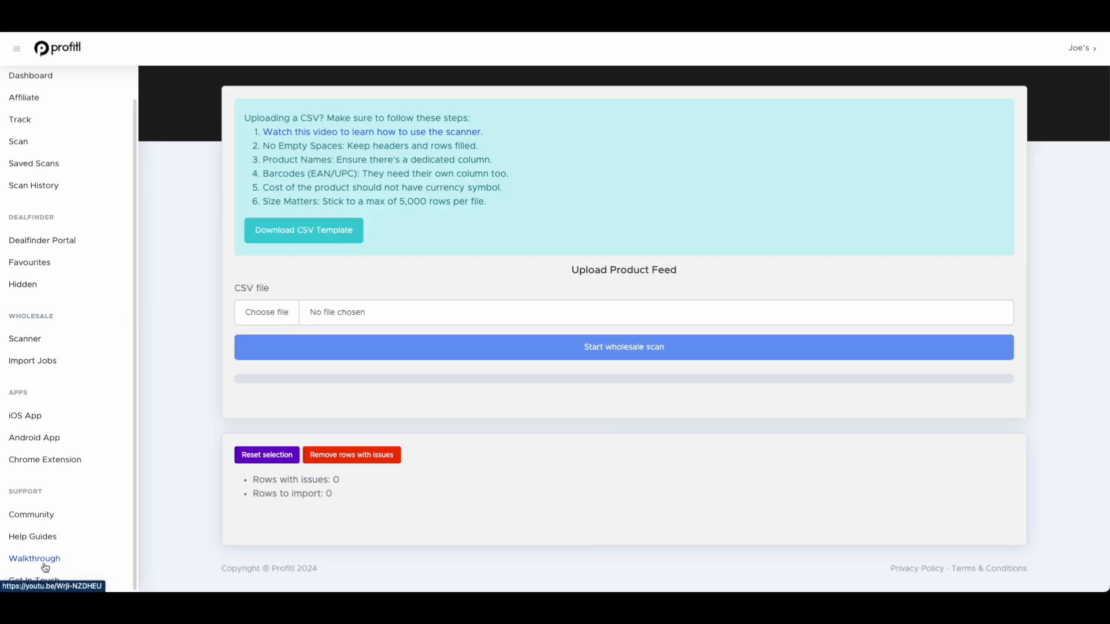
{"action": "mouse_move", "coordinate": [31, 581]}
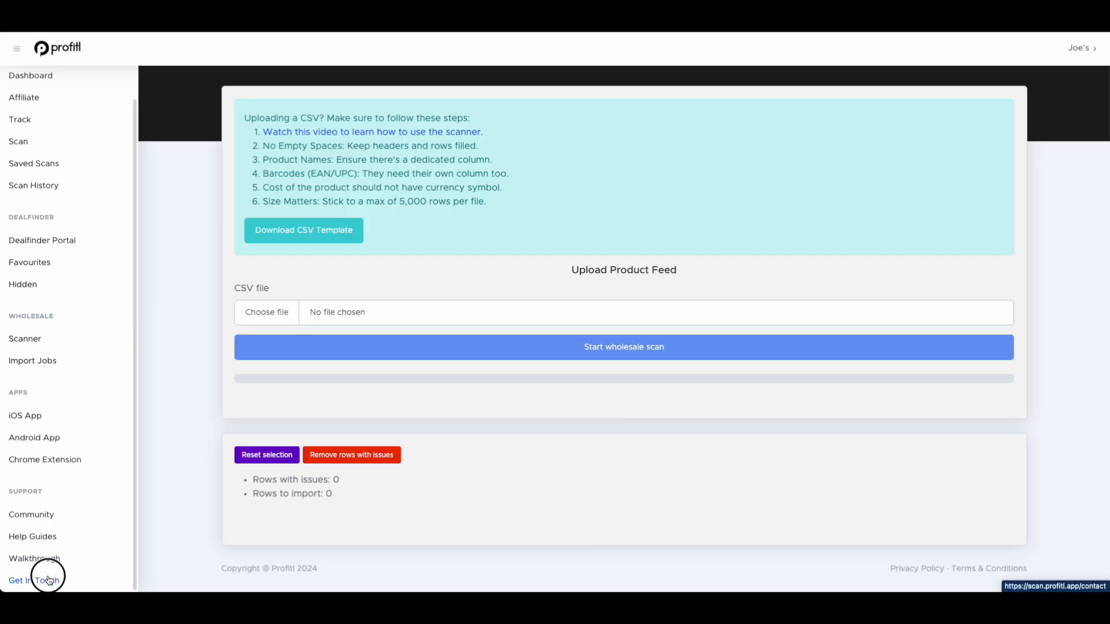
{"action": "left_click", "coordinate": [28, 581]}
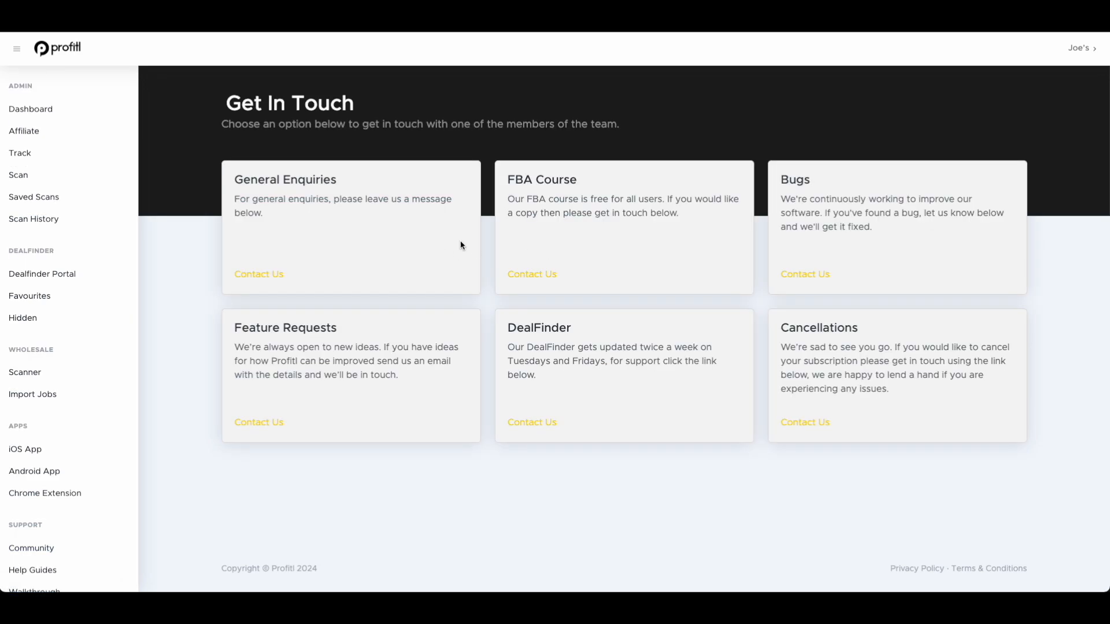
{"action": "mouse_move", "coordinate": [1087, 50]}
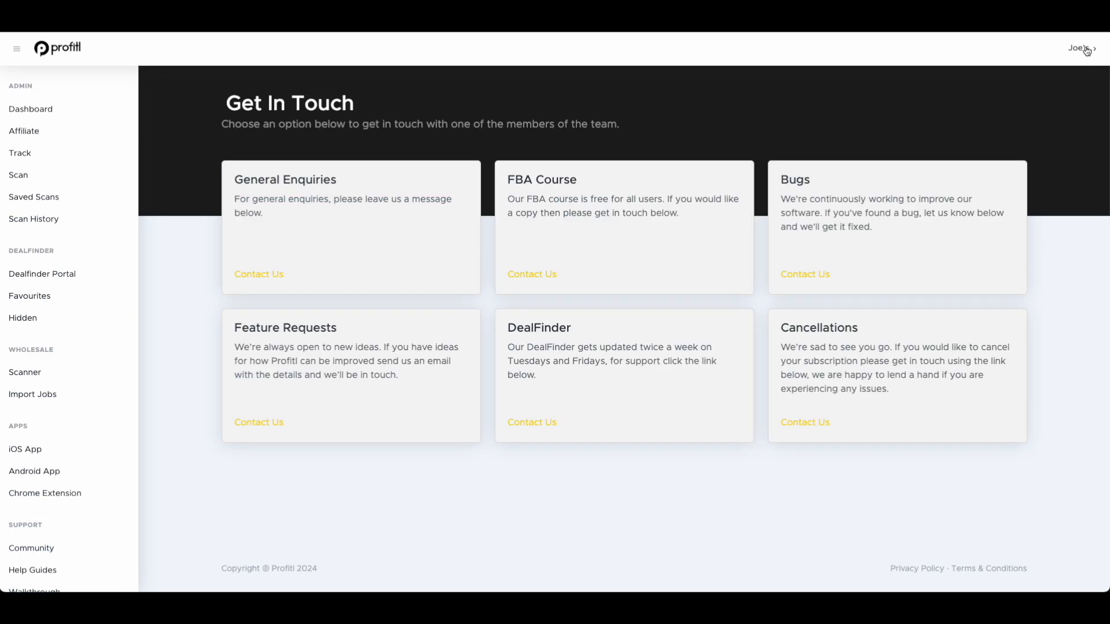
{"action": "left_click", "coordinate": [1081, 48]}
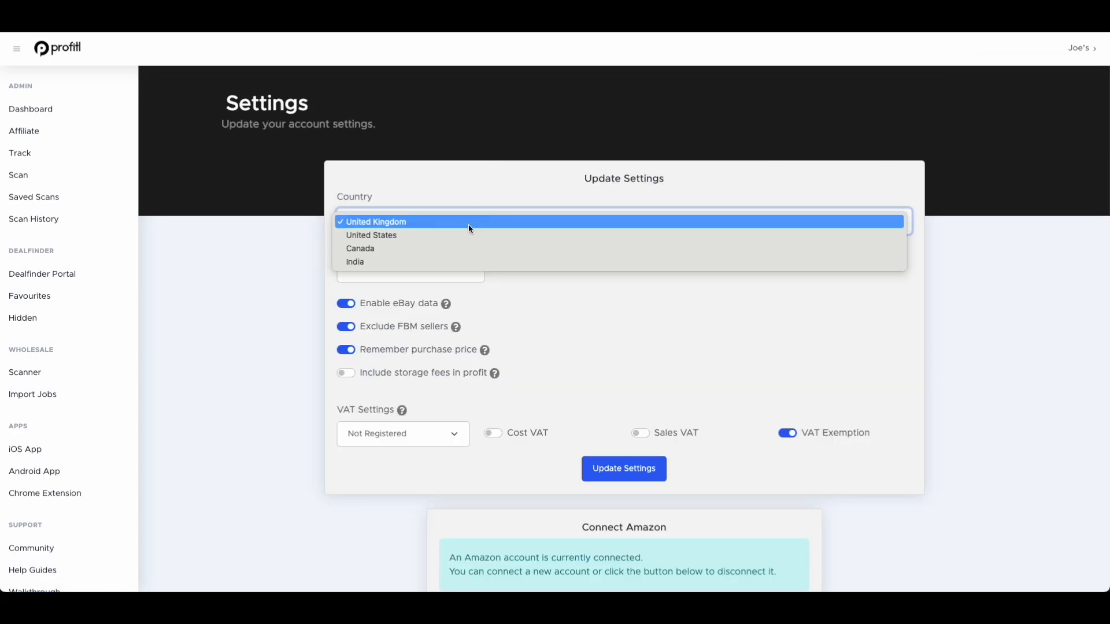
{"action": "mouse_move", "coordinate": [445, 248]}
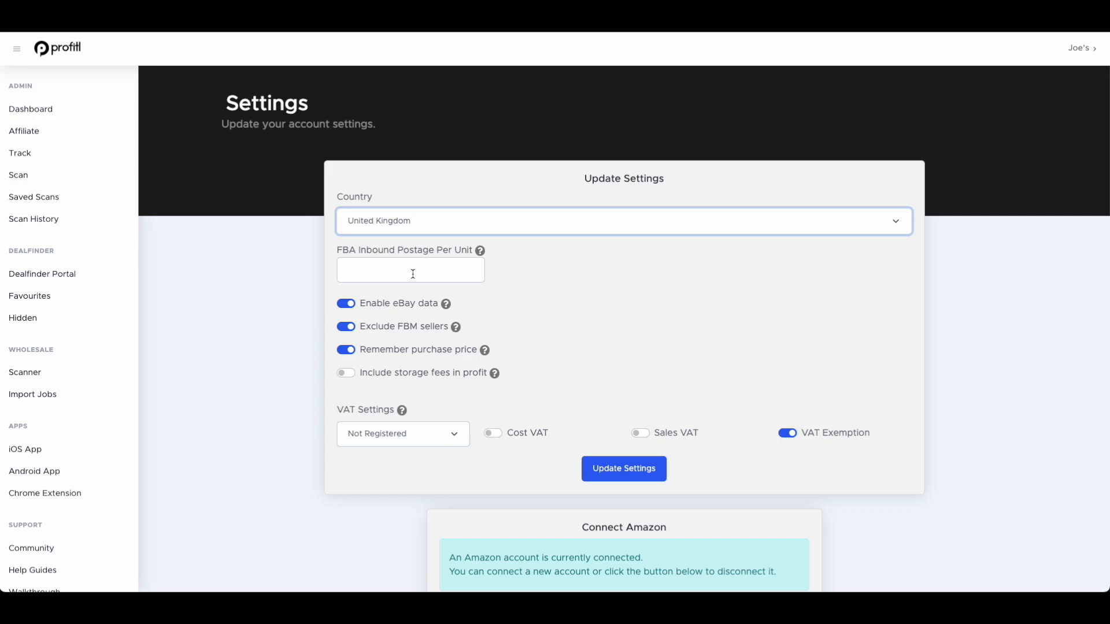
{"action": "mouse_move", "coordinate": [421, 327]}
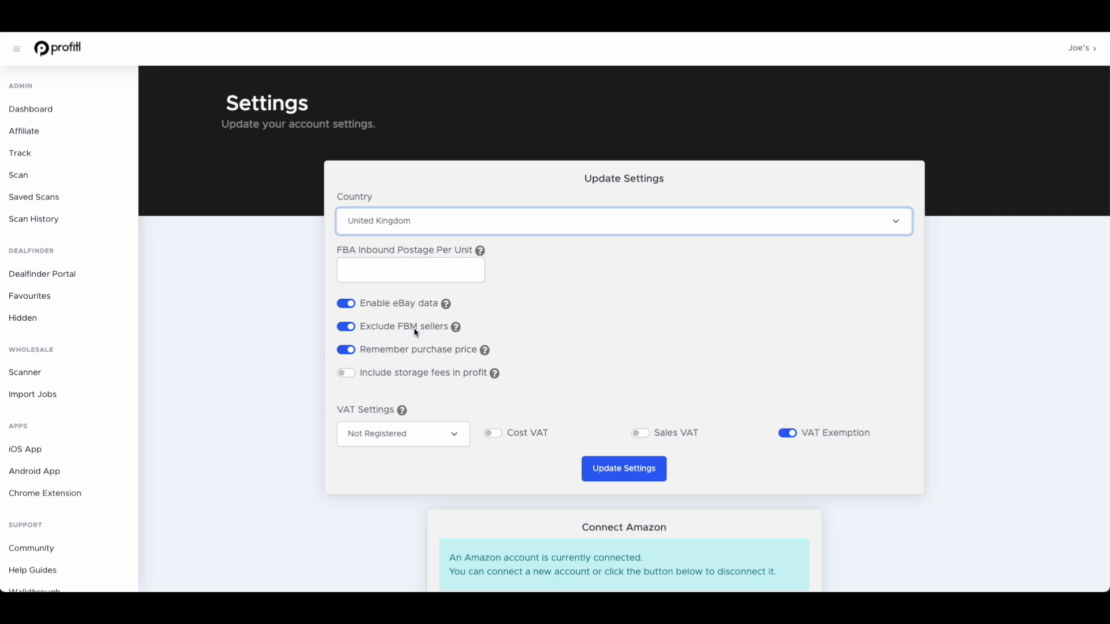
{"action": "mouse_move", "coordinate": [435, 325]}
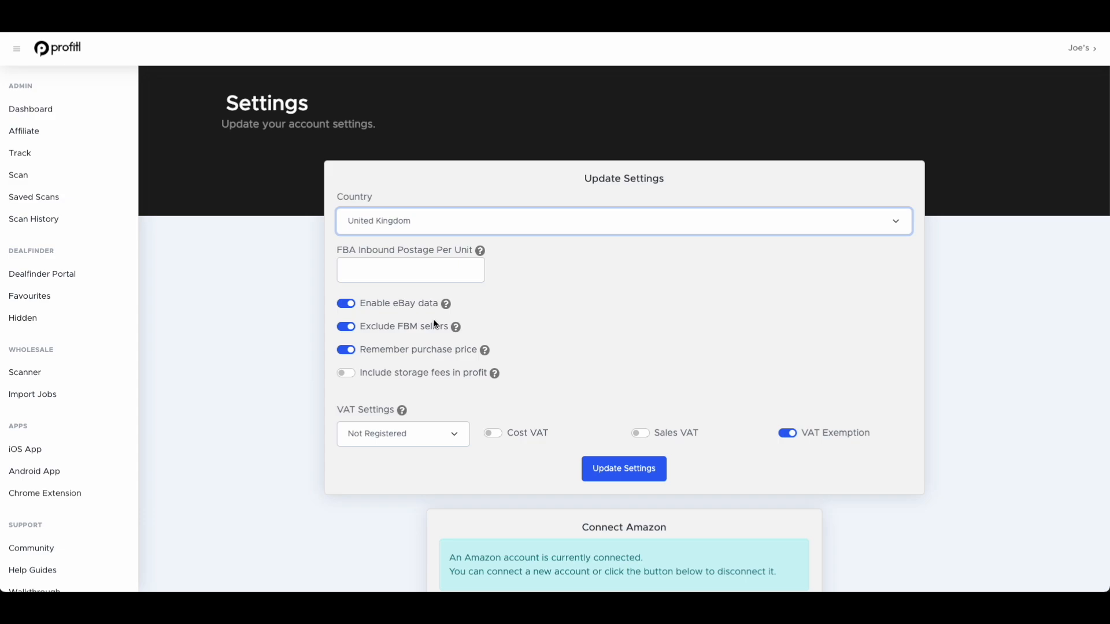
{"action": "mouse_move", "coordinate": [448, 342]}
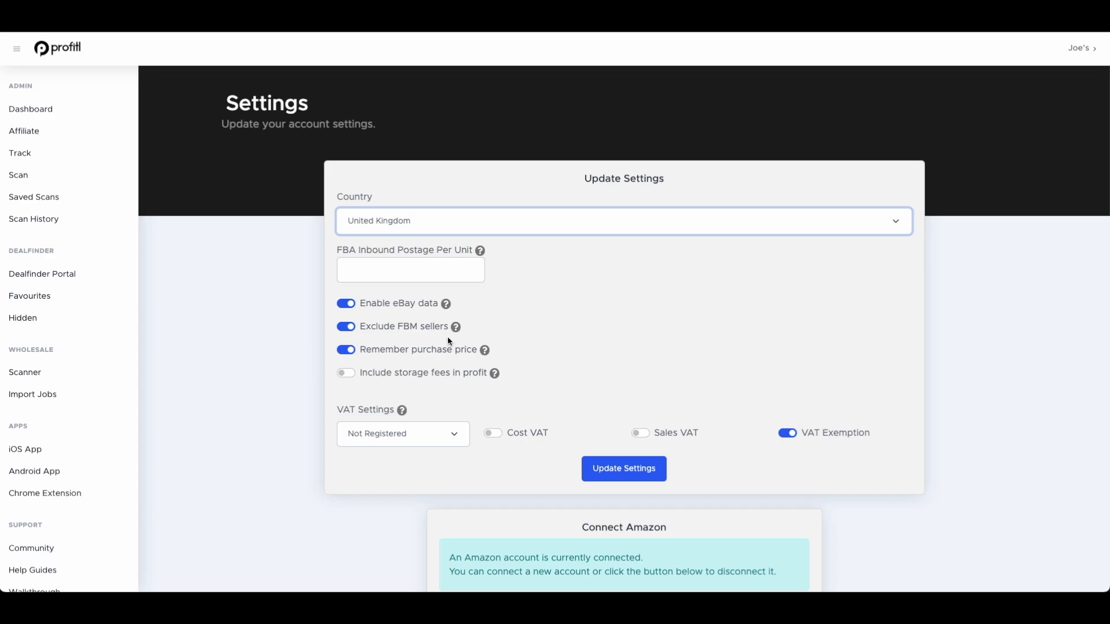
{"action": "mouse_move", "coordinate": [442, 354]}
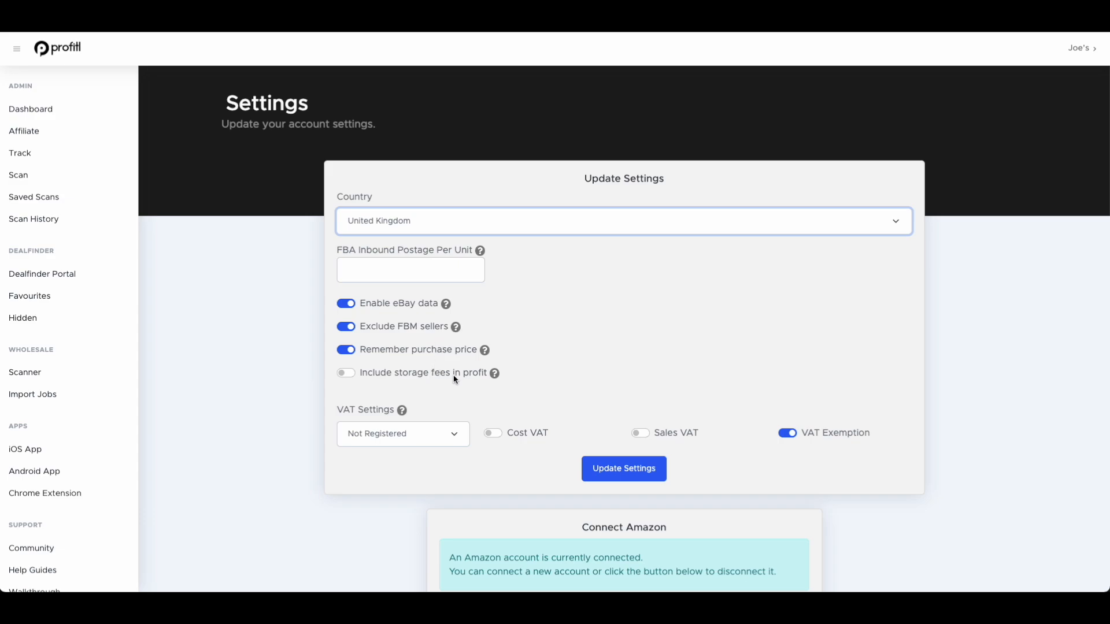
{"action": "mouse_move", "coordinate": [458, 382]}
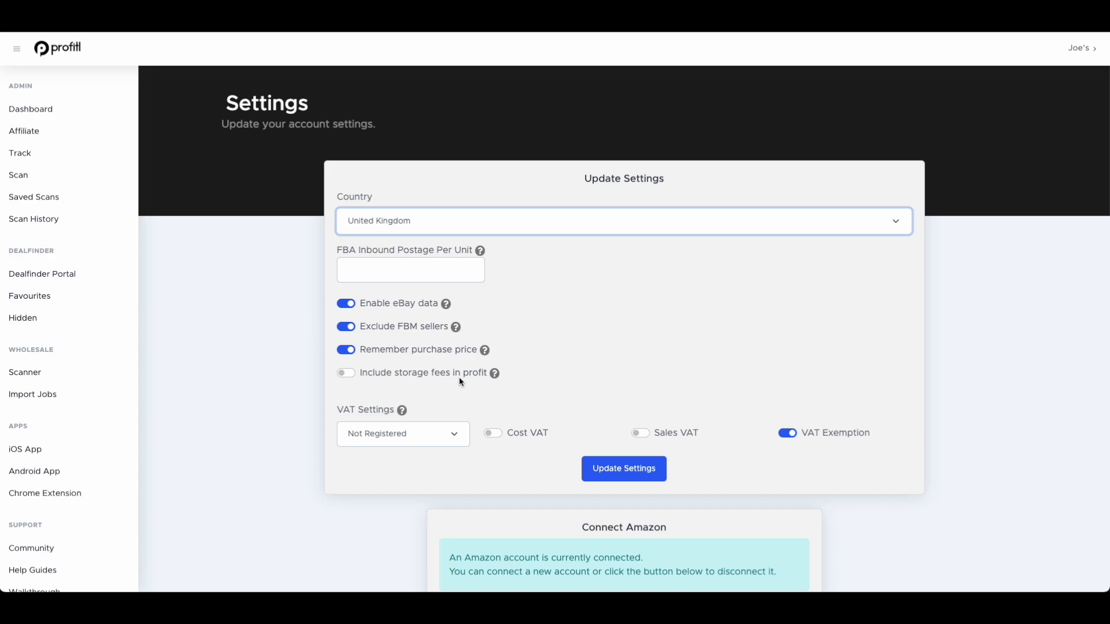
{"action": "mouse_move", "coordinate": [406, 442]}
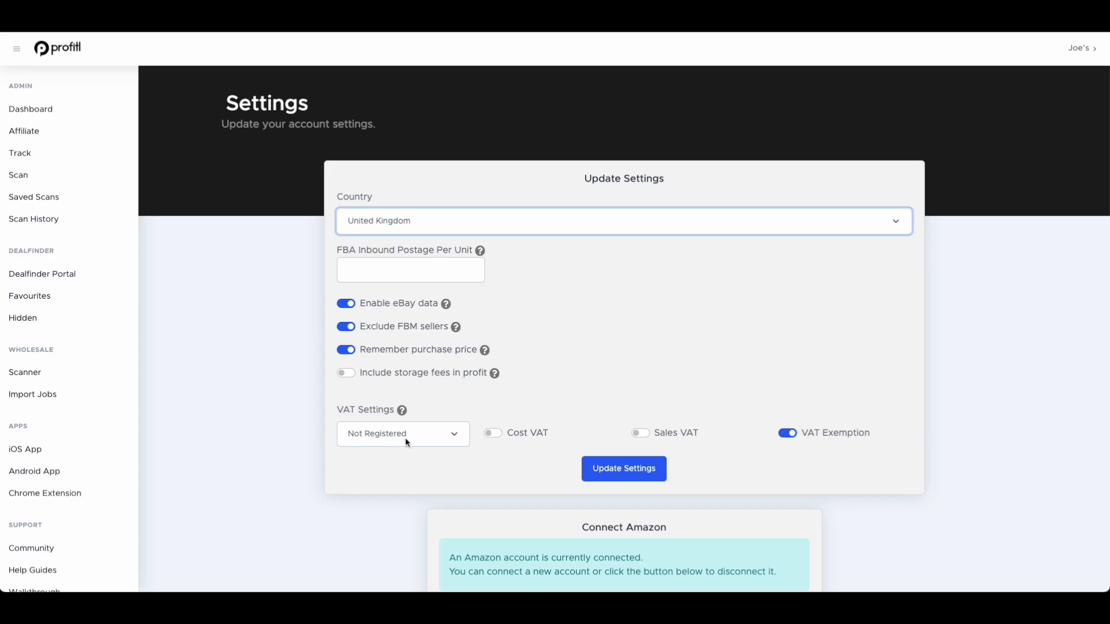
{"action": "left_click", "coordinate": [403, 434]}
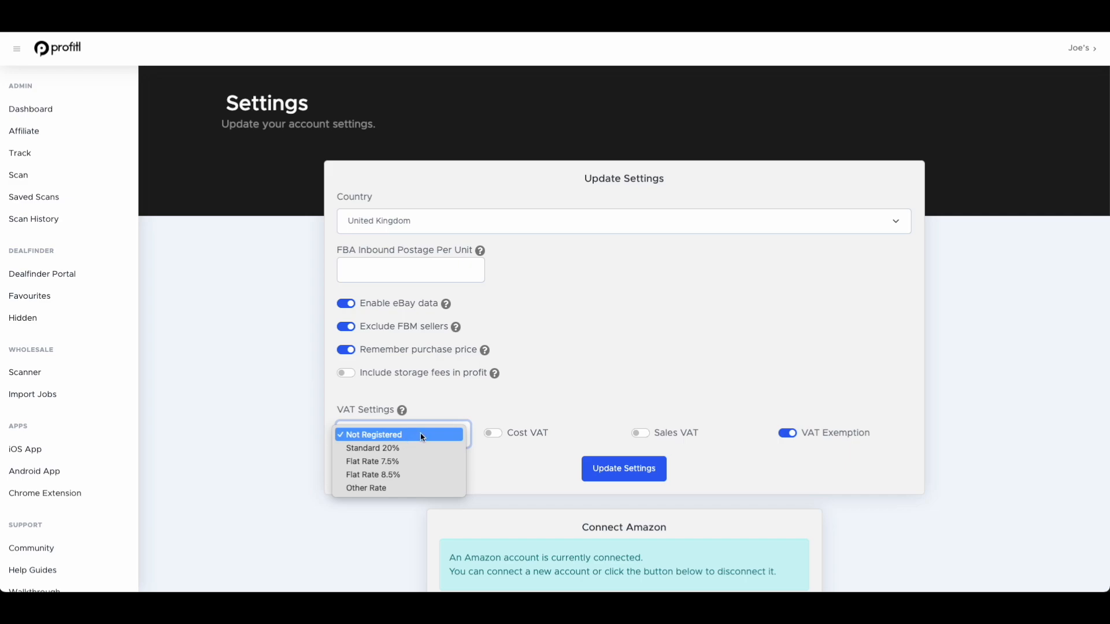
{"action": "mouse_move", "coordinate": [957, 440]}
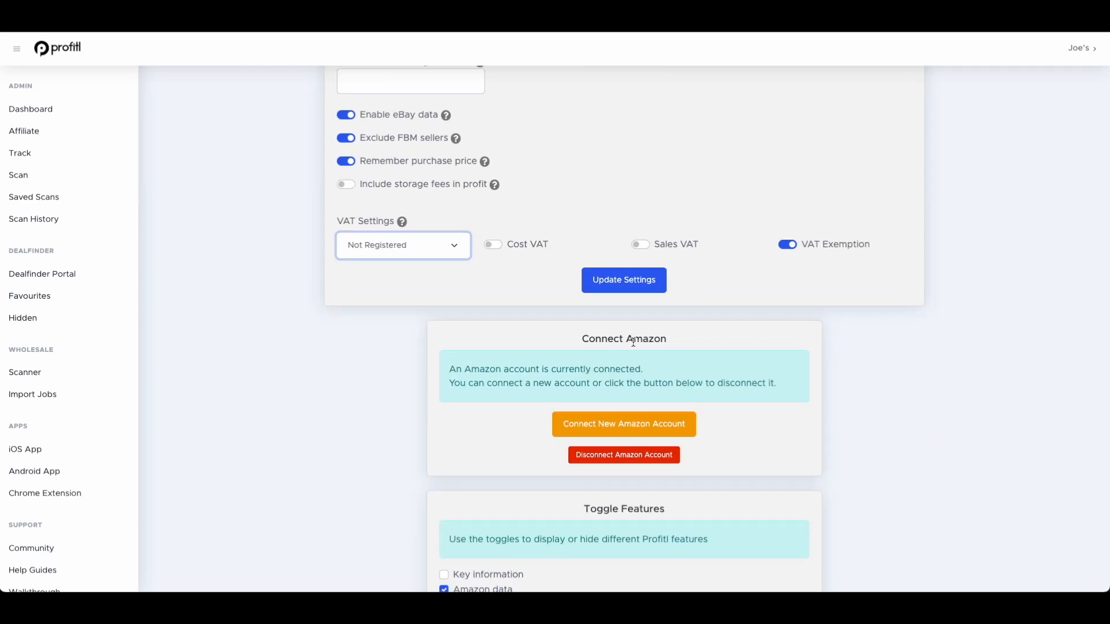
{"action": "scroll", "scroll_direction": "down", "scroll_amount": 3}
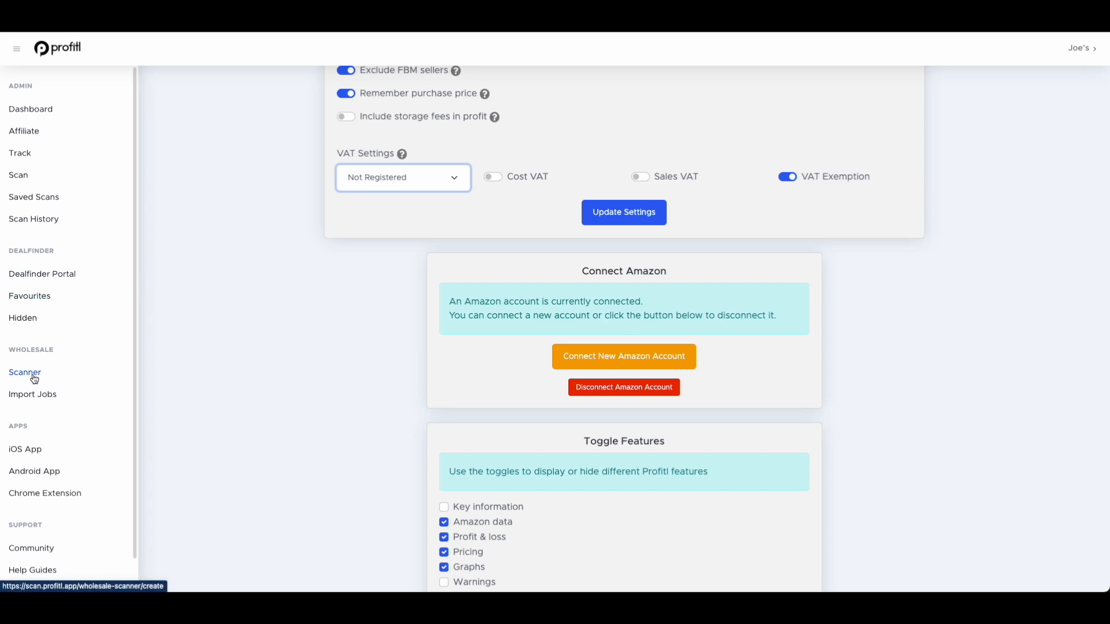
{"action": "scroll", "scroll_direction": "down", "scroll_amount": 3}
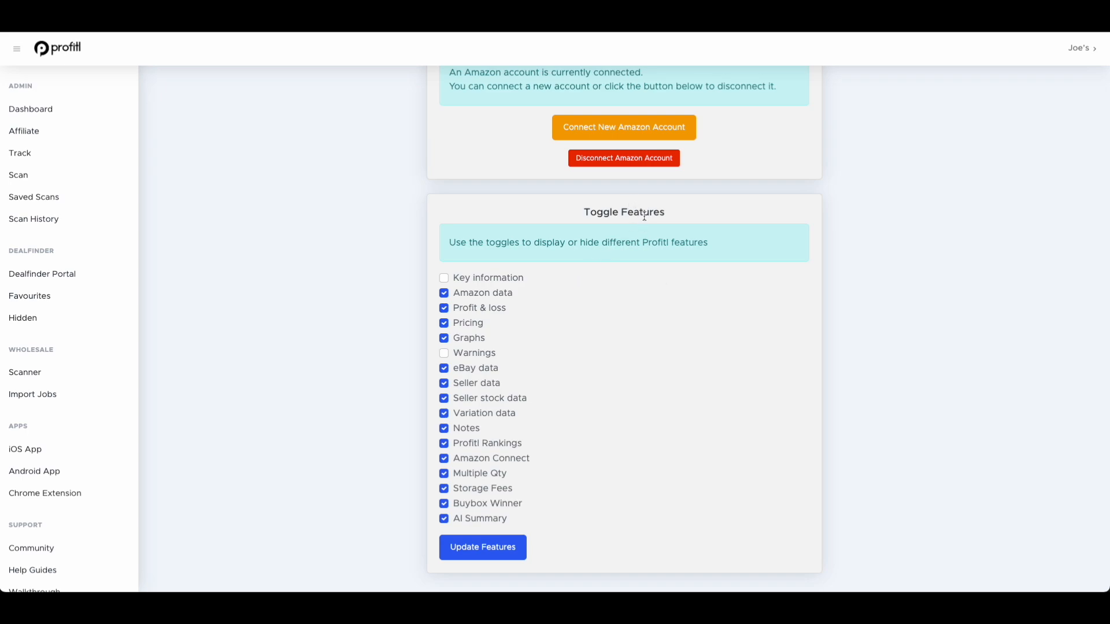
{"action": "mouse_move", "coordinate": [523, 337]}
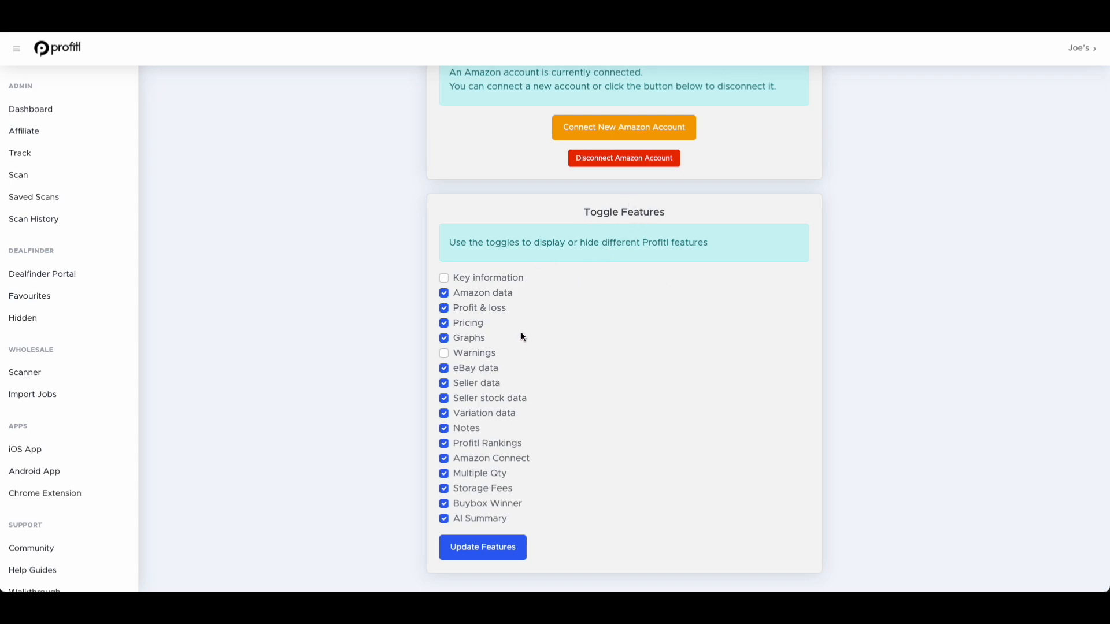
{"action": "left_click", "coordinate": [445, 353]}
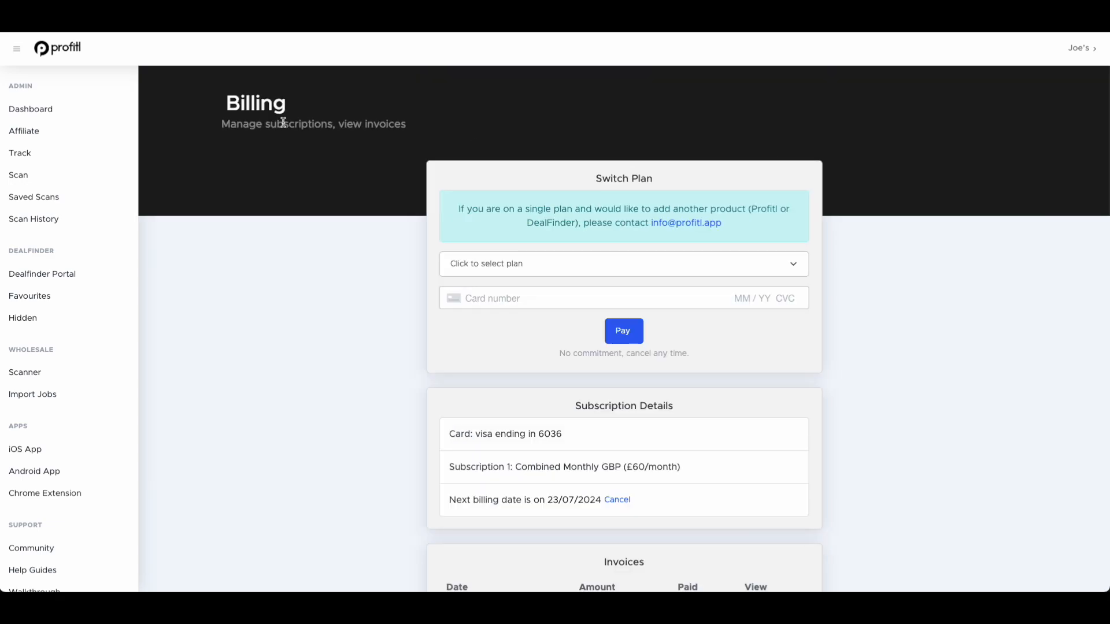
Review the Combined Monthly £60 subscription and invoices, and check the plans to switch to
{"action": "scroll", "scroll_direction": "down", "scroll_amount": 3}
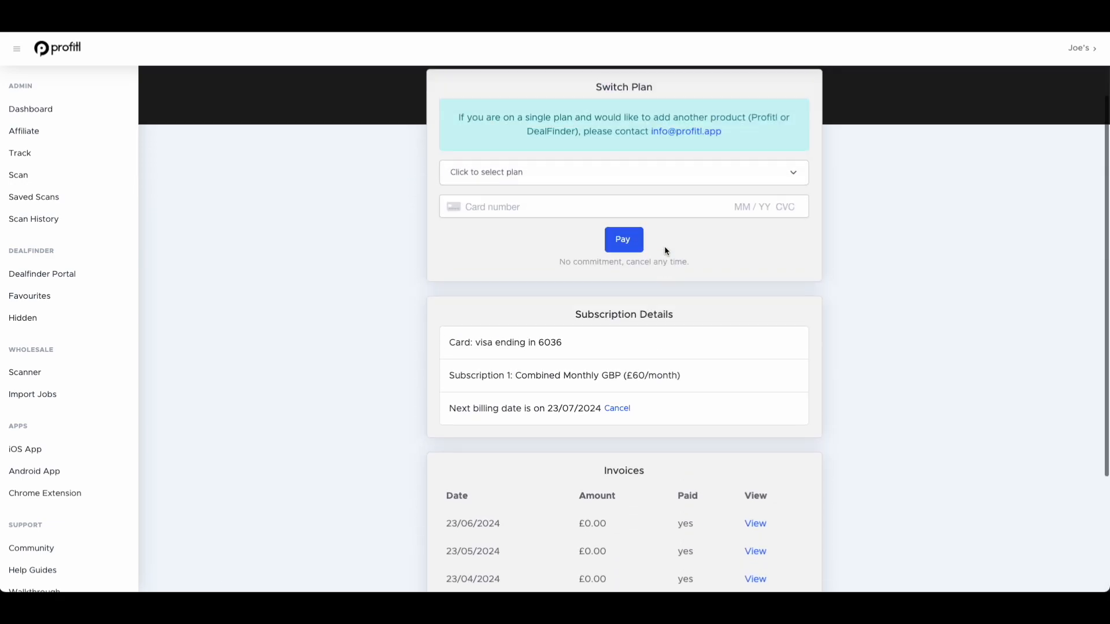
{"action": "left_click", "coordinate": [623, 172]}
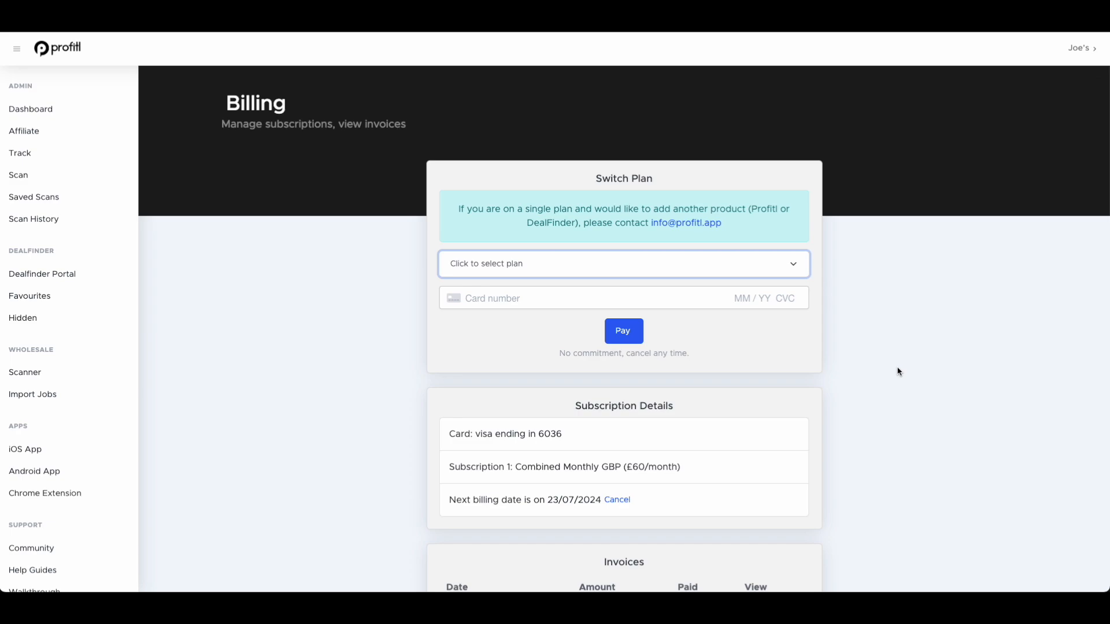
{"action": "mouse_move", "coordinate": [798, 343]}
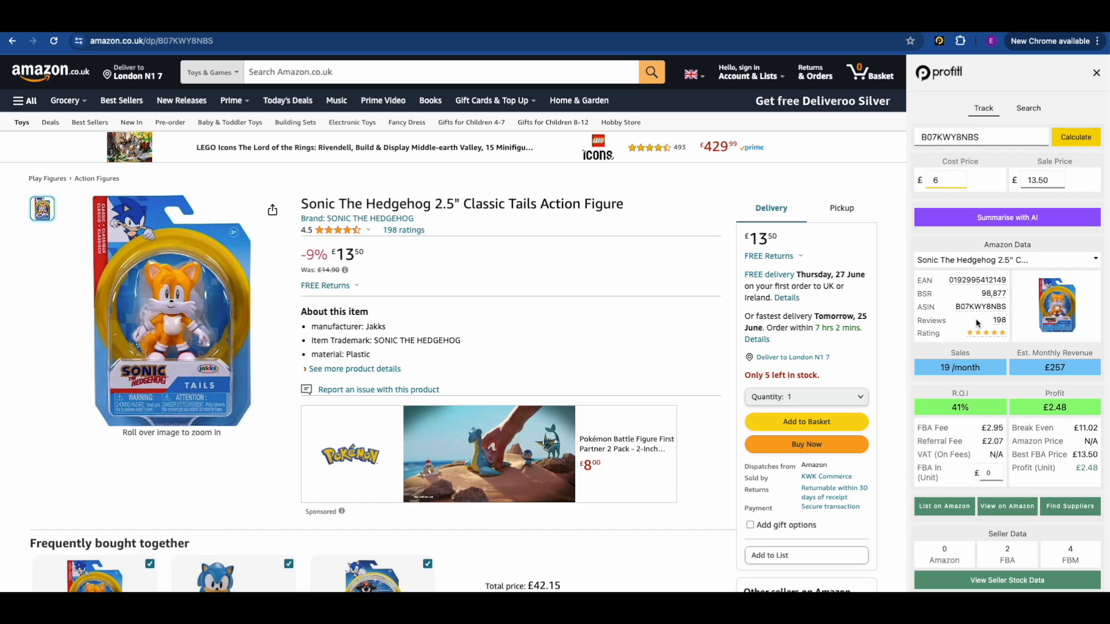
Calculate the Tails figure's profit at £6 cost and £13.50 sale in the extension
{"action": "scroll", "scroll_direction": "down", "scroll_amount": 3}
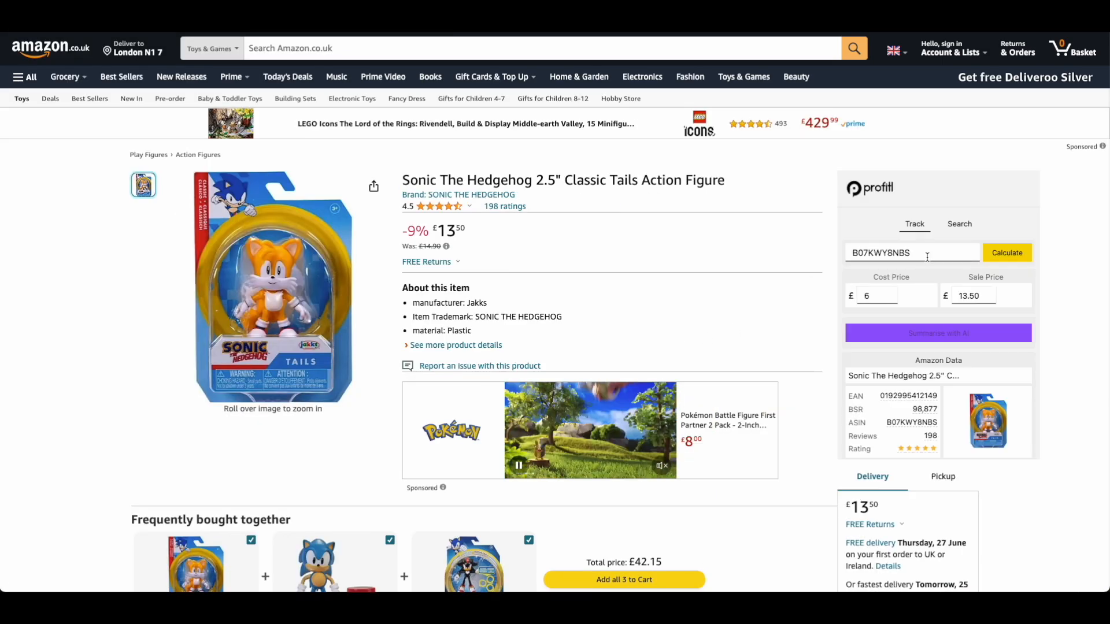
{"action": "left_click", "coordinate": [1006, 253]}
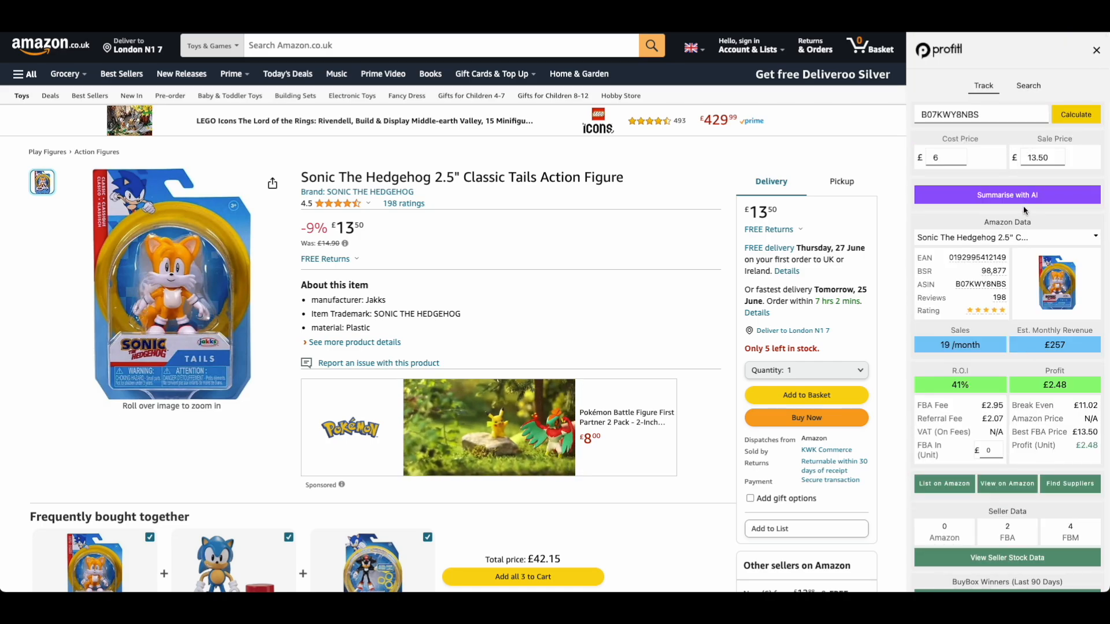
Generate the AI profitability summary for the Tails figure, then close it
{"action": "left_click", "coordinate": [1007, 195]}
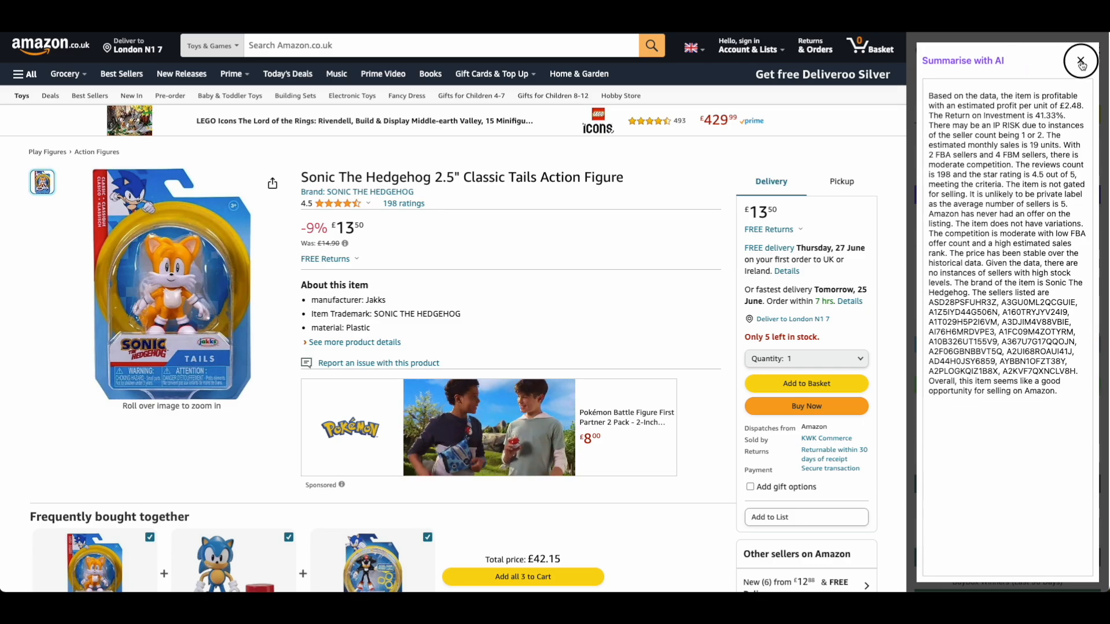
{"action": "left_click", "coordinate": [1082, 62]}
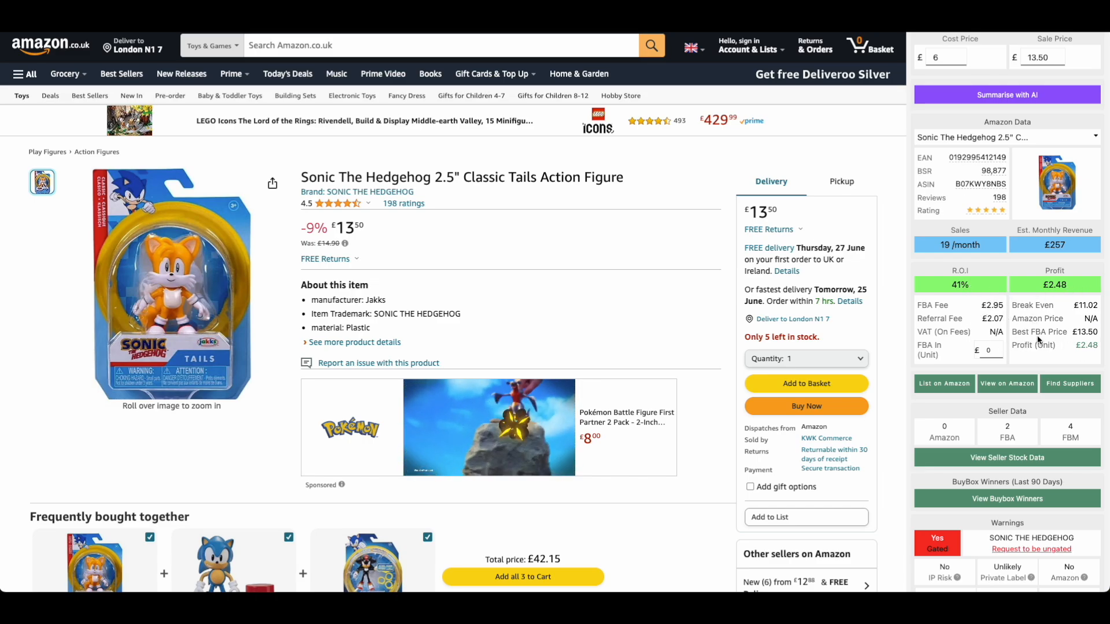
Expand the seller stock data and hide FBM sellers, leaving two FBA sellers
{"action": "scroll", "scroll_direction": "down", "scroll_amount": 3}
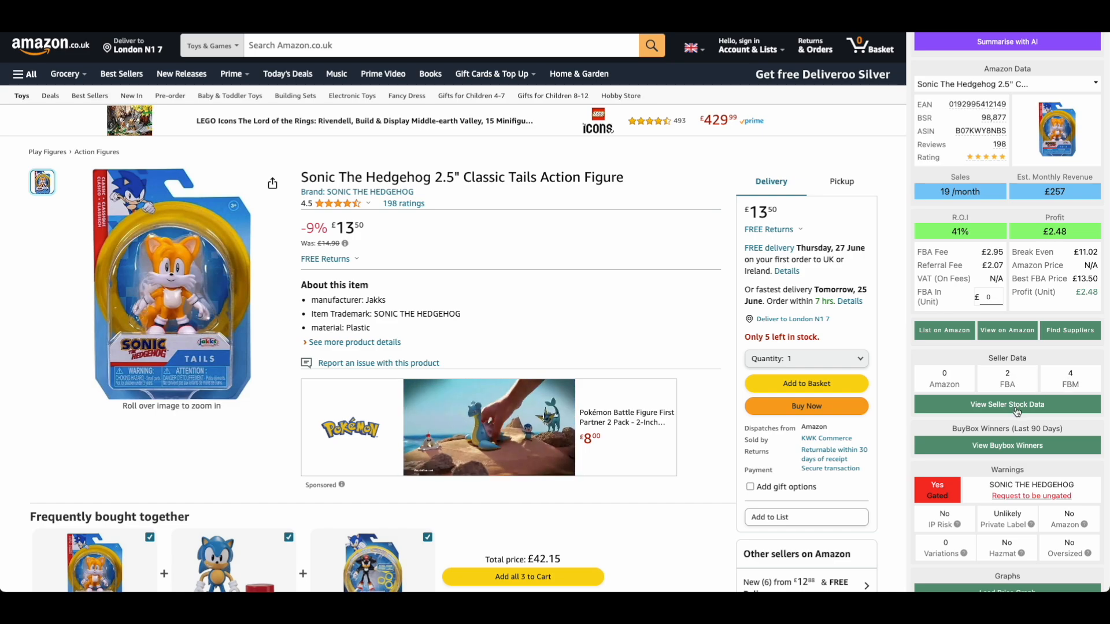
{"action": "left_click", "coordinate": [1007, 404]}
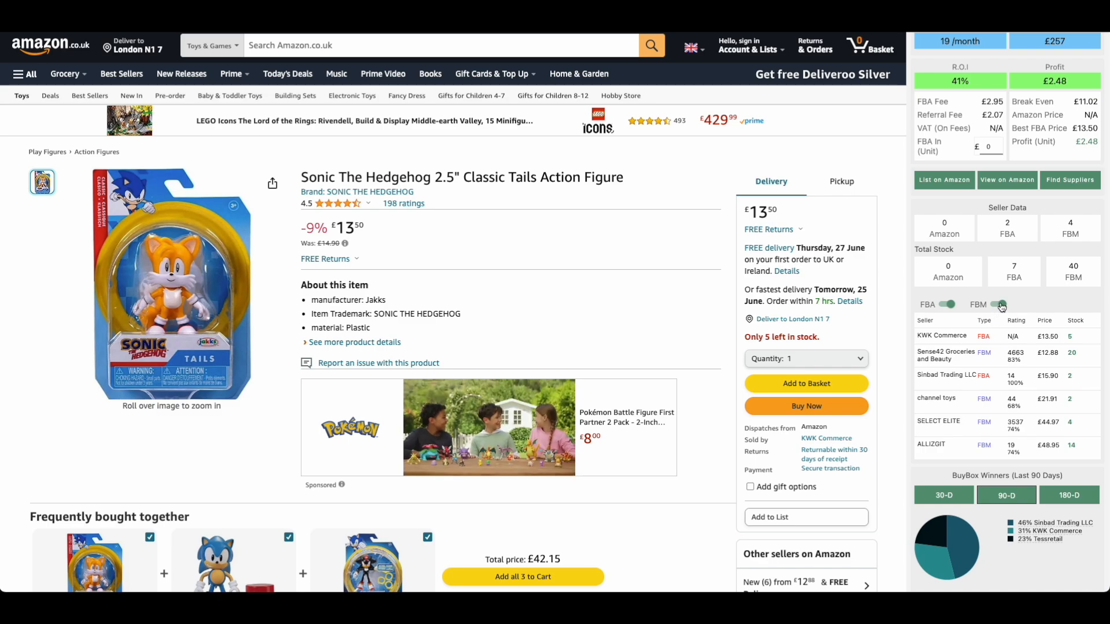
{"action": "left_click", "coordinate": [1001, 305]}
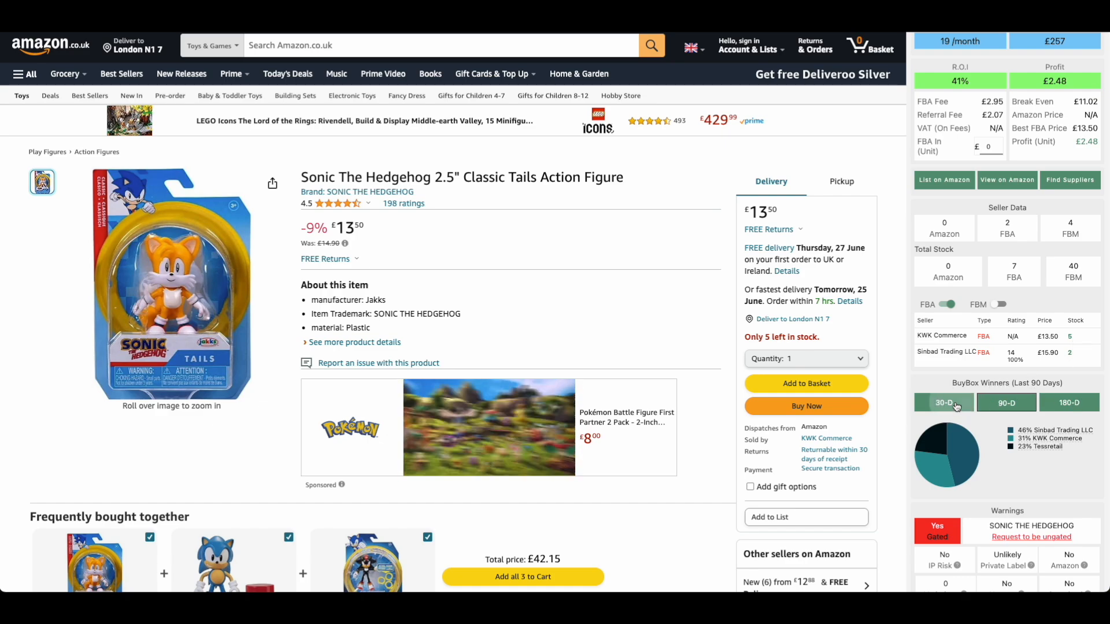
Switch Buy Box winners to 30 days, back to 90 days, then read the warnings
{"action": "left_click", "coordinate": [1006, 402]}
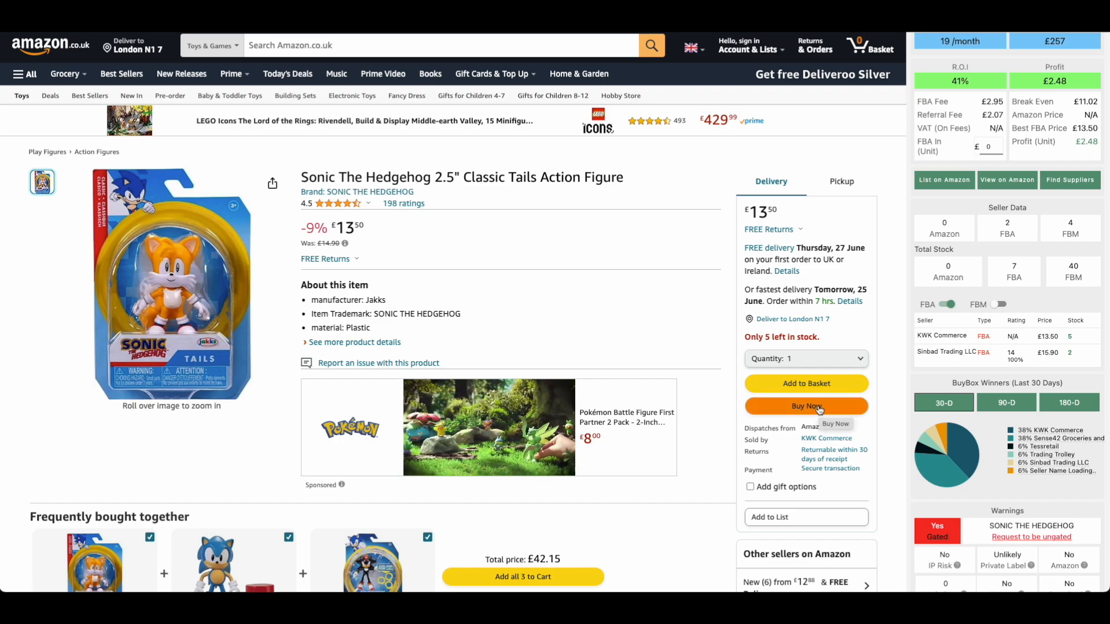
{"action": "left_click", "coordinate": [1006, 402]}
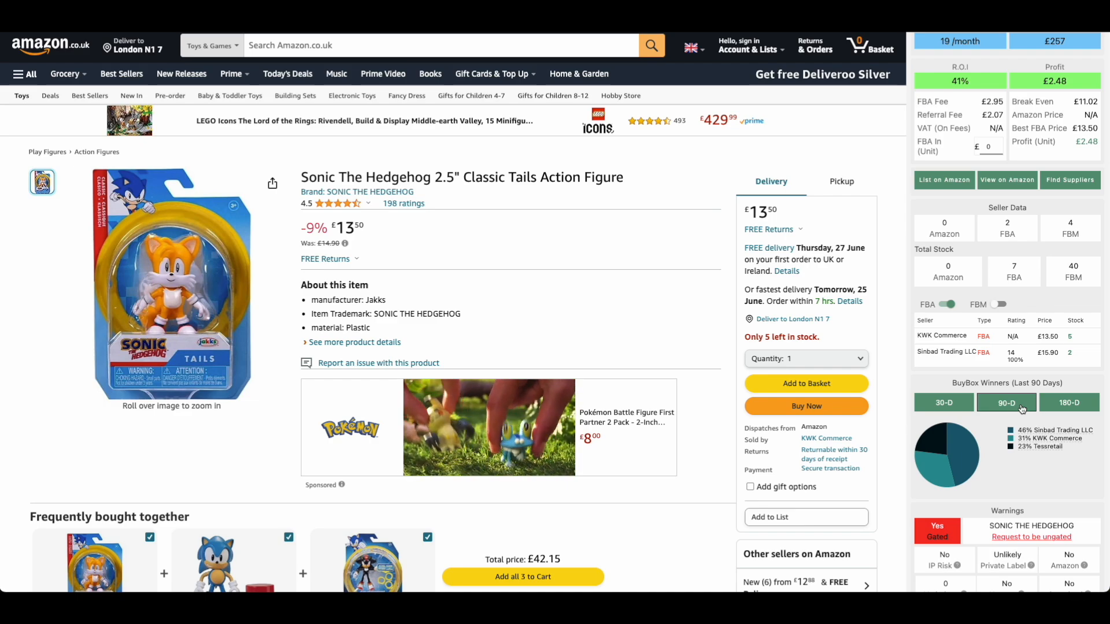
{"action": "scroll", "scroll_direction": "down", "scroll_amount": 3}
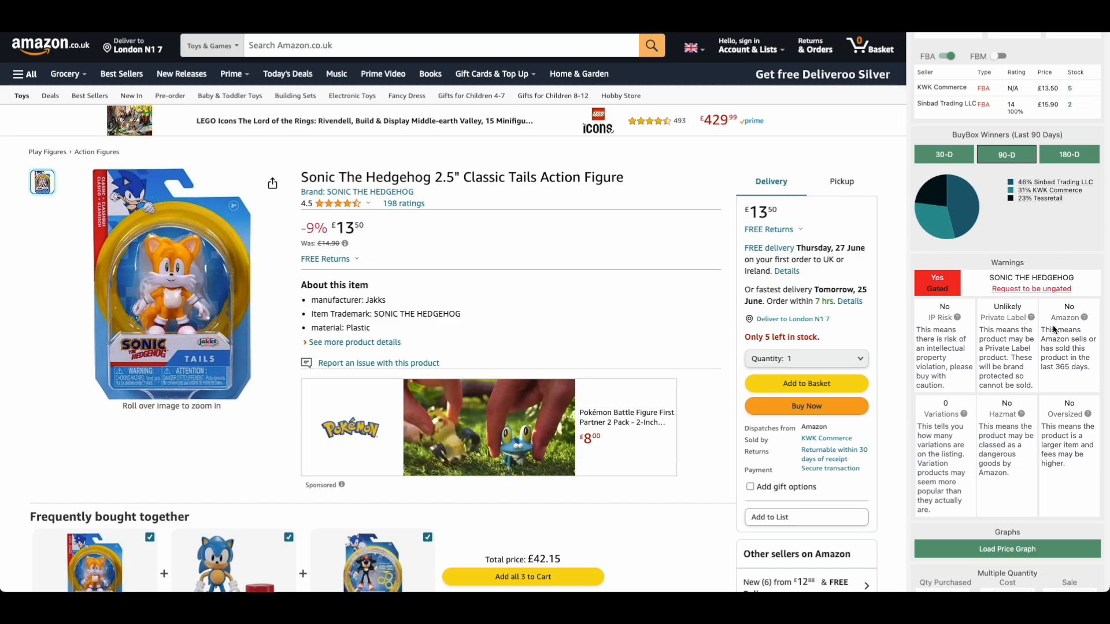
{"action": "scroll", "scroll_direction": "down", "scroll_amount": 3}
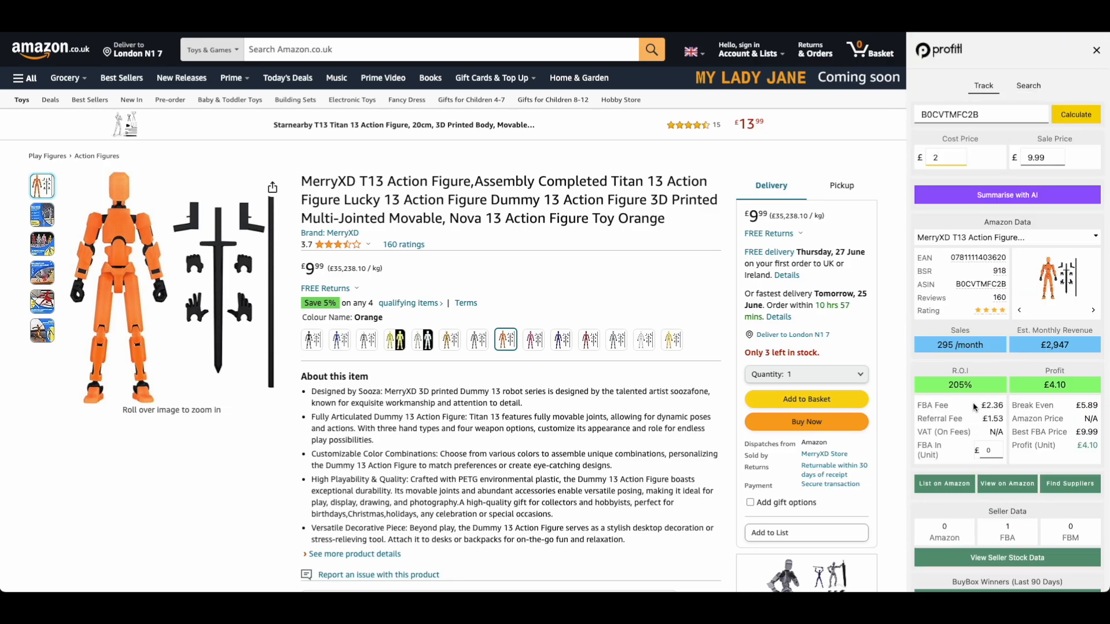
{"action": "mouse_move", "coordinate": [432, 244]}
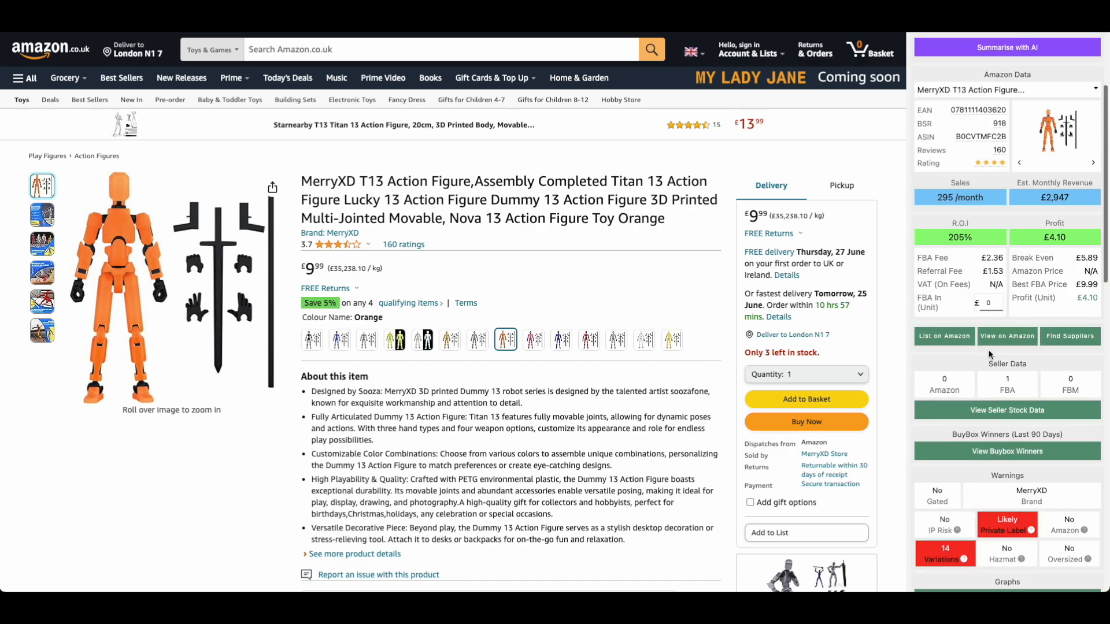
Scroll the MerryXD sidebar to the private-label warning, variations and £0.01 storage fees
{"action": "scroll", "scroll_direction": "down", "scroll_amount": 3}
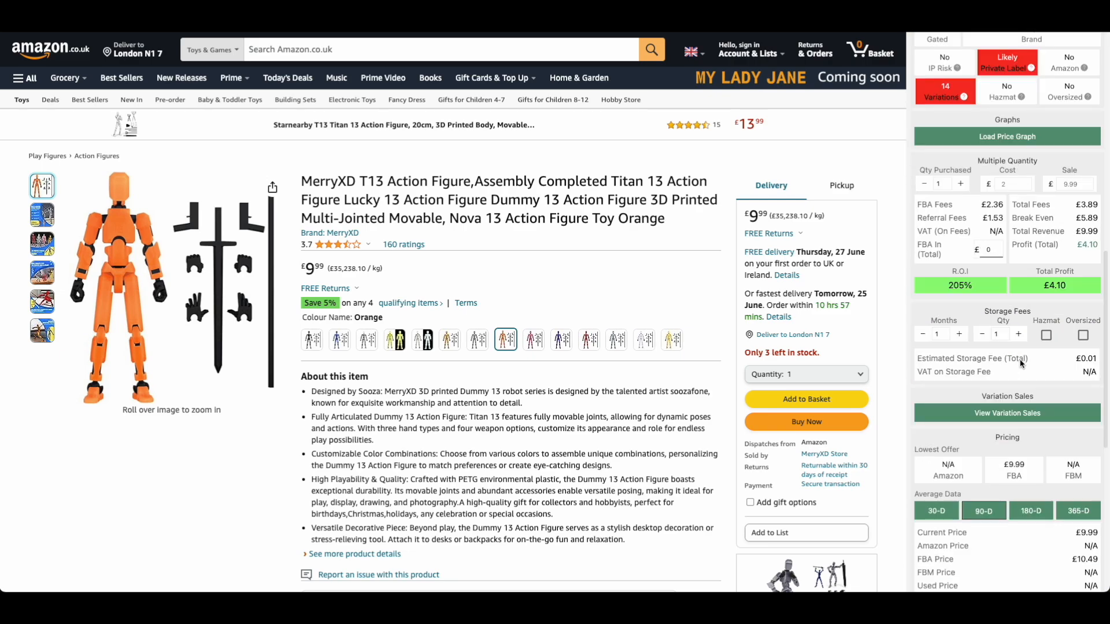
{"action": "scroll", "scroll_direction": "down", "scroll_amount": 3}
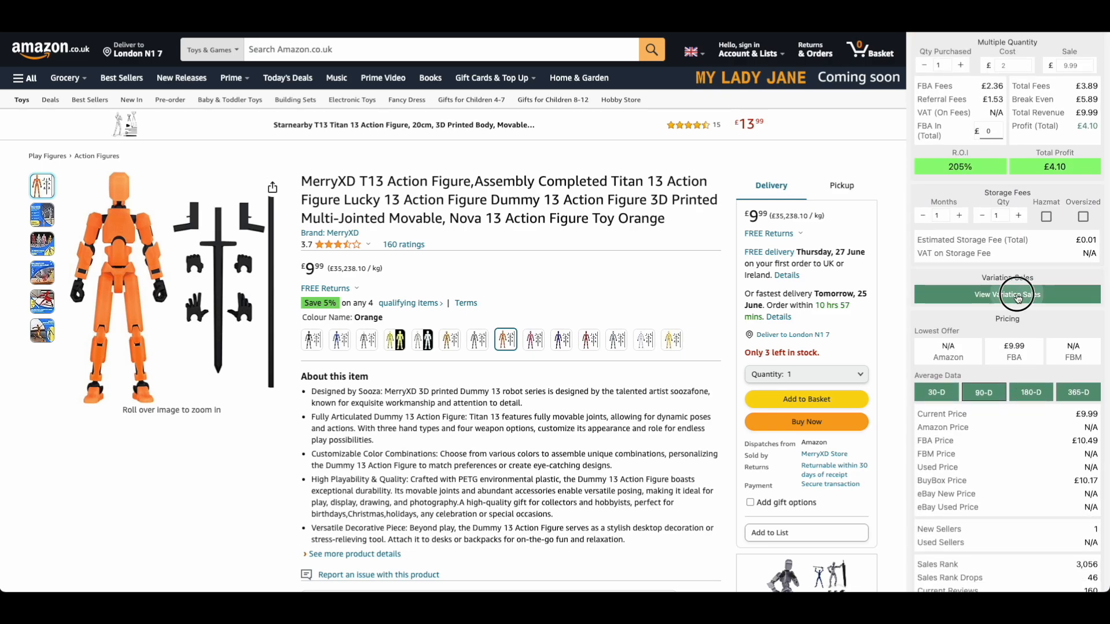
List variation sales, led by Golden and Purple at 16.91% and 82 a month
{"action": "left_click", "coordinate": [1006, 294]}
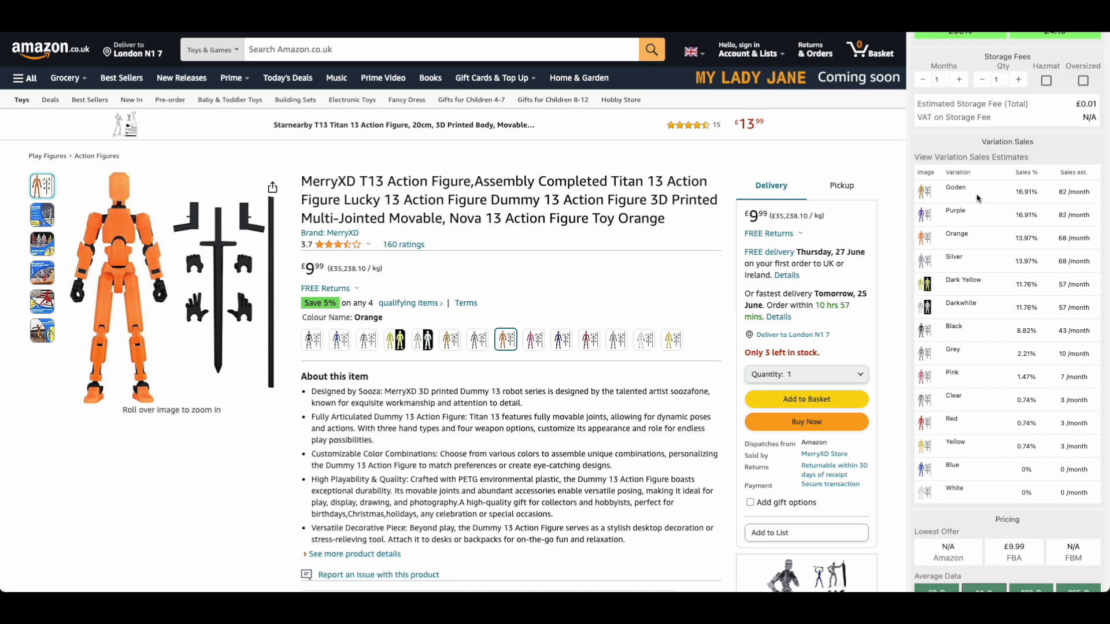
{"action": "mouse_move", "coordinate": [978, 200]}
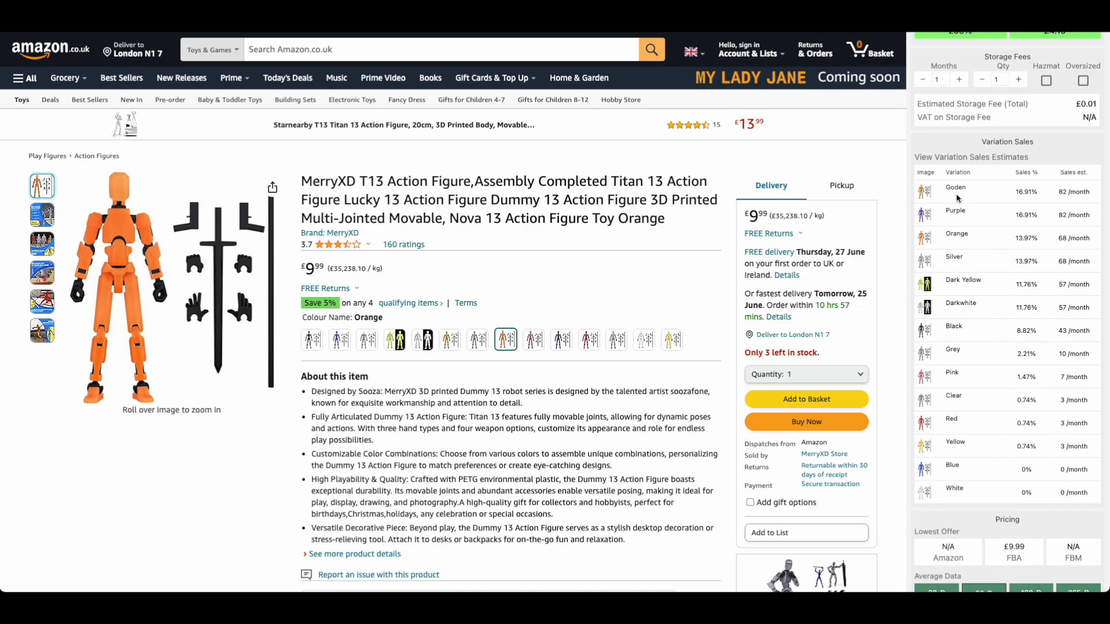
{"action": "mouse_move", "coordinate": [962, 198]}
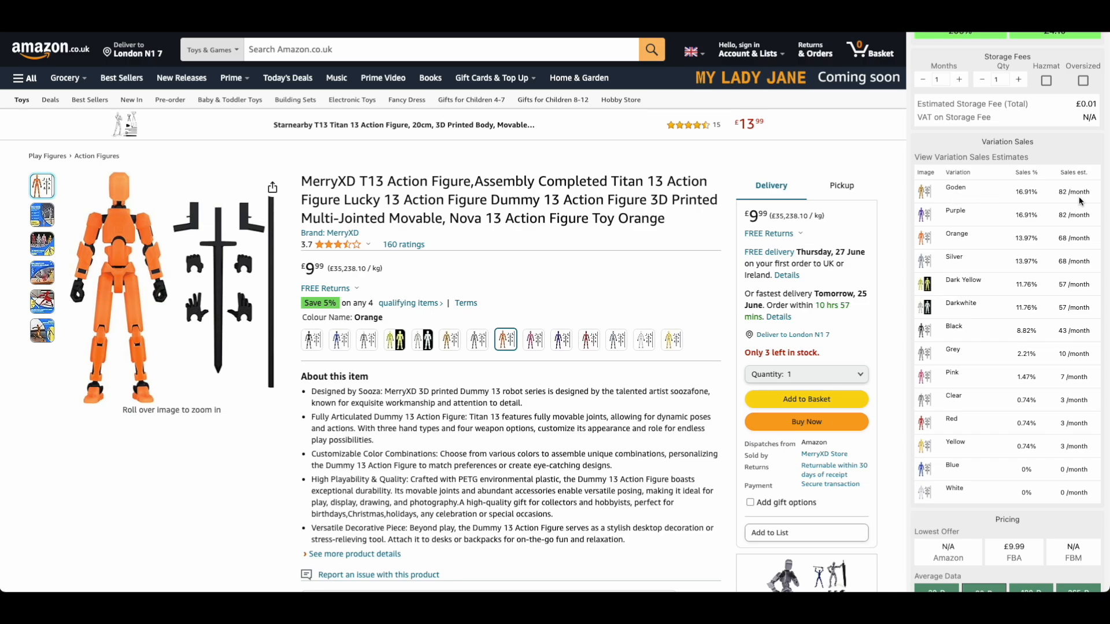
{"action": "mouse_move", "coordinate": [979, 225]}
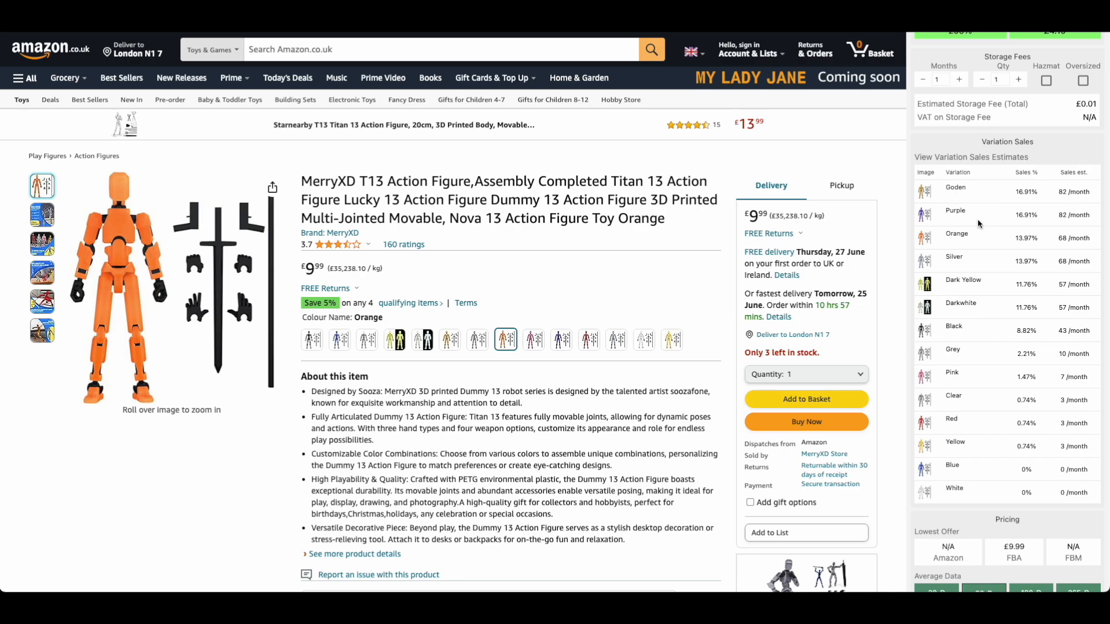
{"action": "mouse_move", "coordinate": [1077, 228]}
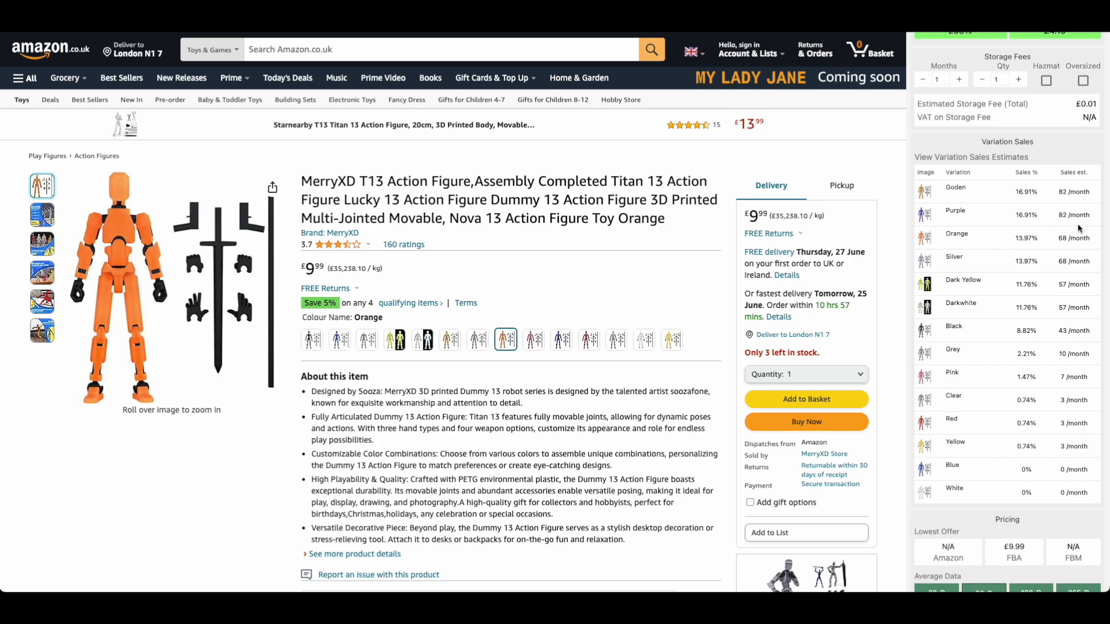
{"action": "mouse_move", "coordinate": [1031, 226]}
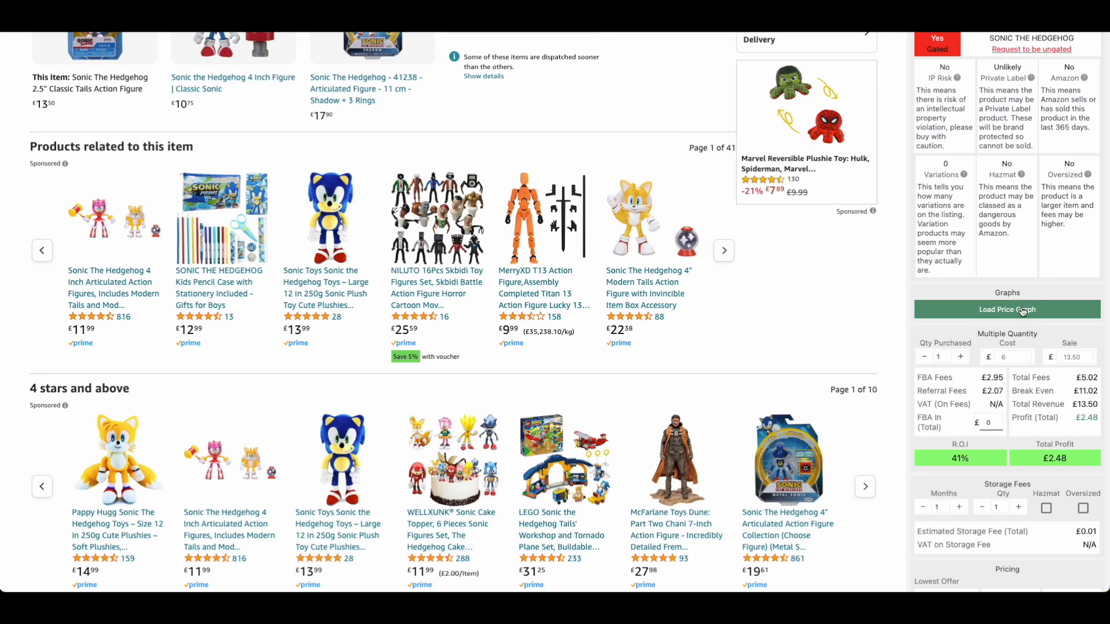
Load 365-day price, sales rank, offers and reviews graphs for the Sonic figure
{"action": "left_click", "coordinate": [1006, 310]}
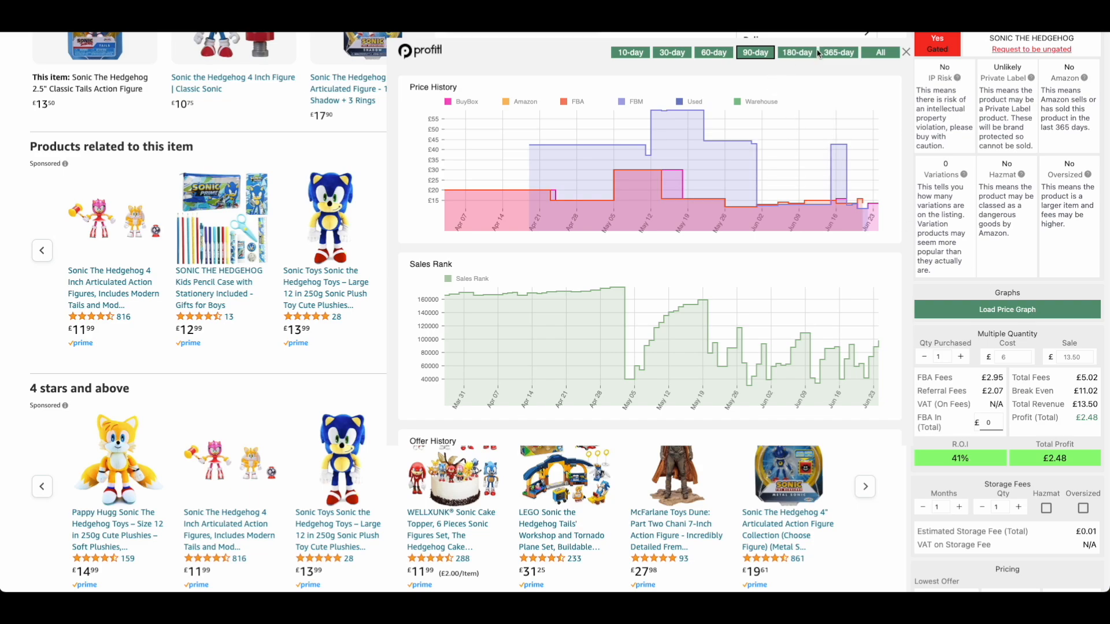
{"action": "left_click", "coordinate": [838, 53]}
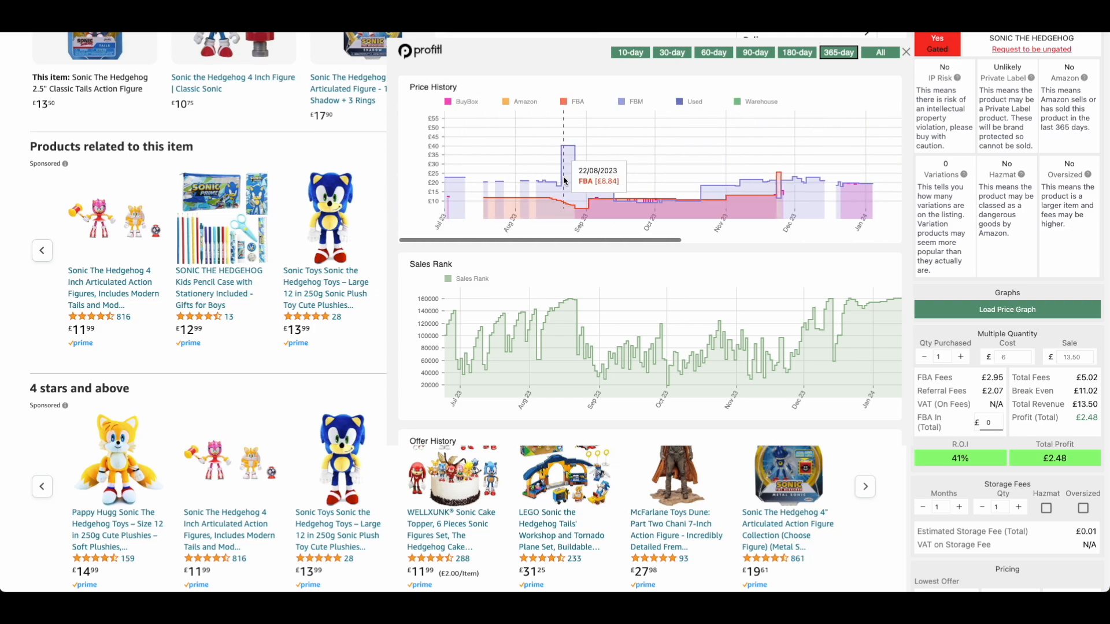
{"action": "mouse_move", "coordinate": [624, 197]}
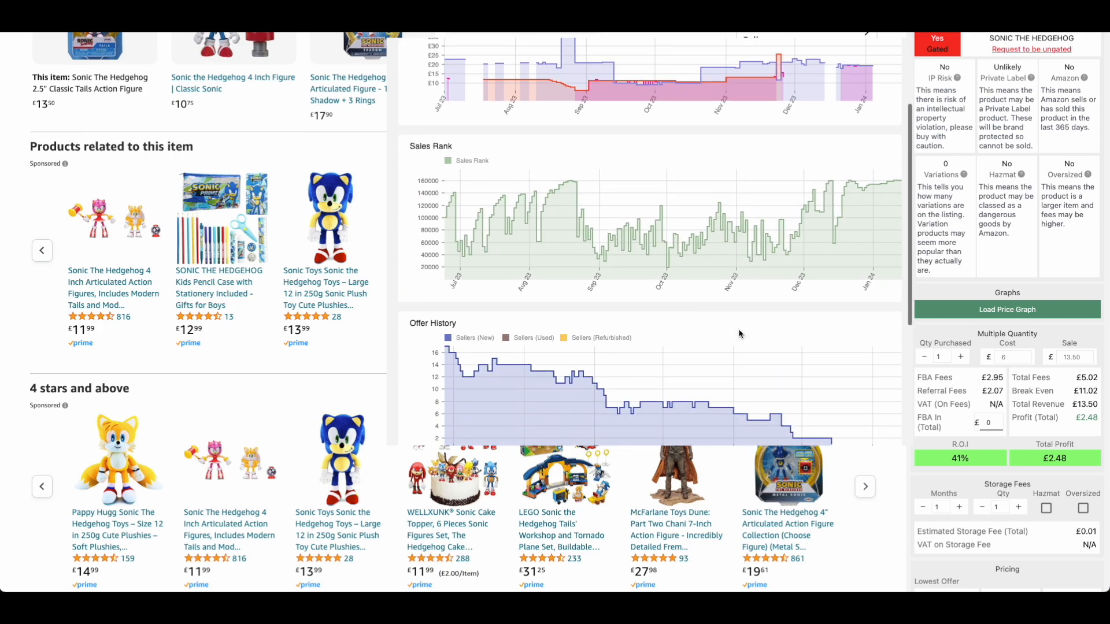
{"action": "scroll", "scroll_direction": "down", "scroll_amount": 3}
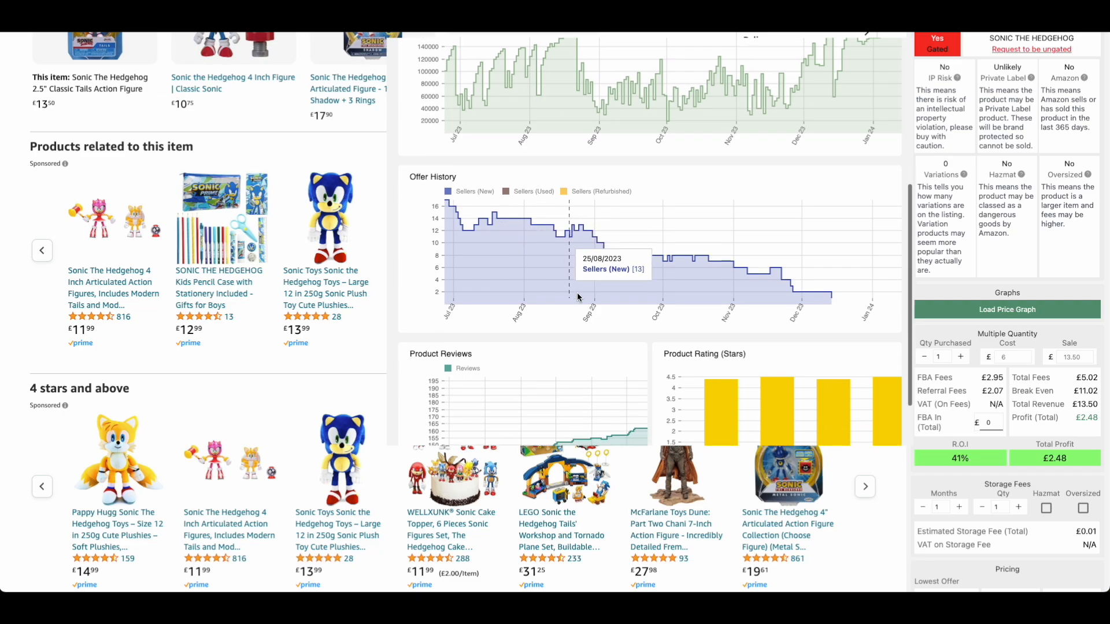
{"action": "mouse_move", "coordinate": [572, 246]}
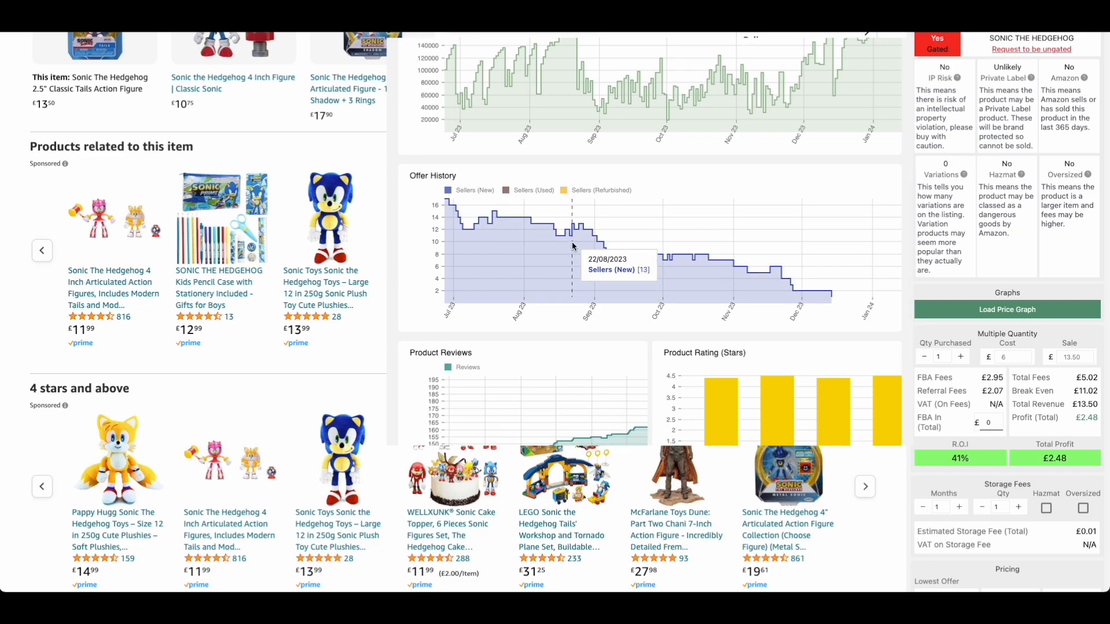
{"action": "mouse_move", "coordinate": [454, 231]}
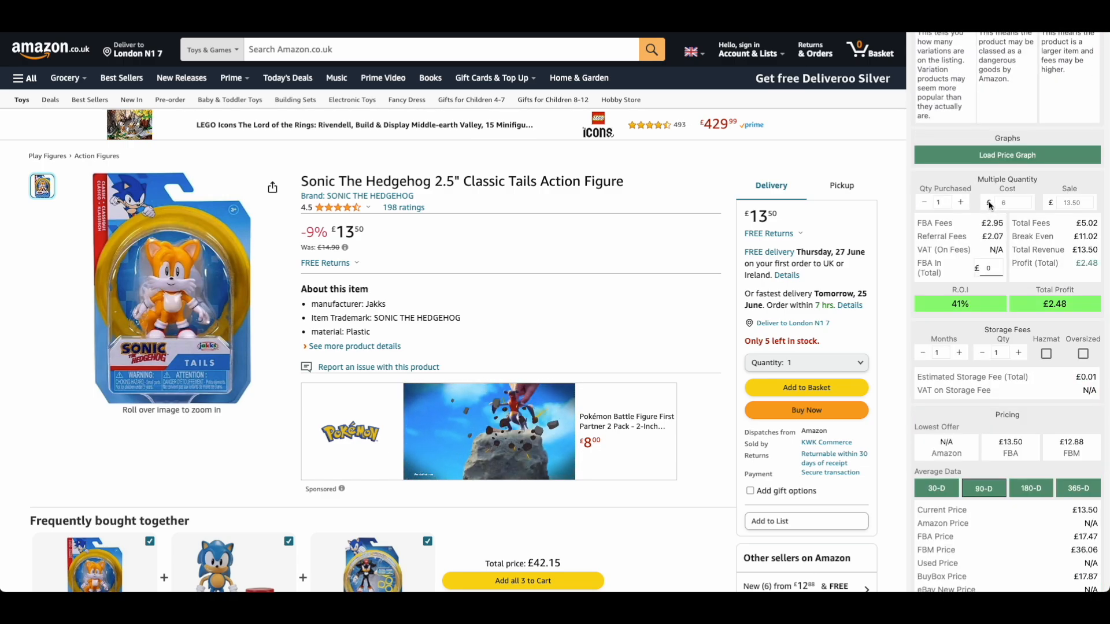
Raise Qty Purchased to 20 units: £120 cost, £270 sale, £49.60 profit
{"action": "left_click", "coordinate": [961, 202]}
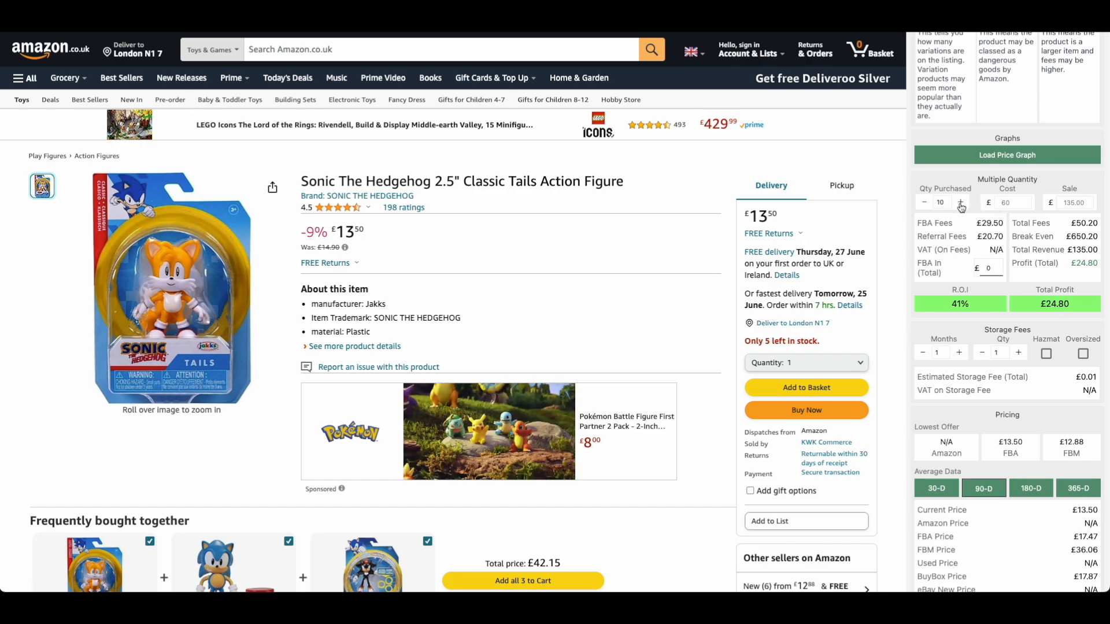
{"action": "left_click", "coordinate": [961, 203]}
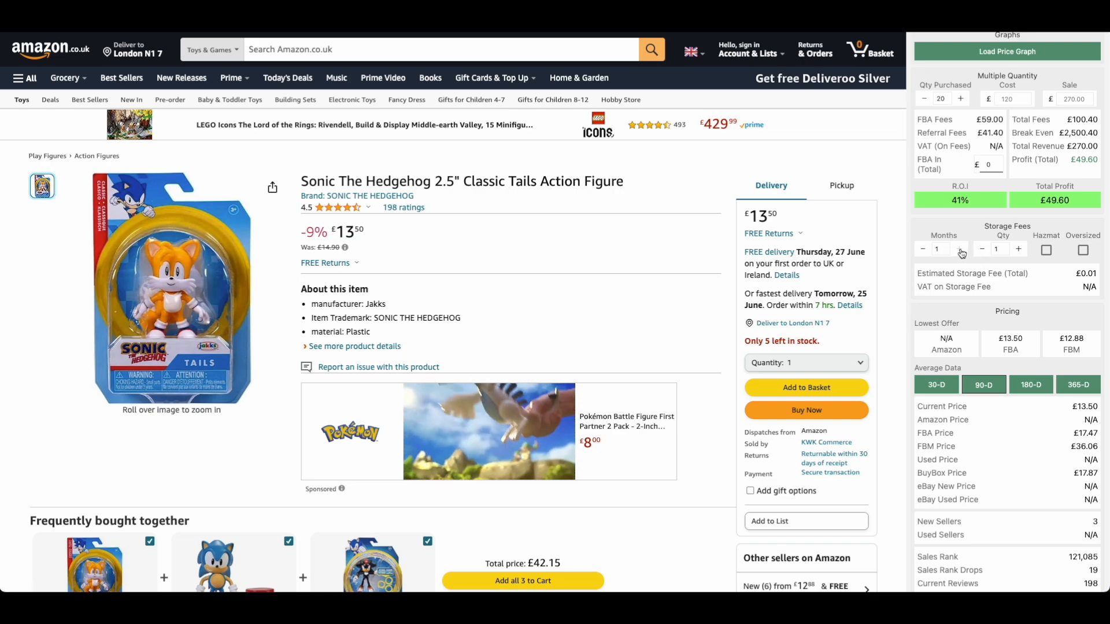
Set storage fees to 6 months and 7 units, totalling £0.30
{"action": "left_click", "coordinate": [961, 250]}
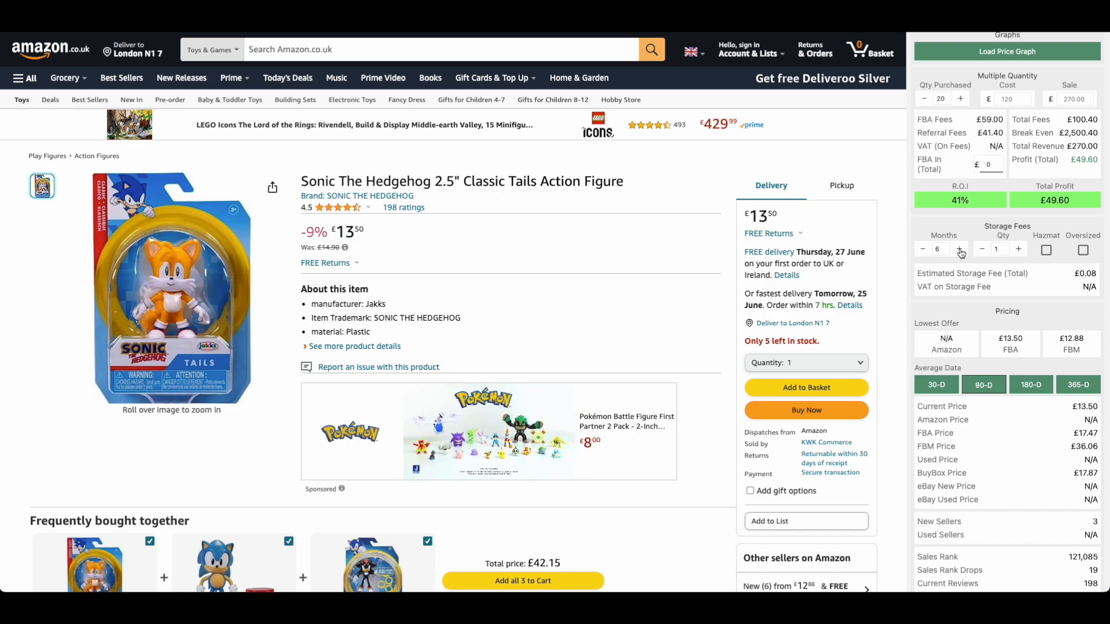
{"action": "left_click", "coordinate": [1018, 248]}
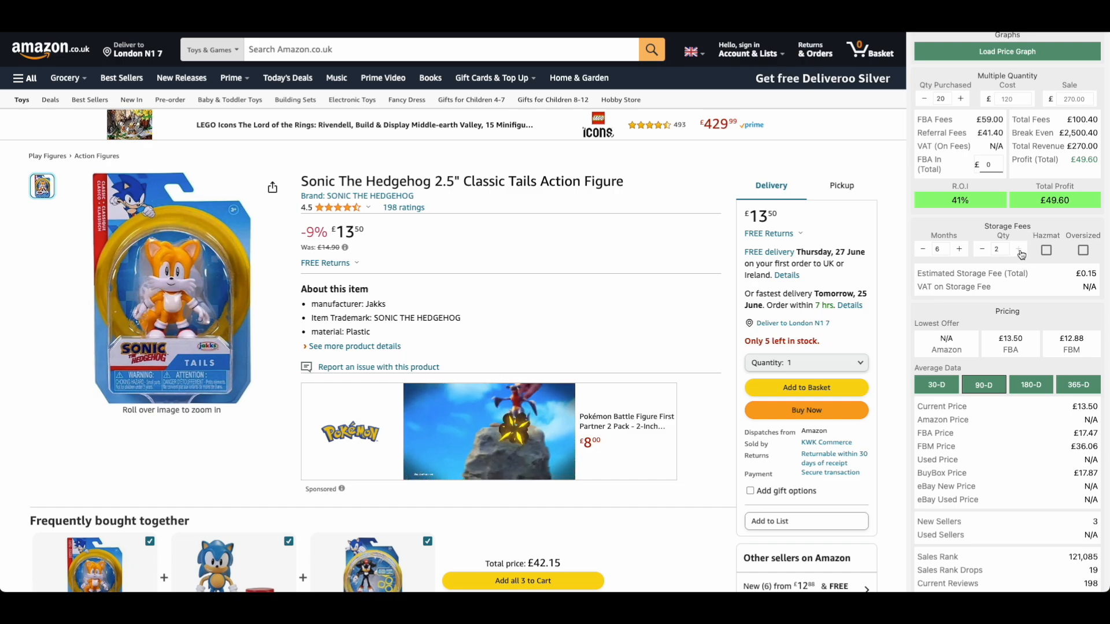
{"action": "left_click", "coordinate": [1019, 248]}
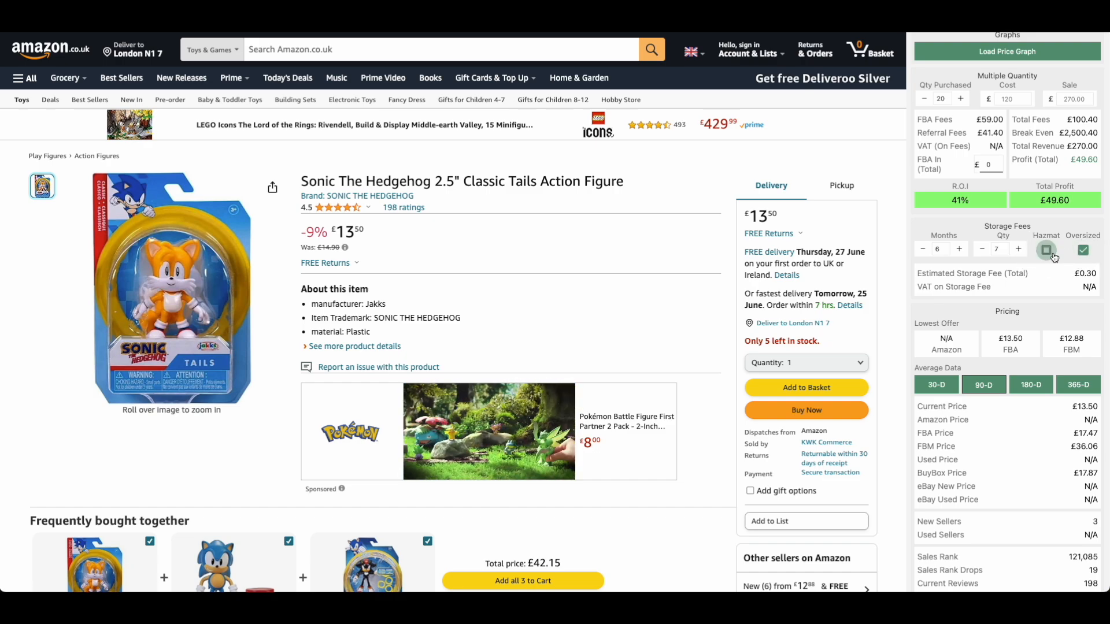
Average data over 365 days: £14.56 Buy Box price, Good Buy 73/100
{"action": "scroll", "scroll_direction": "down", "scroll_amount": 3}
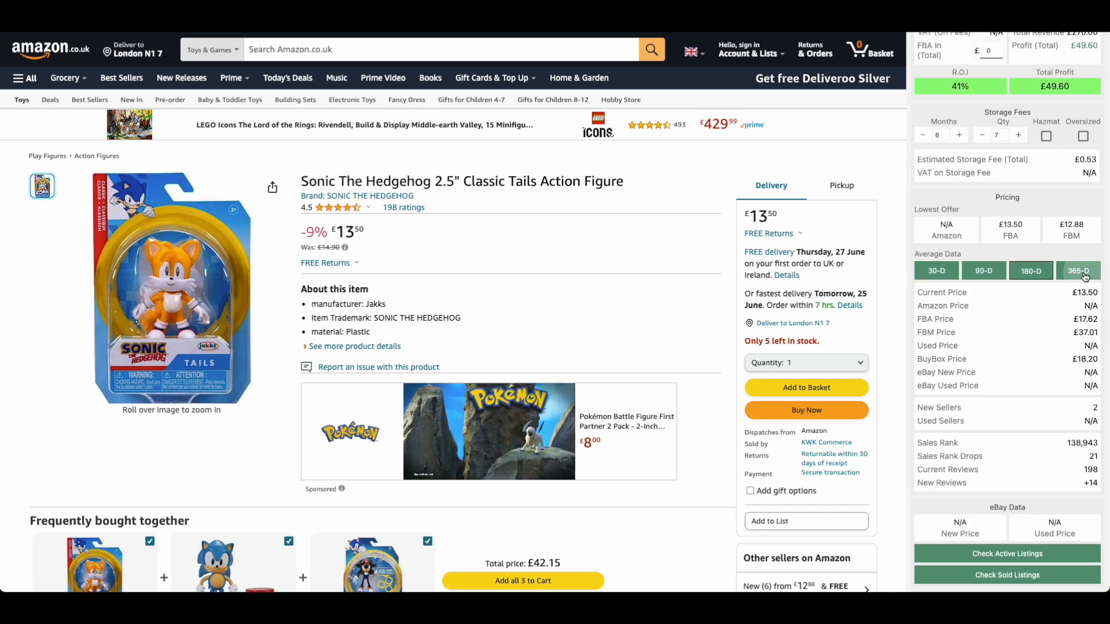
{"action": "left_click", "coordinate": [1077, 271]}
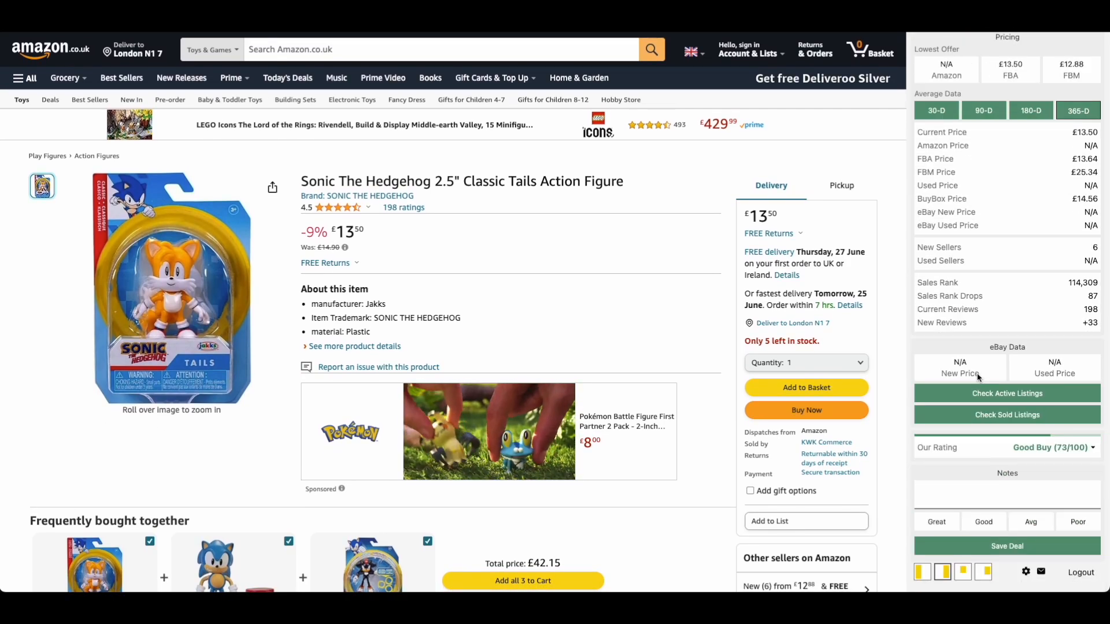
{"action": "scroll", "scroll_direction": "down", "scroll_amount": 3}
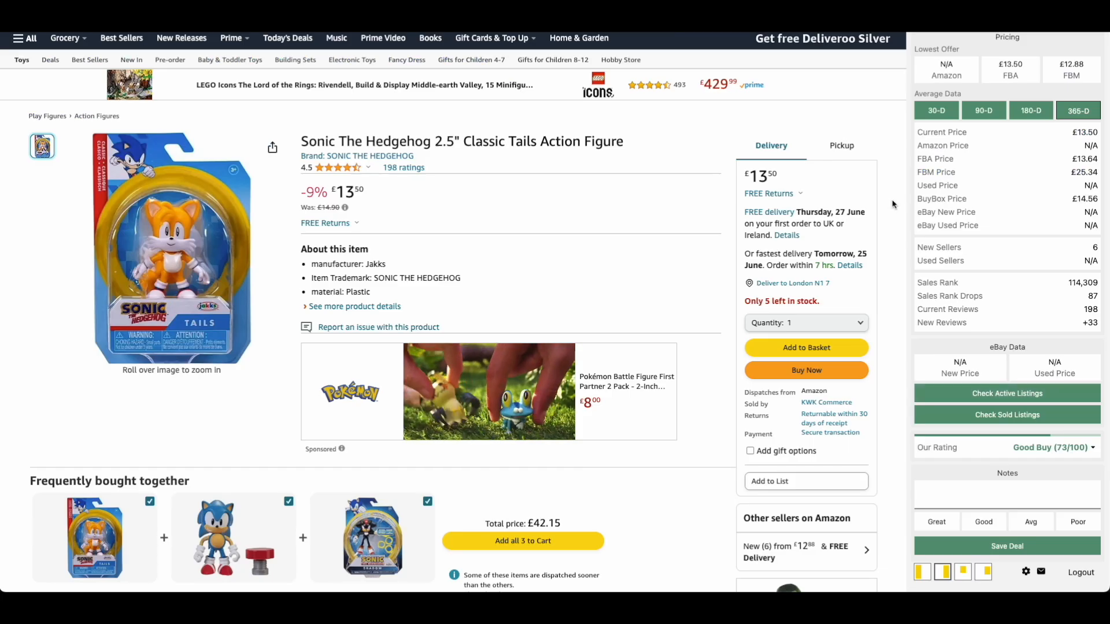
{"action": "scroll", "scroll_direction": "down", "scroll_amount": 3}
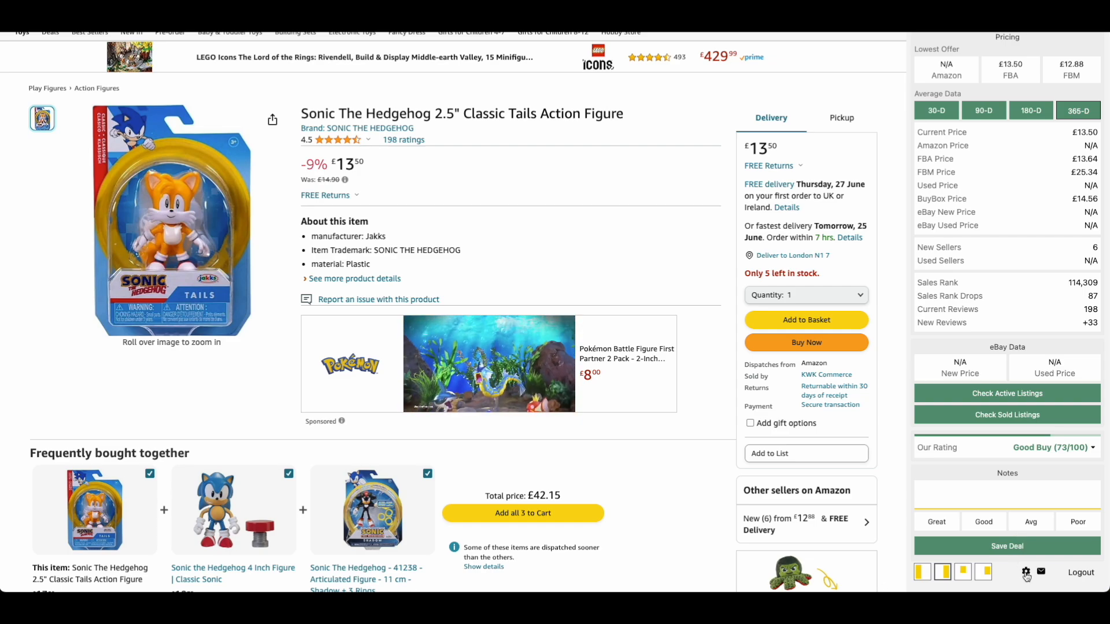
List matching Amazon products for the £10 Rainbocorns Mermaidcorn Surprise in Profitl's Search tab
{"action": "left_click", "coordinate": [1025, 571]}
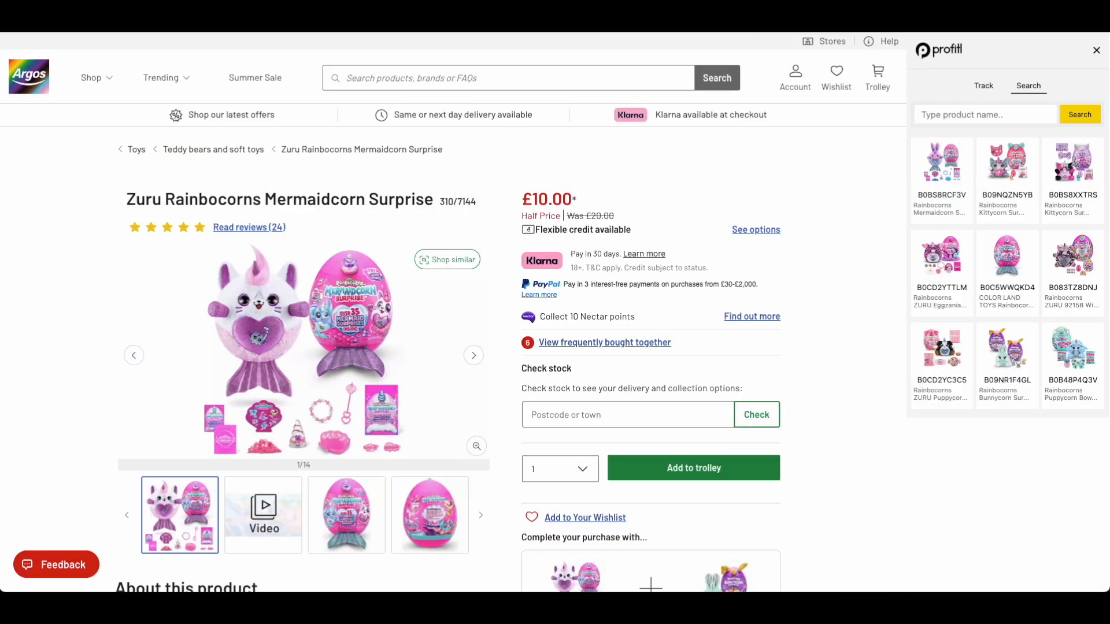
{"action": "mouse_move", "coordinate": [173, 50]}
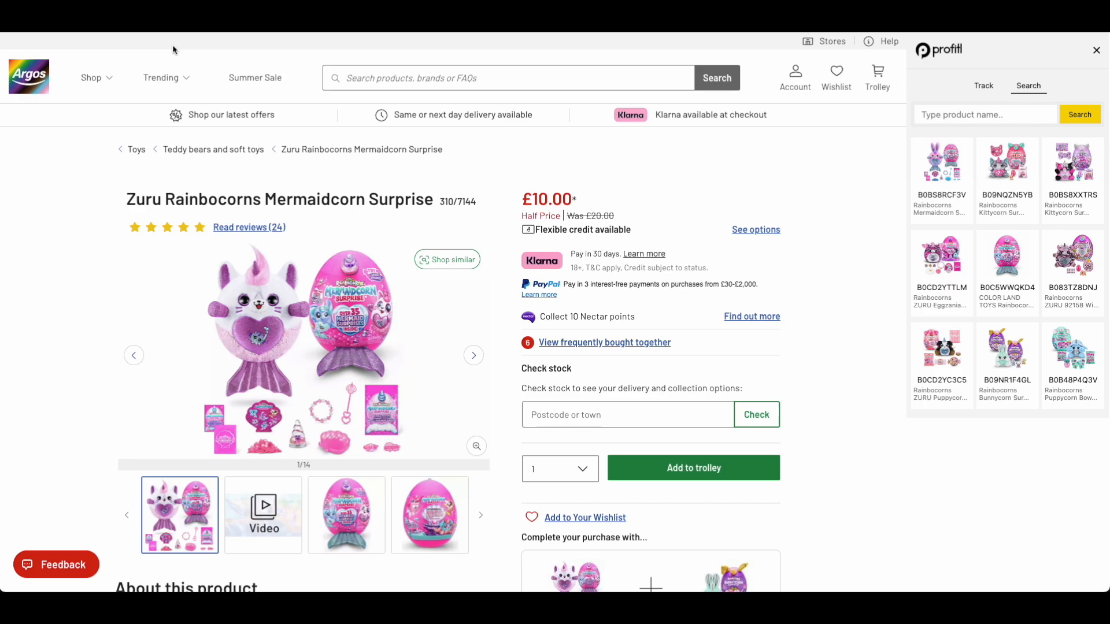
{"action": "mouse_move", "coordinate": [180, 50]}
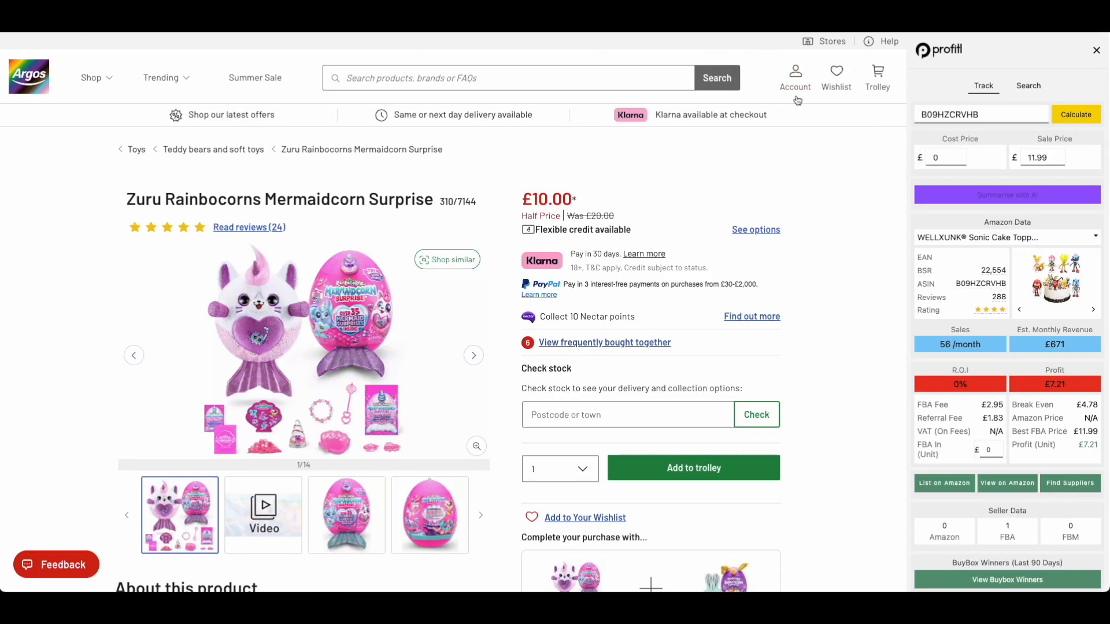
Load the first Rainbocorns Mermaidcorn match (B0BS8RCF3V) into the calculator and check the £10.00 Argos cost
{"action": "left_click", "coordinate": [1028, 85]}
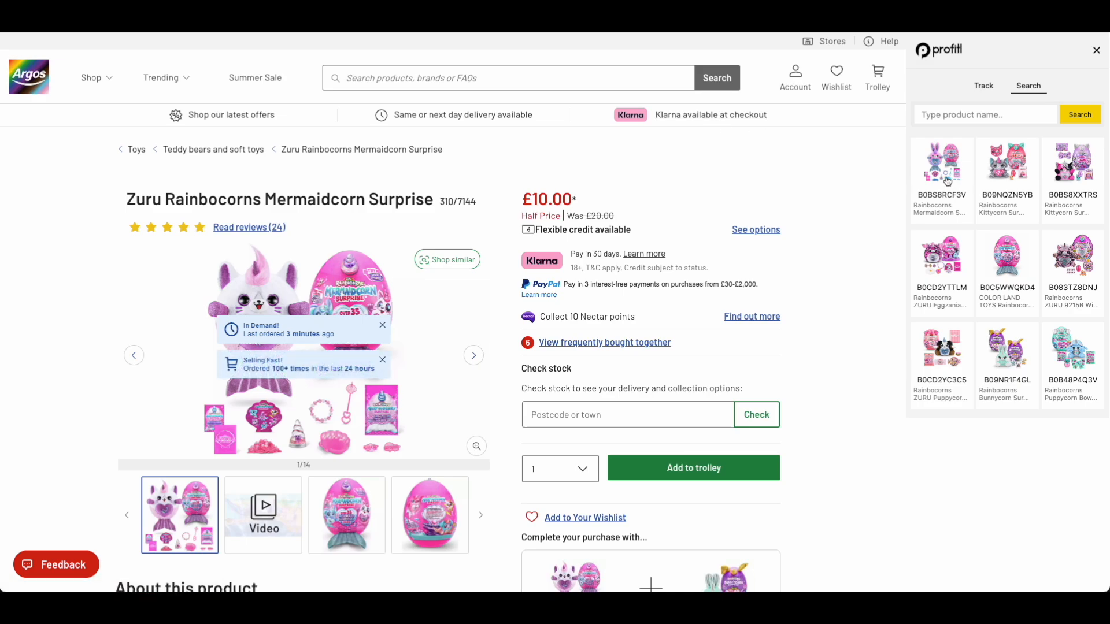
{"action": "left_click", "coordinate": [382, 325]}
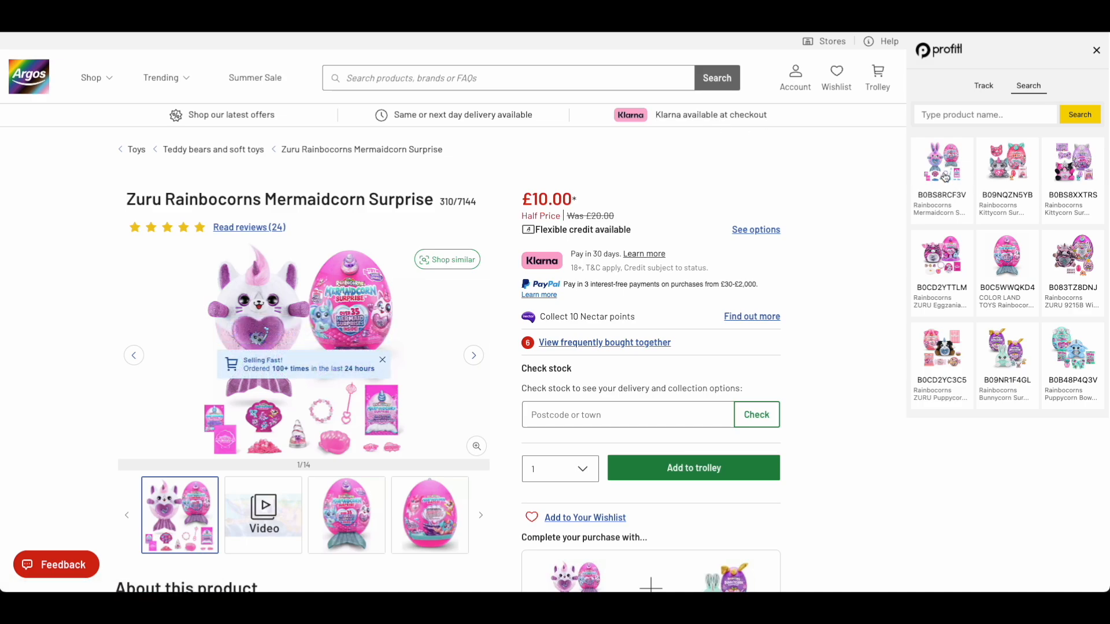
{"action": "left_click", "coordinate": [382, 360]}
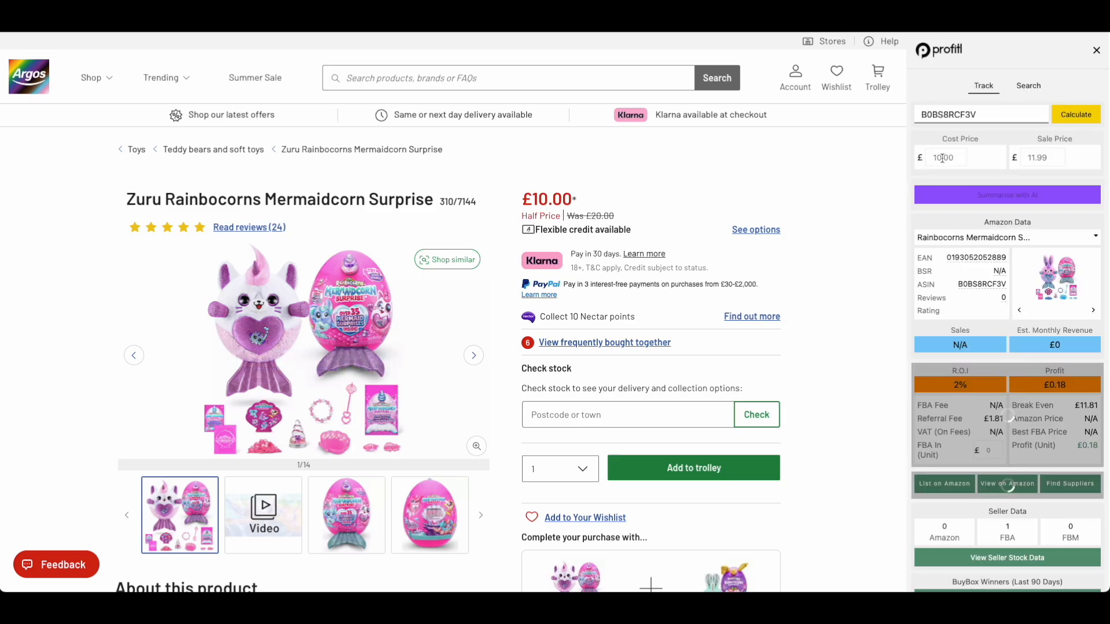
{"action": "left_click", "coordinate": [1076, 114]}
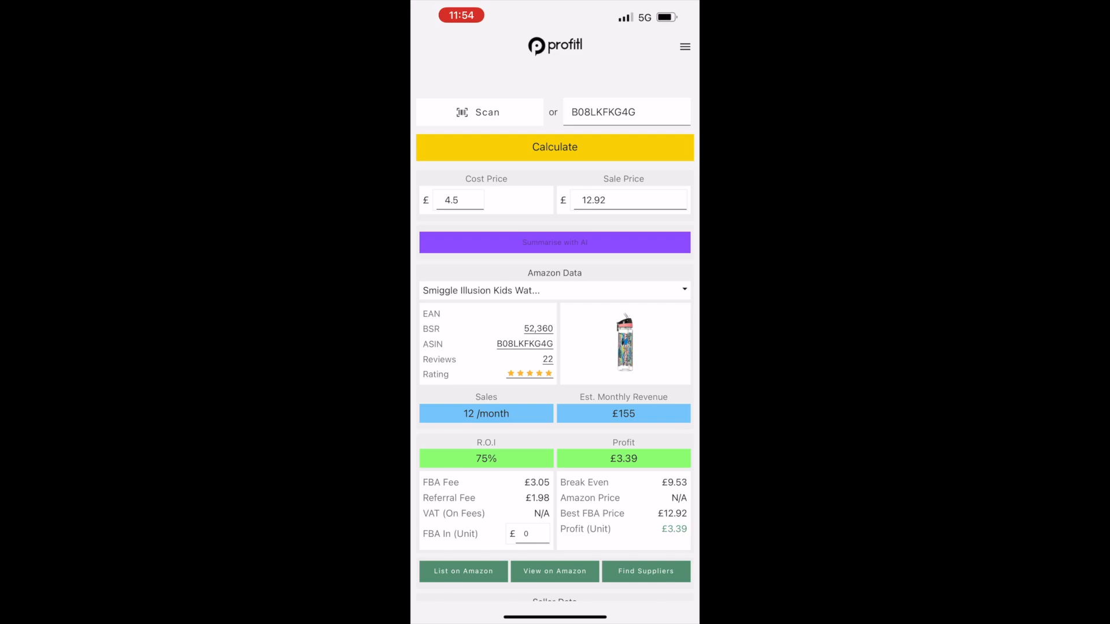
Scroll the Smiggle bottle results, go back, and switch to the DealFinder Portal page
{"action": "scroll", "scroll_direction": "down", "scroll_amount": 3}
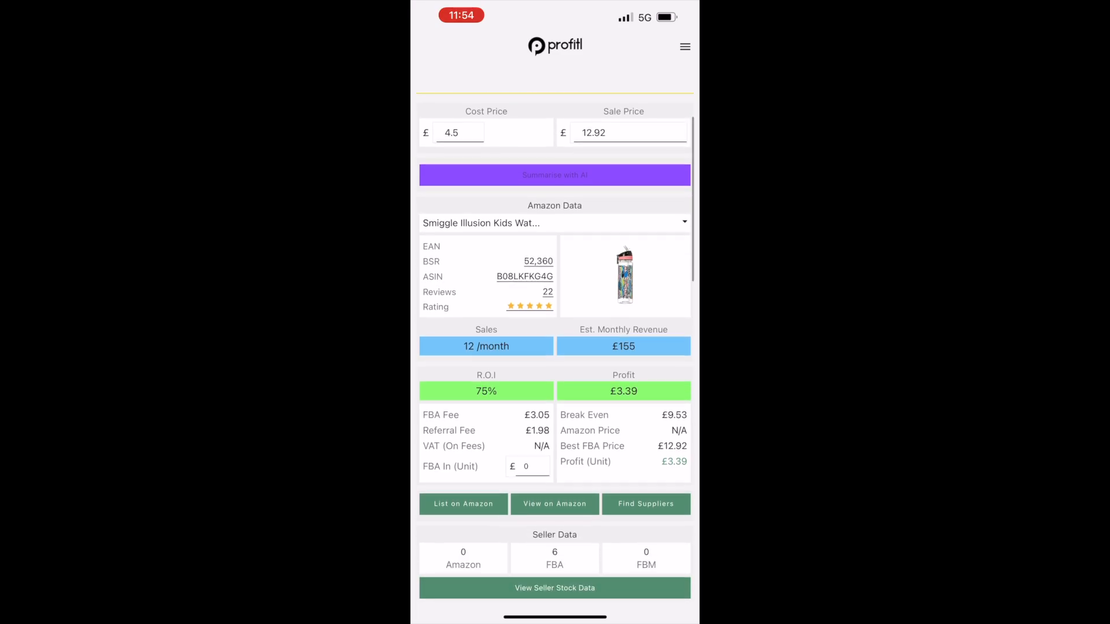
{"action": "scroll", "scroll_direction": "down", "scroll_amount": 3}
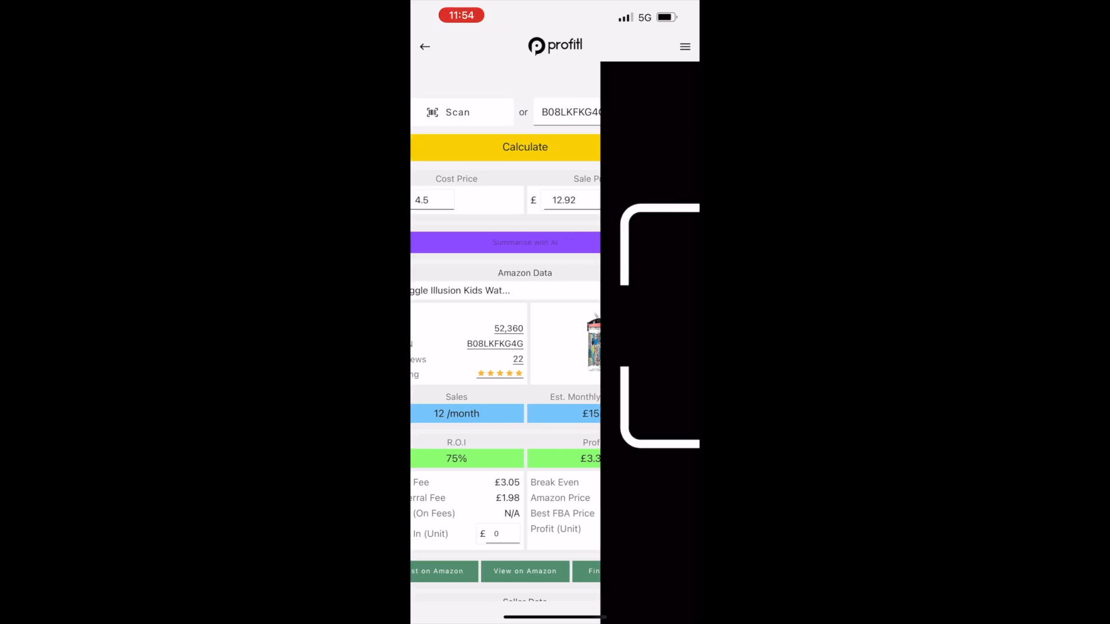
{"action": "left_click", "coordinate": [456, 111]}
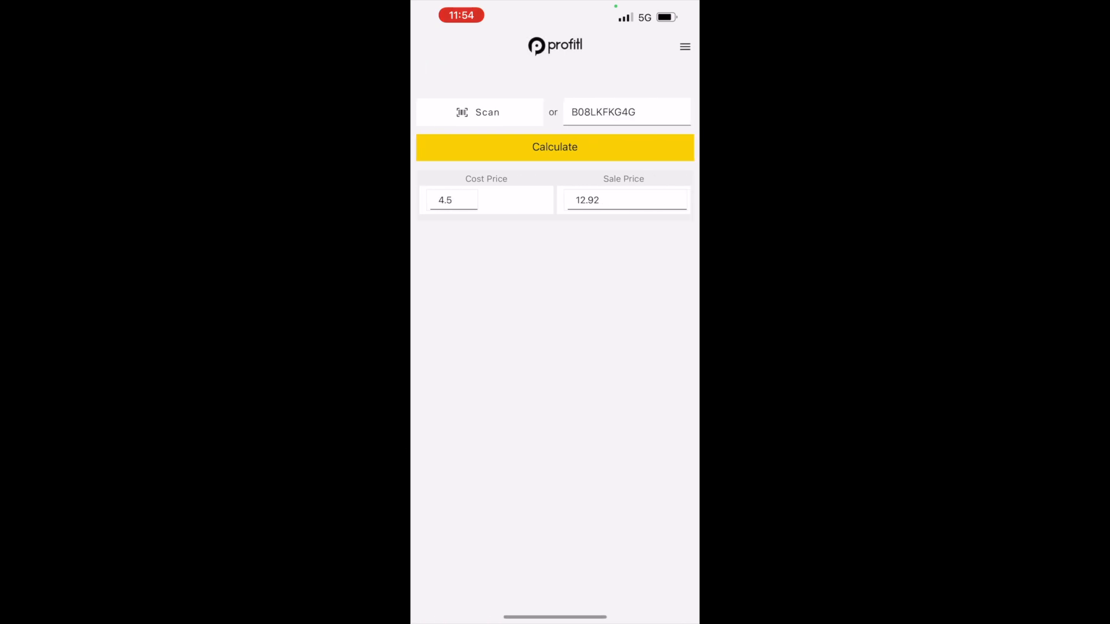
{"action": "left_click", "coordinate": [684, 46]}
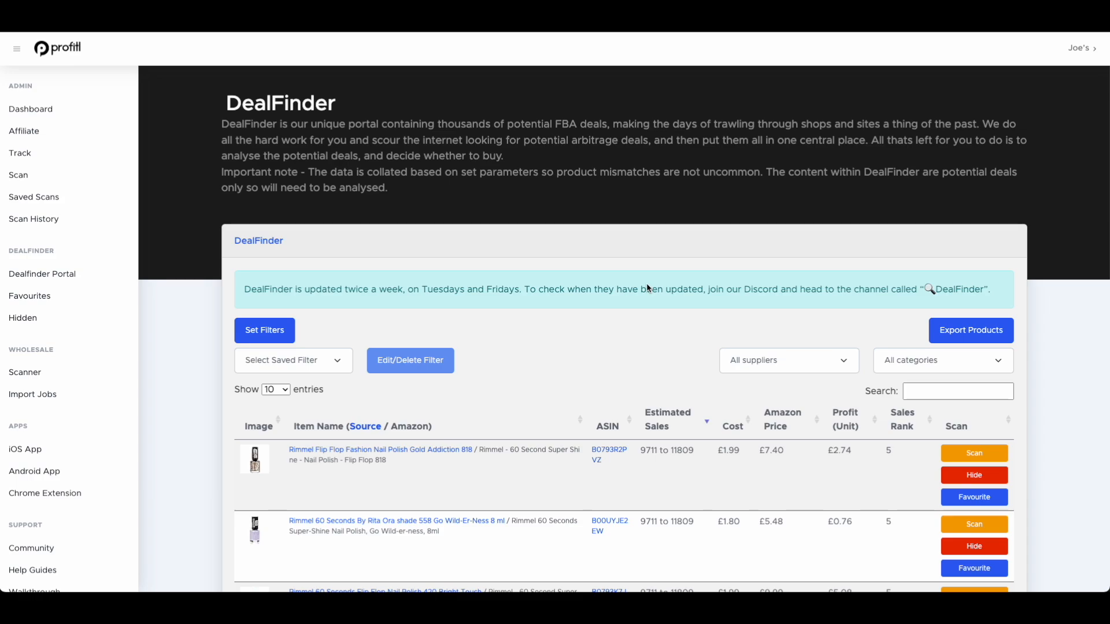
{"action": "mouse_move", "coordinate": [299, 294]}
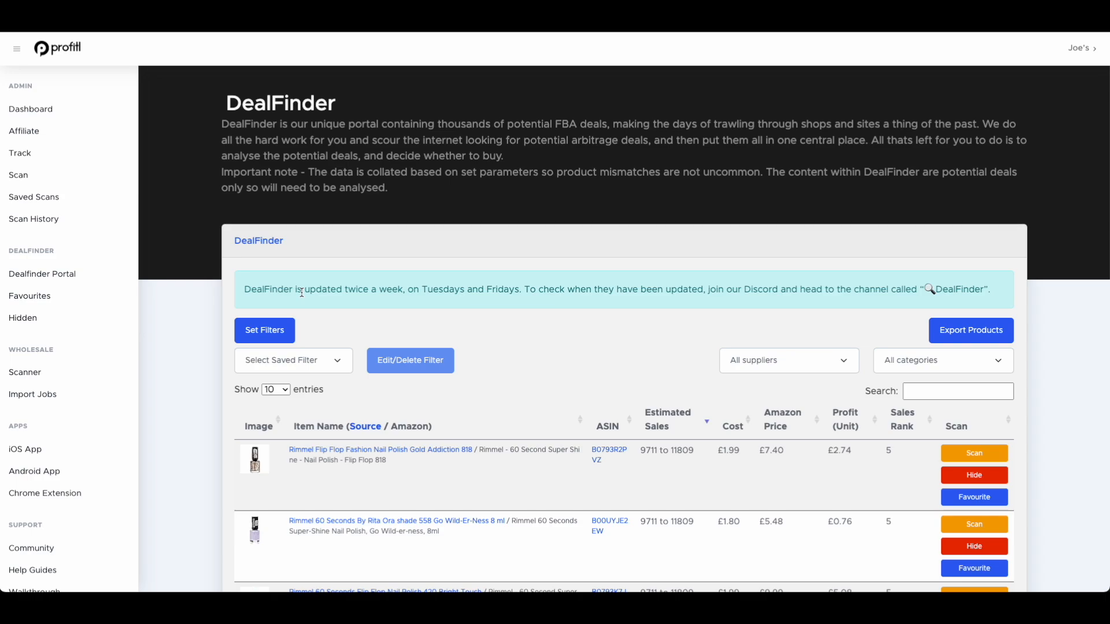
{"action": "mouse_move", "coordinate": [352, 309]}
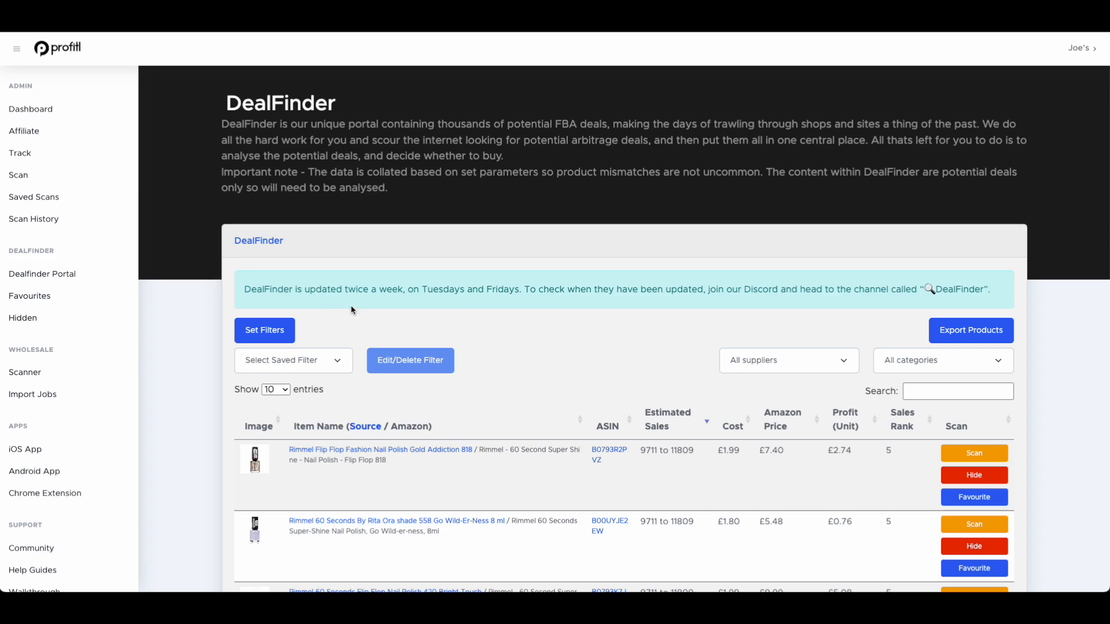
{"action": "mouse_move", "coordinate": [544, 268]}
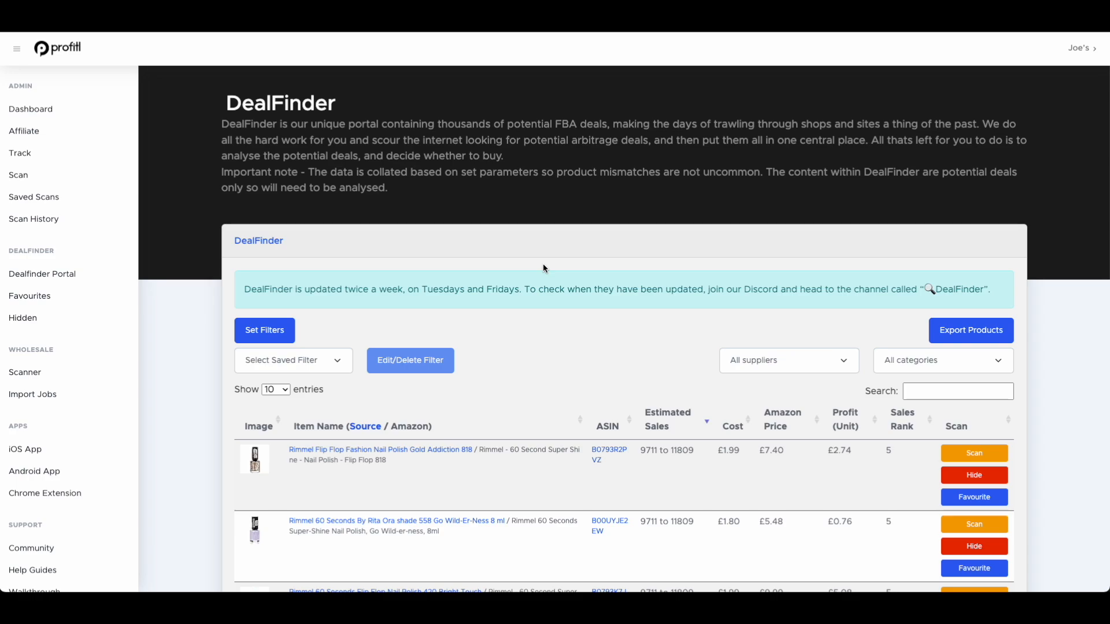
{"action": "mouse_move", "coordinate": [532, 255]}
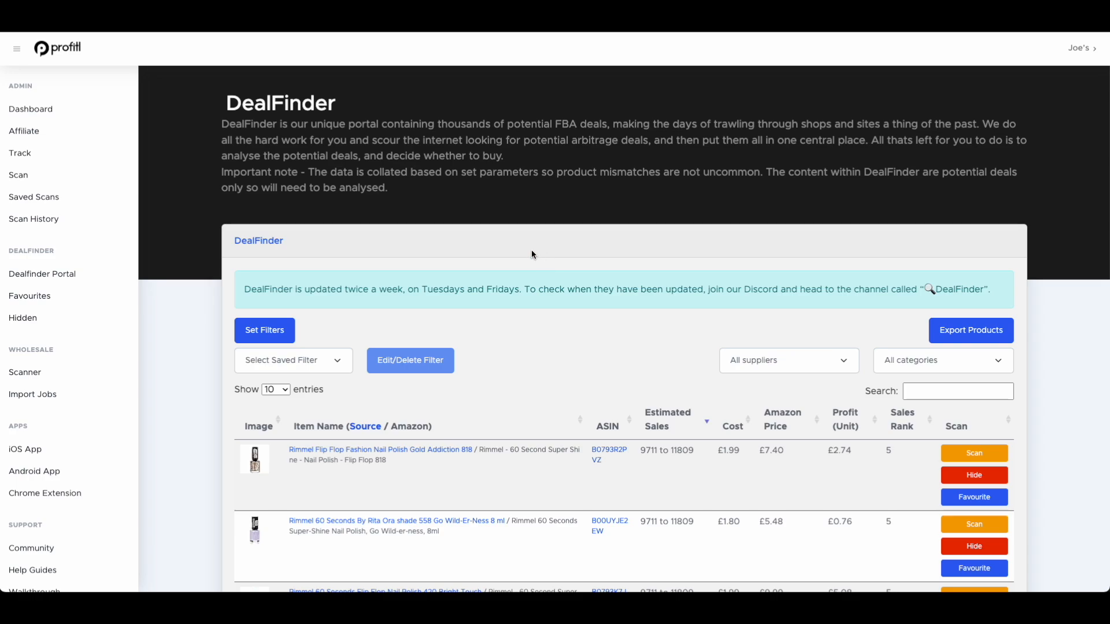
{"action": "mouse_move", "coordinate": [476, 215]}
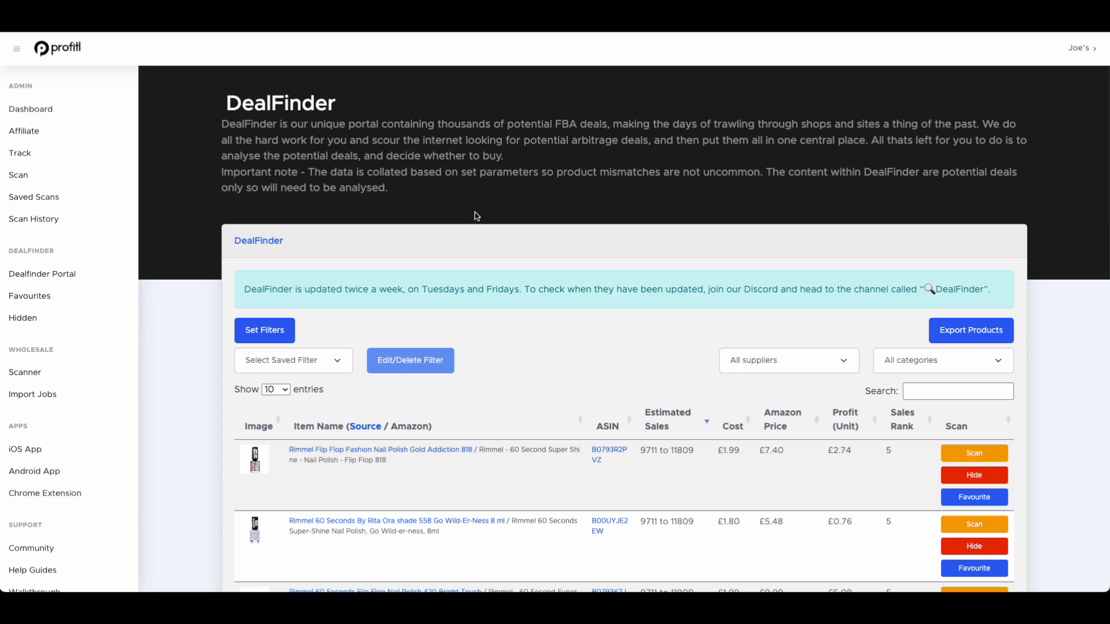
{"action": "mouse_move", "coordinate": [513, 305]}
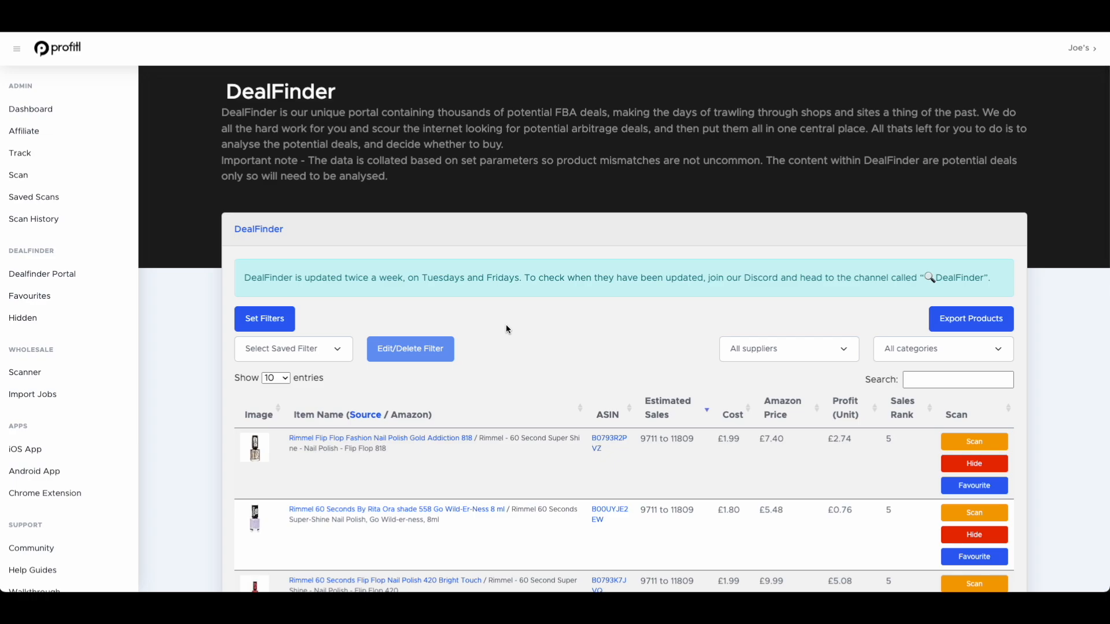
Scroll down the DealFinder Portal and open the All categories dropdown
{"action": "scroll", "scroll_direction": "down", "scroll_amount": 3}
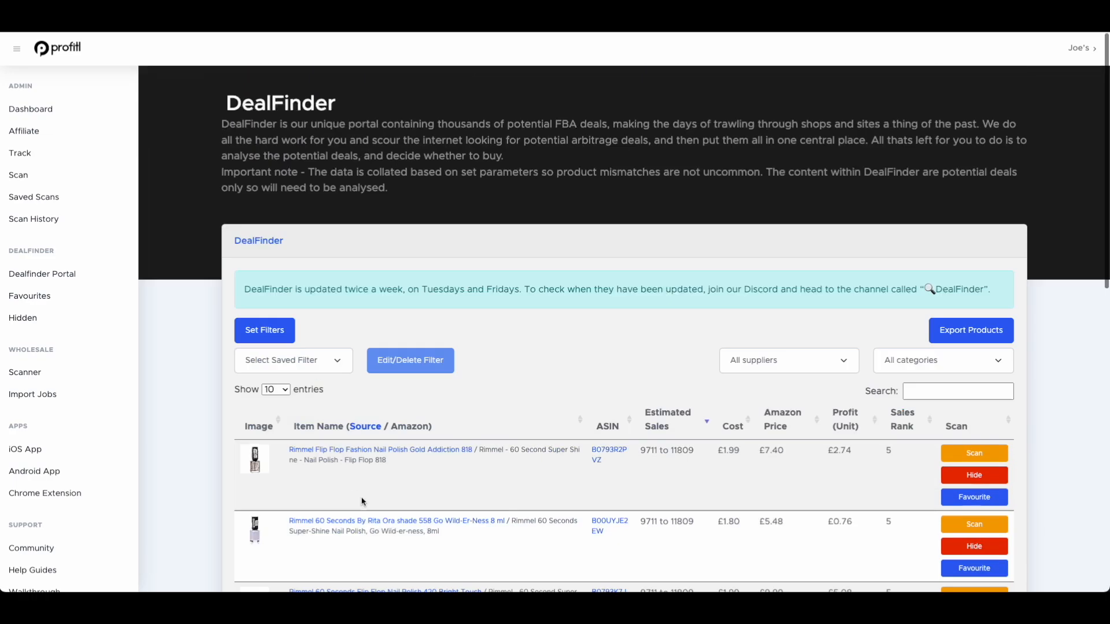
{"action": "mouse_move", "coordinate": [439, 409]}
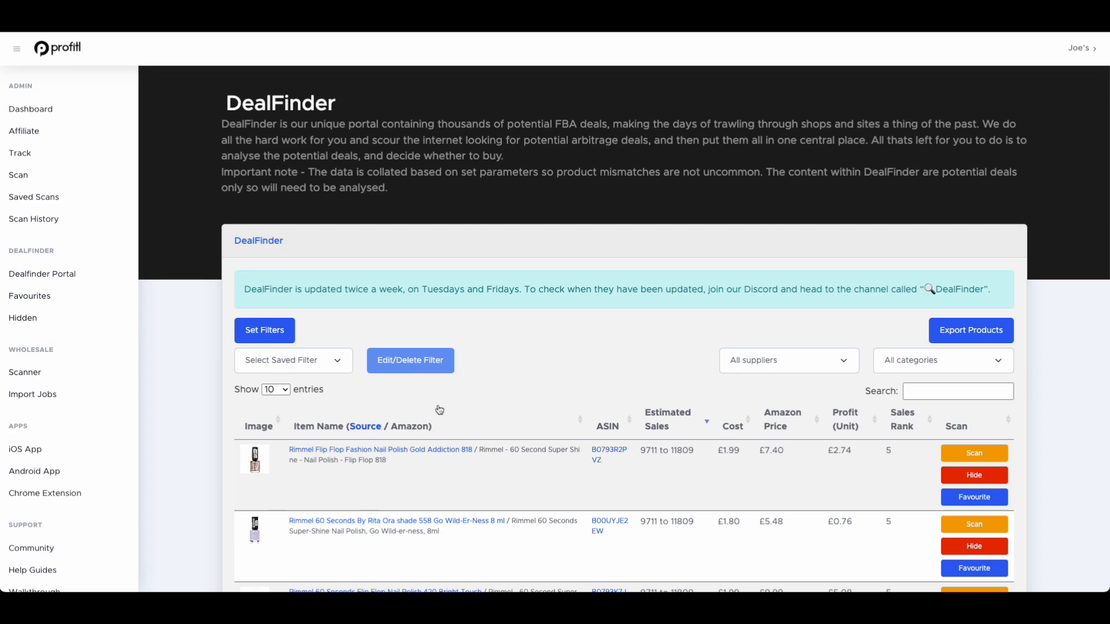
{"action": "left_click", "coordinate": [788, 360]}
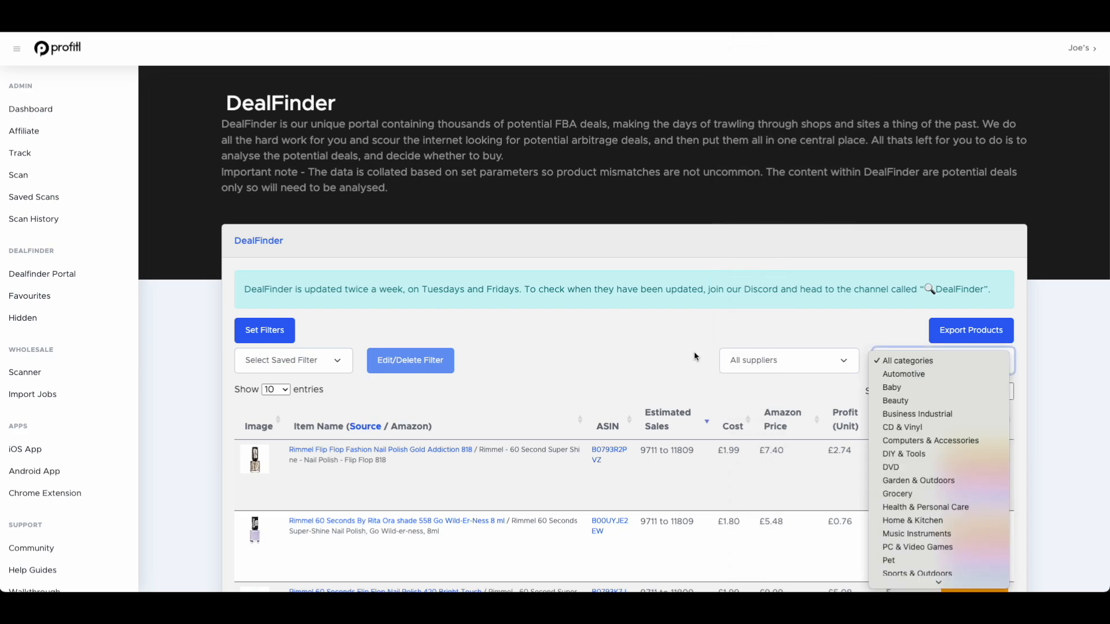
Open and dismiss Set Filters, then choose Toys & Games from the categories dropdown
{"action": "left_click", "coordinate": [264, 330]}
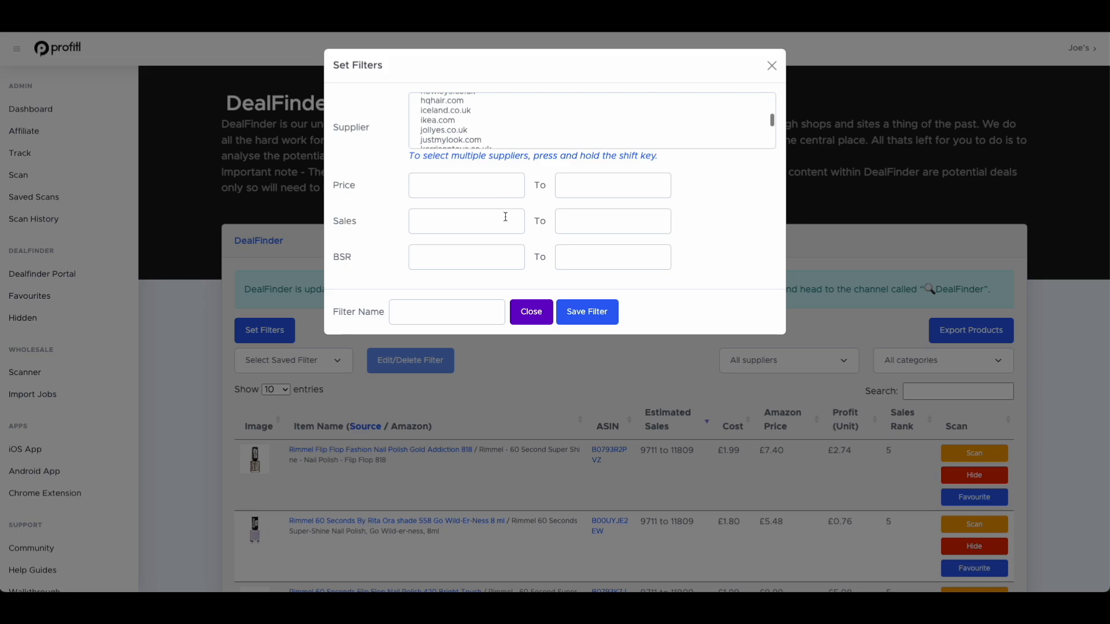
{"action": "left_click", "coordinate": [530, 312]}
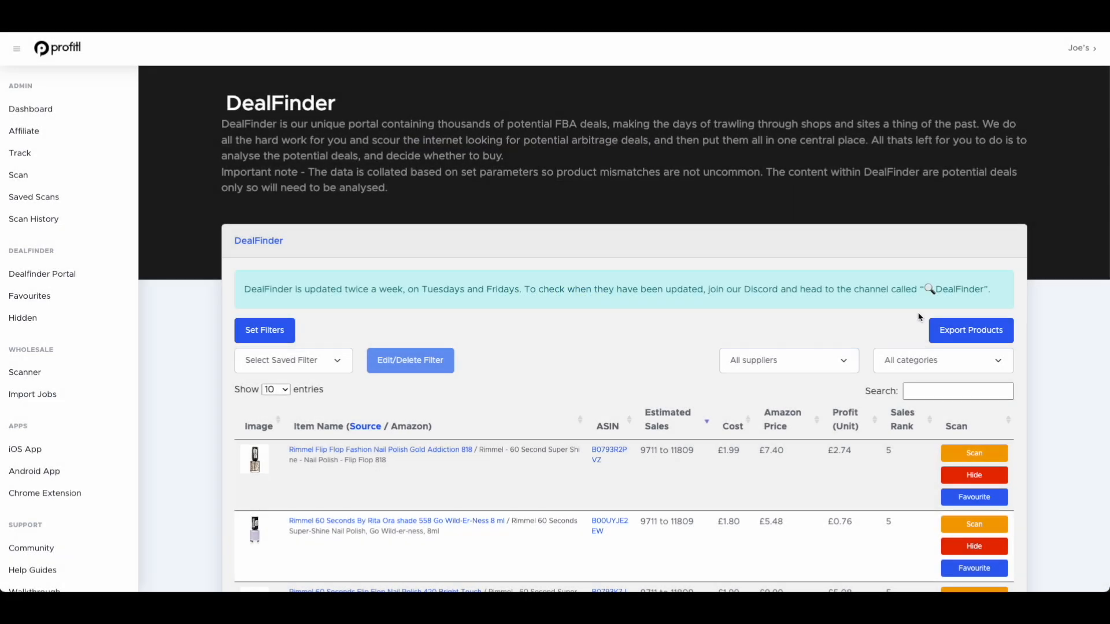
{"action": "left_click", "coordinate": [943, 360]}
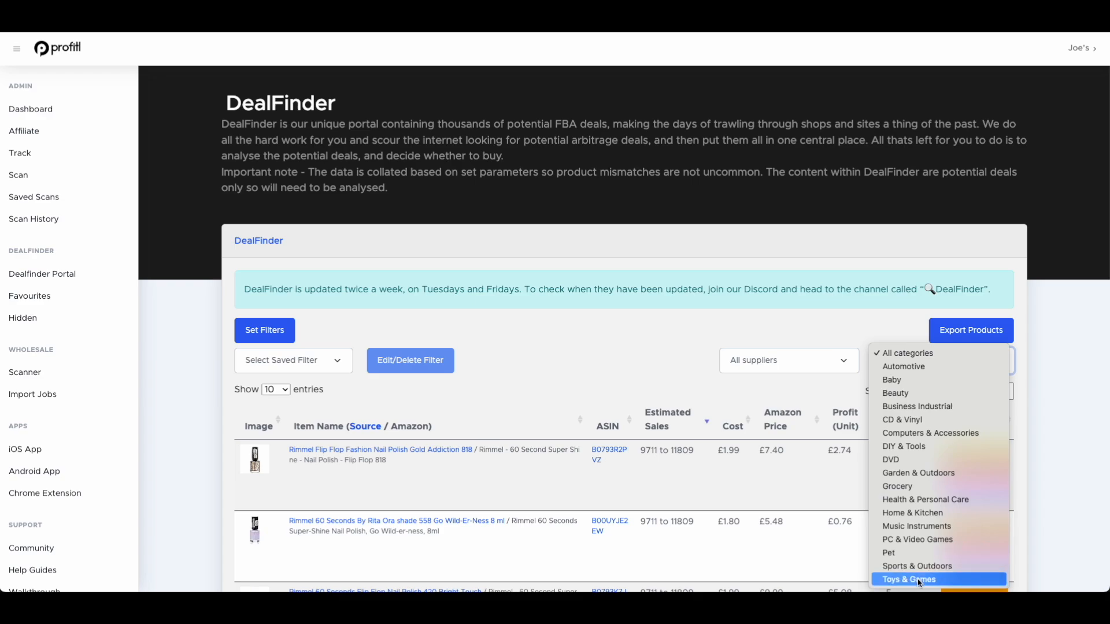
{"action": "left_click", "coordinate": [911, 579]}
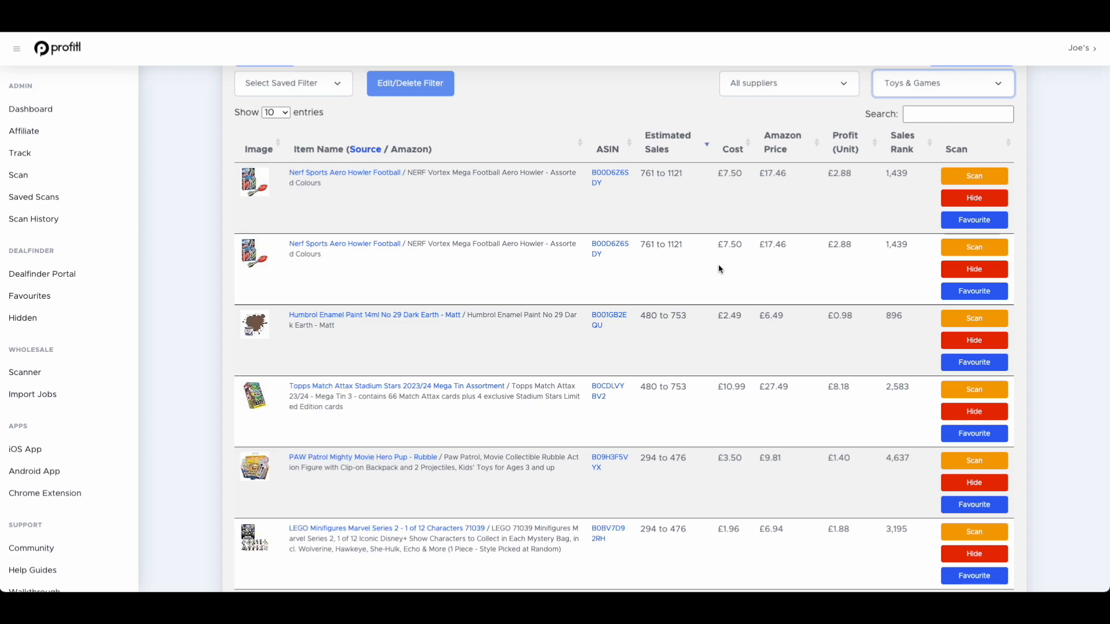
{"action": "mouse_move", "coordinate": [732, 143]}
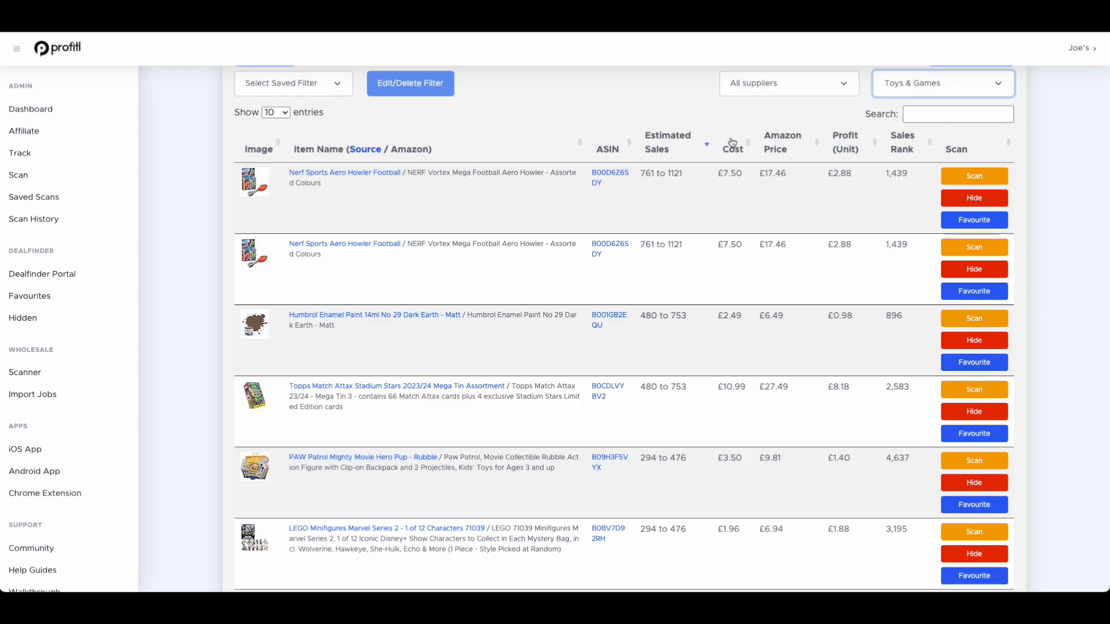
{"action": "mouse_move", "coordinate": [733, 142]}
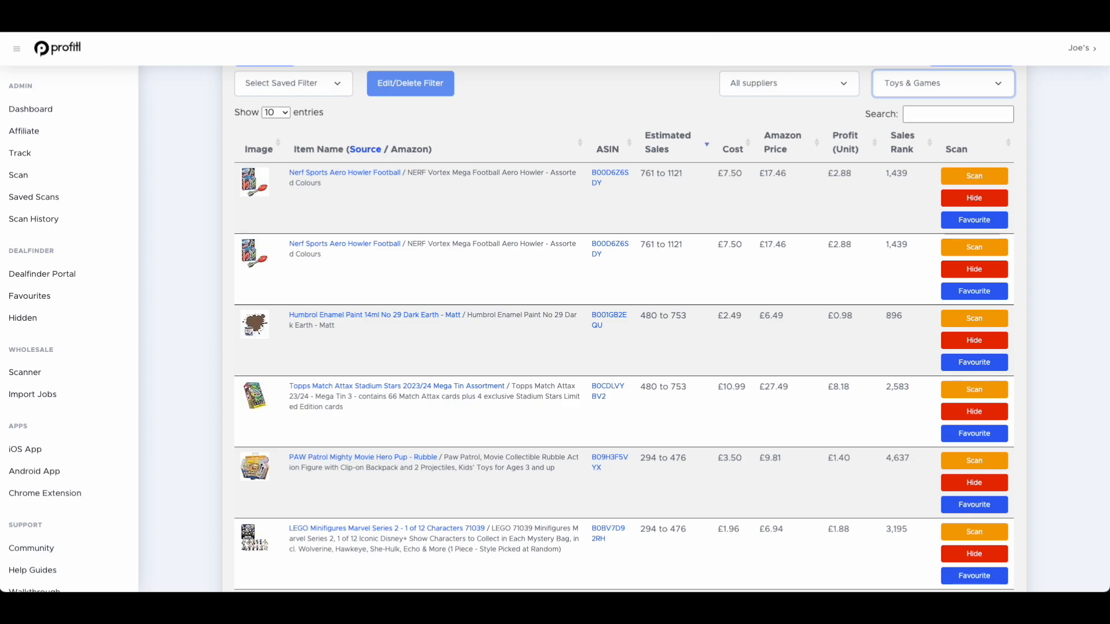